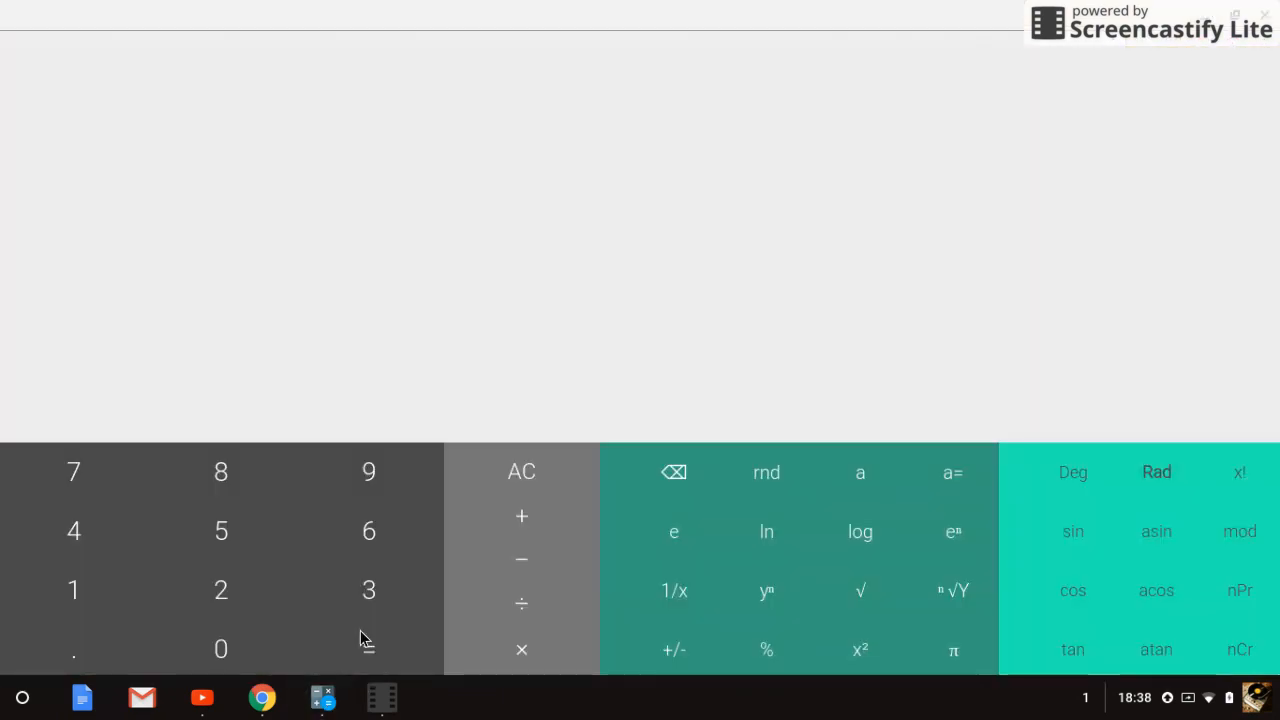
{"action": "mouse_move", "coordinate": [408, 672]}
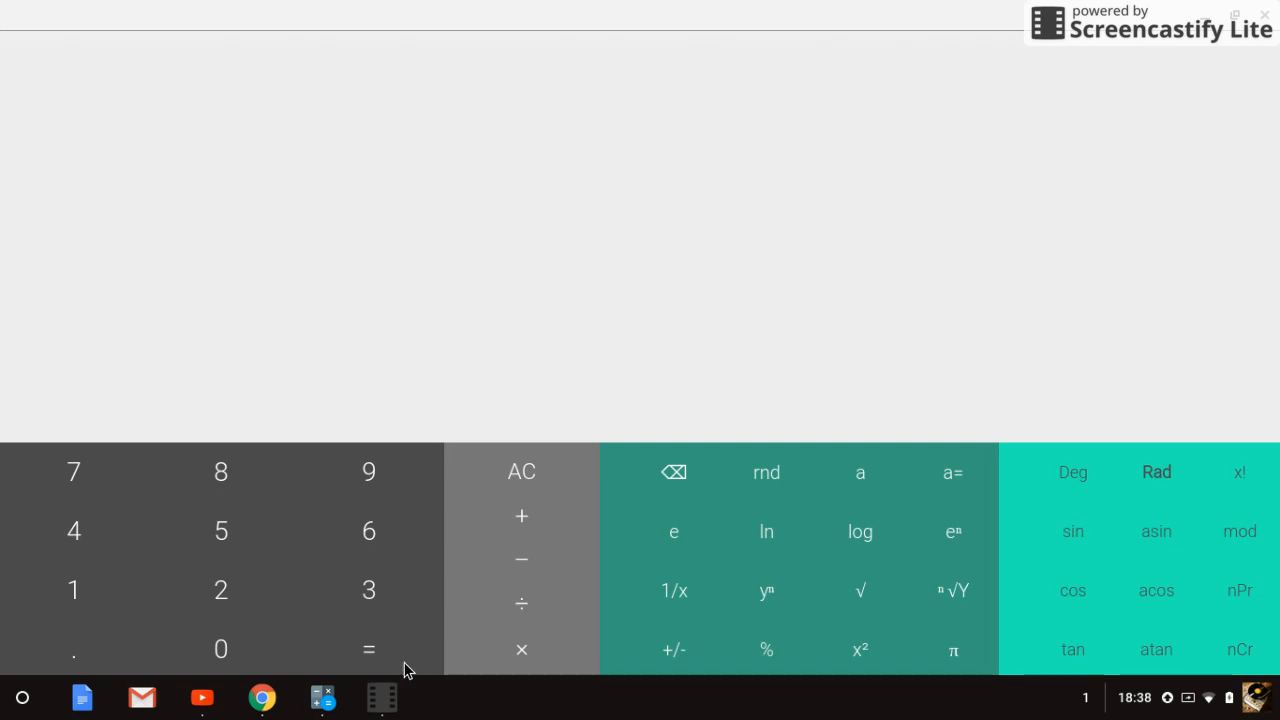
{"action": "mouse_move", "coordinate": [82, 600]}
{"action": "type", "text": "14"}
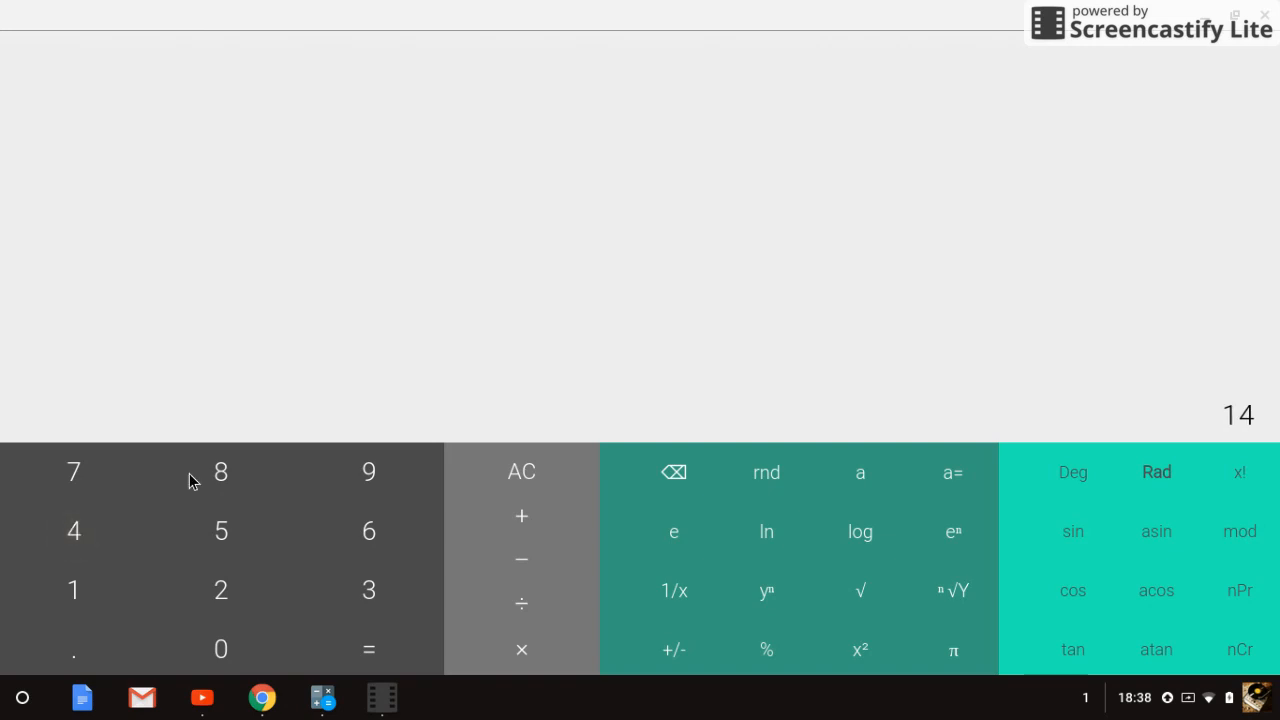
Step: Extend the entry with two more eights so it reads 1488
{"action": "left_click", "coordinate": [220, 471]}
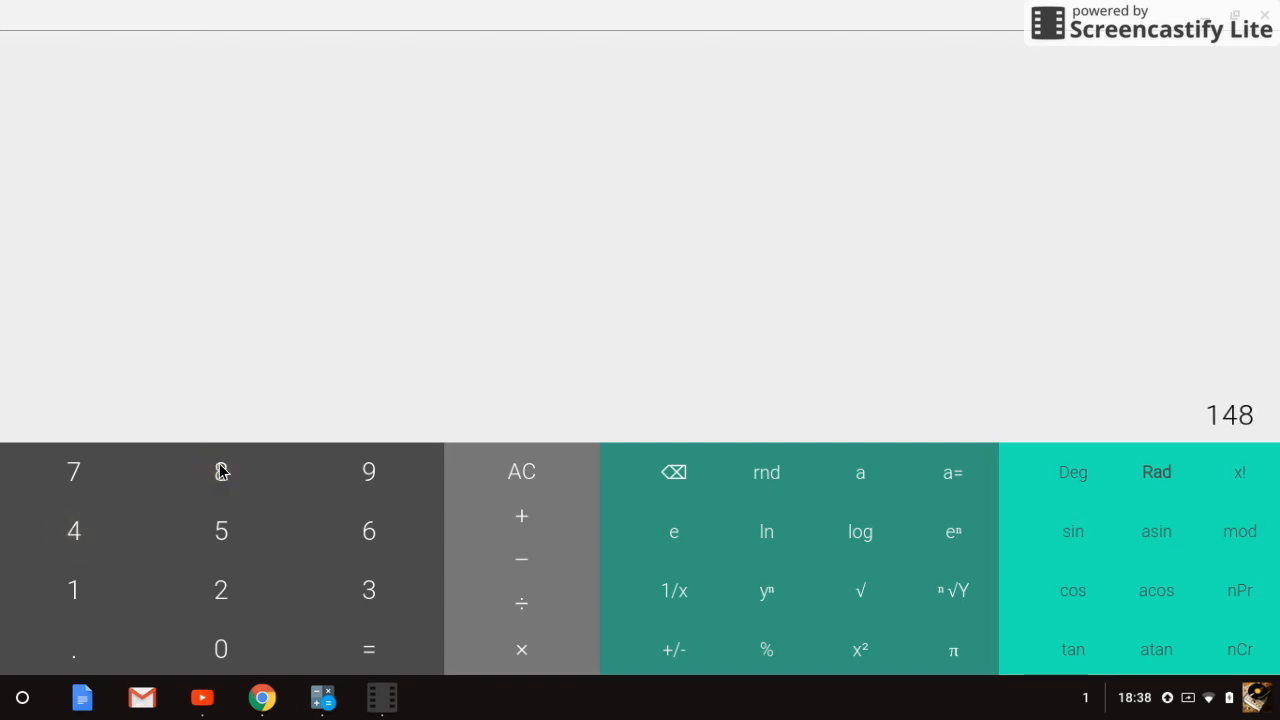
{"action": "left_click", "coordinate": [220, 471]}
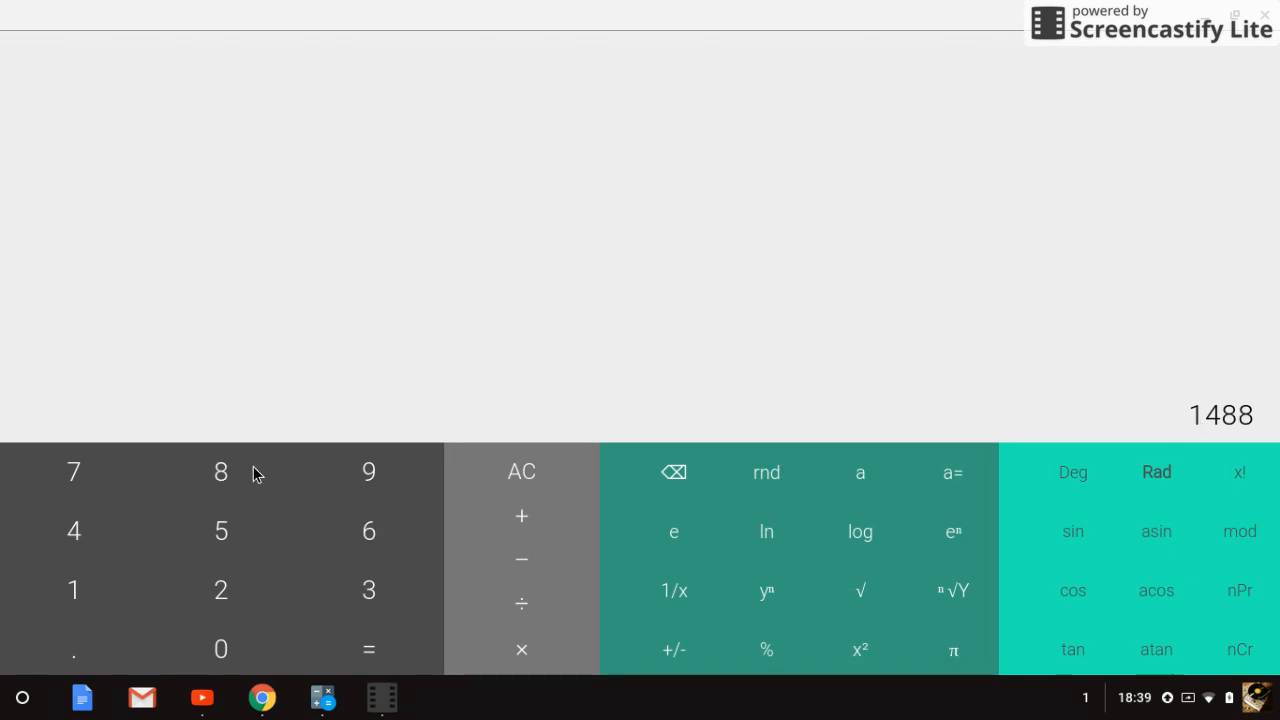
{"action": "mouse_move", "coordinate": [870, 401]}
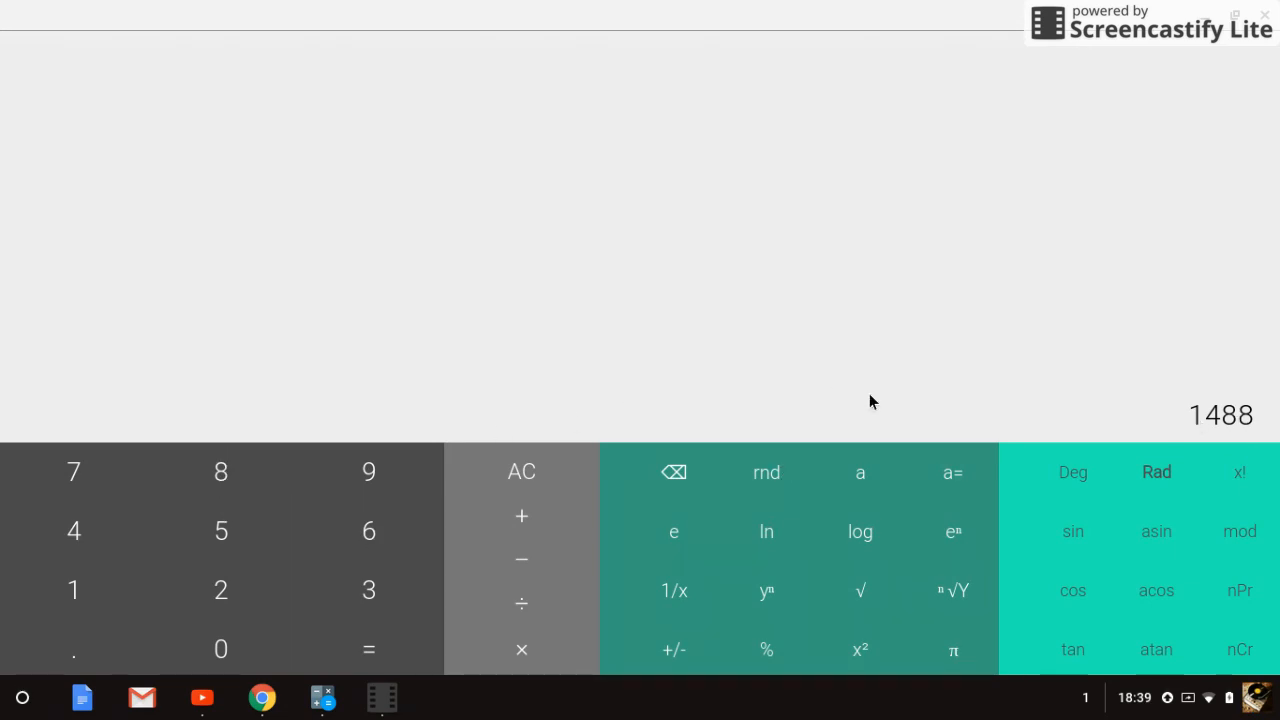
{"action": "mouse_move", "coordinate": [1220, 418]}
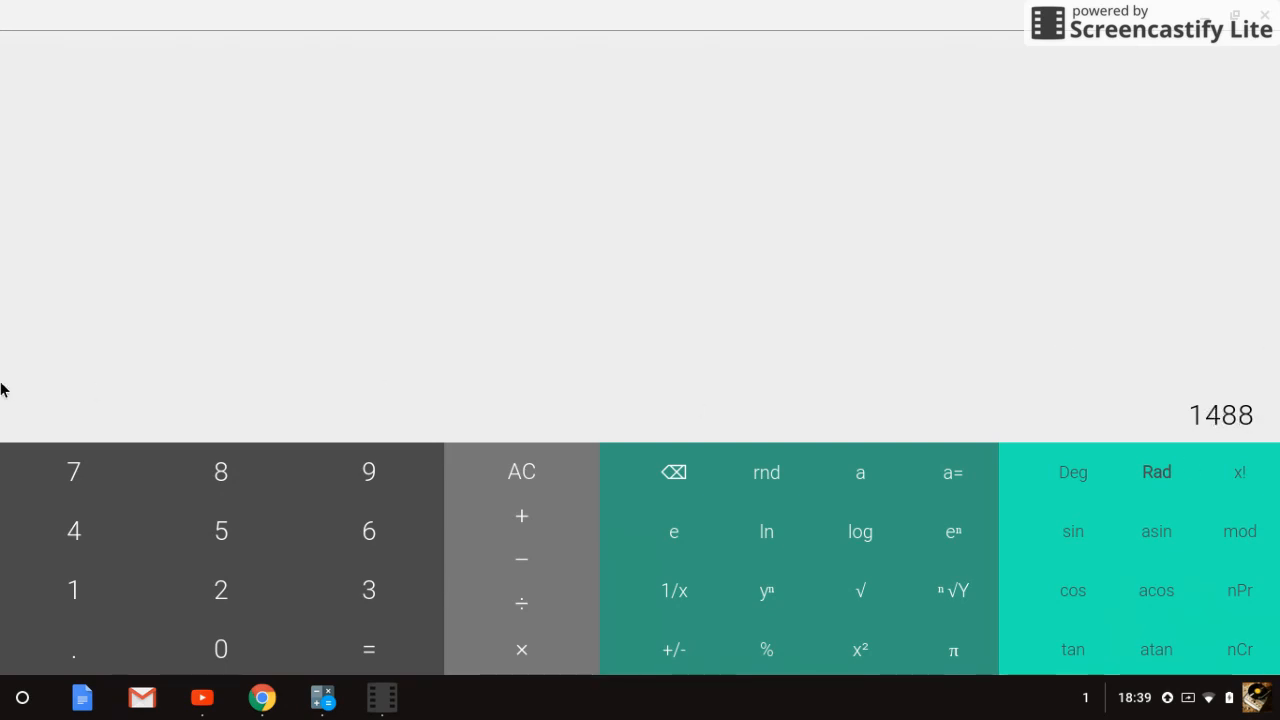
{"action": "mouse_move", "coordinate": [485, 683]}
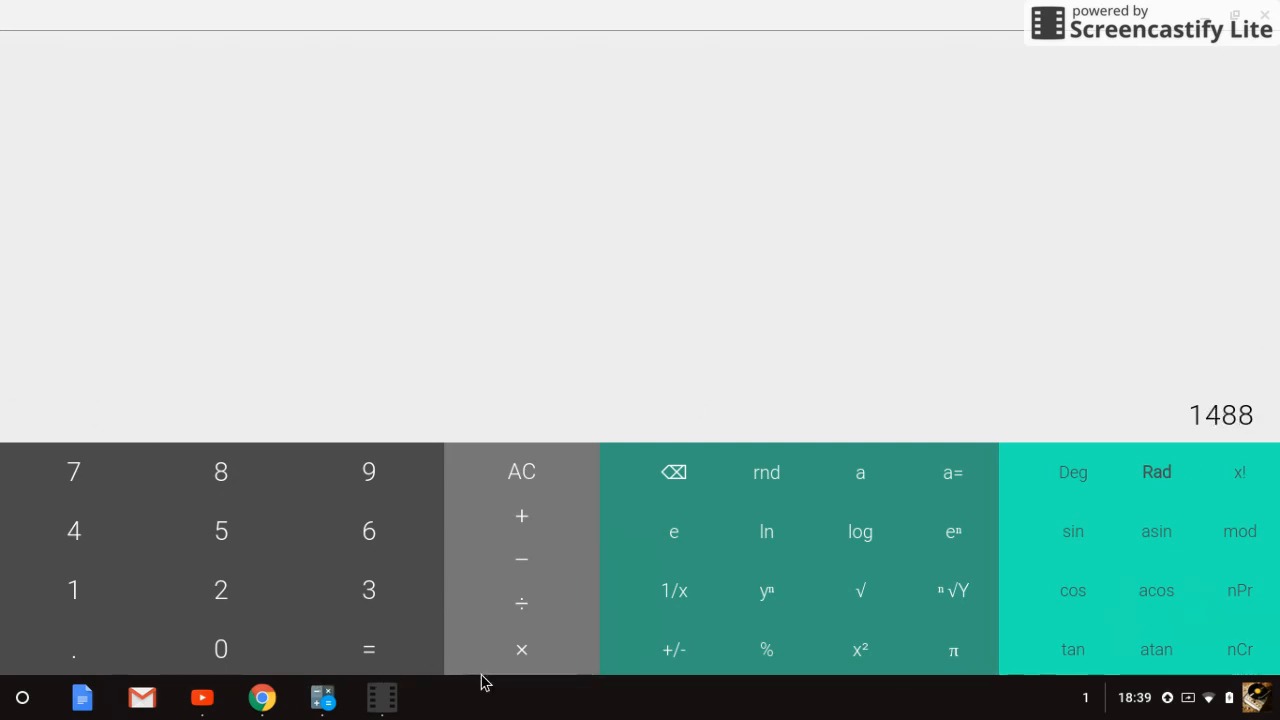
{"action": "mouse_move", "coordinate": [521, 649]}
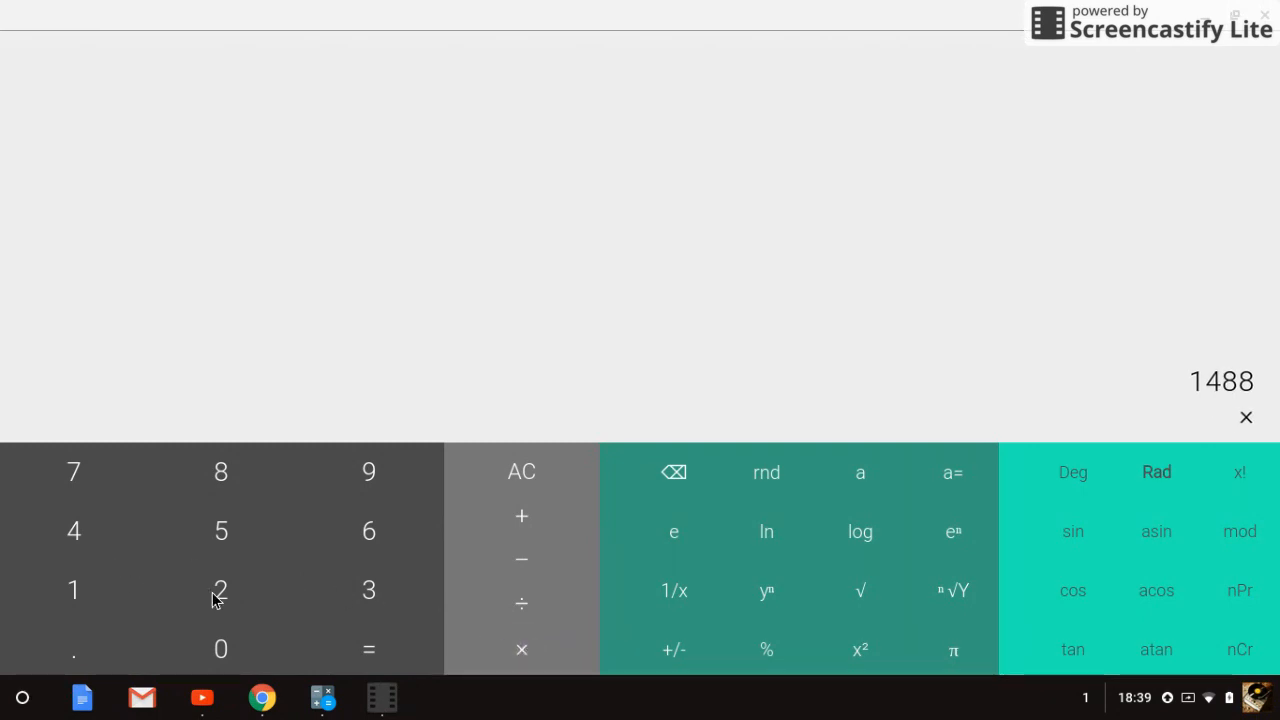
{"action": "mouse_move", "coordinate": [257, 595]}
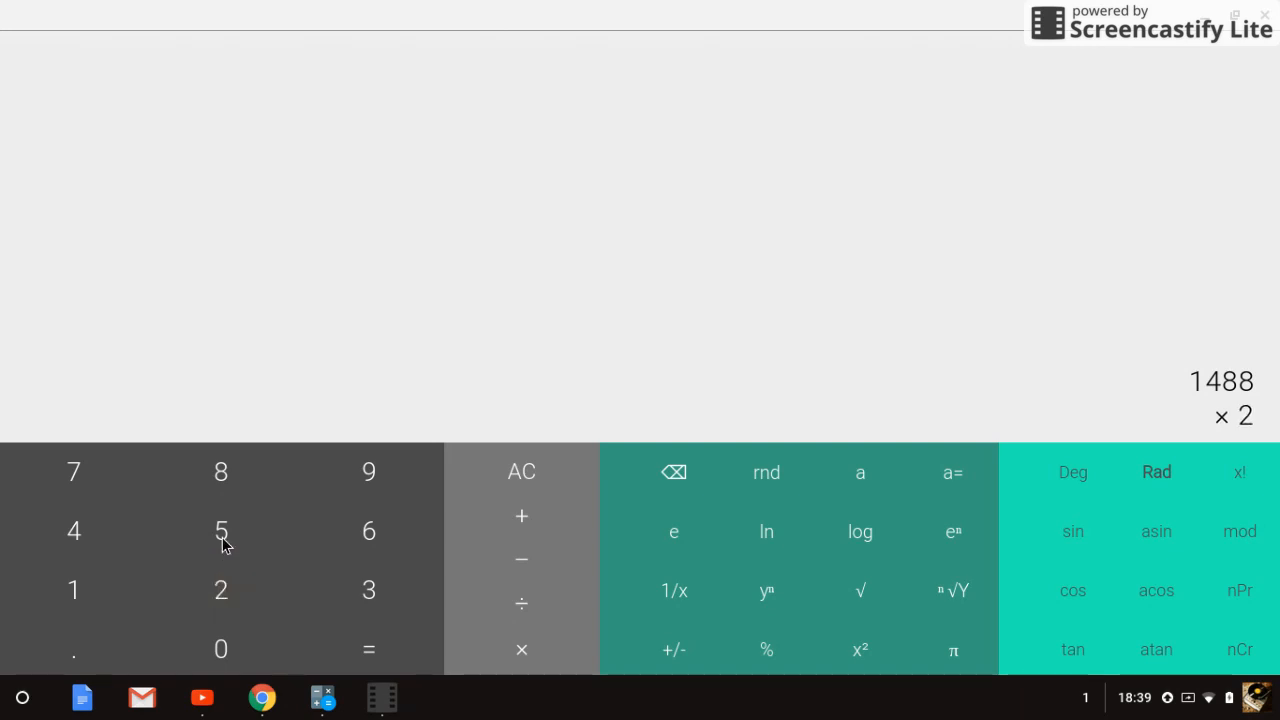
{"action": "left_click", "coordinate": [221, 531]}
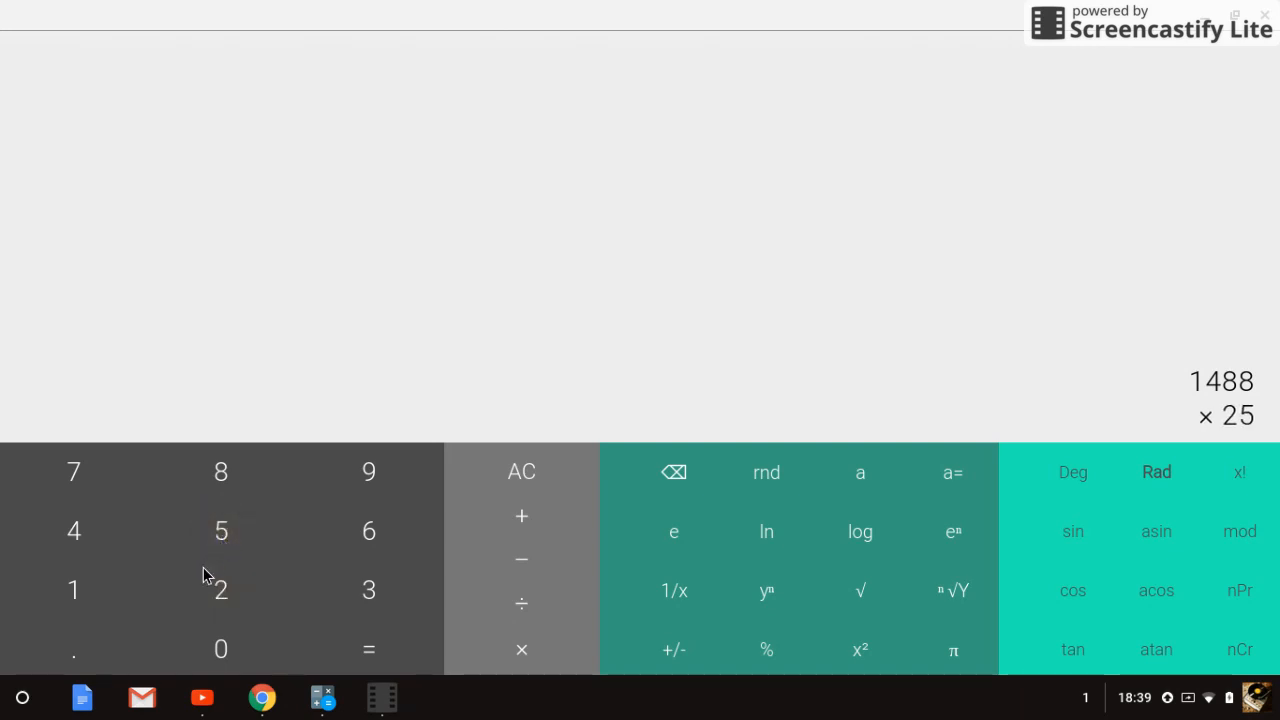
{"action": "mouse_move", "coordinate": [272, 591]}
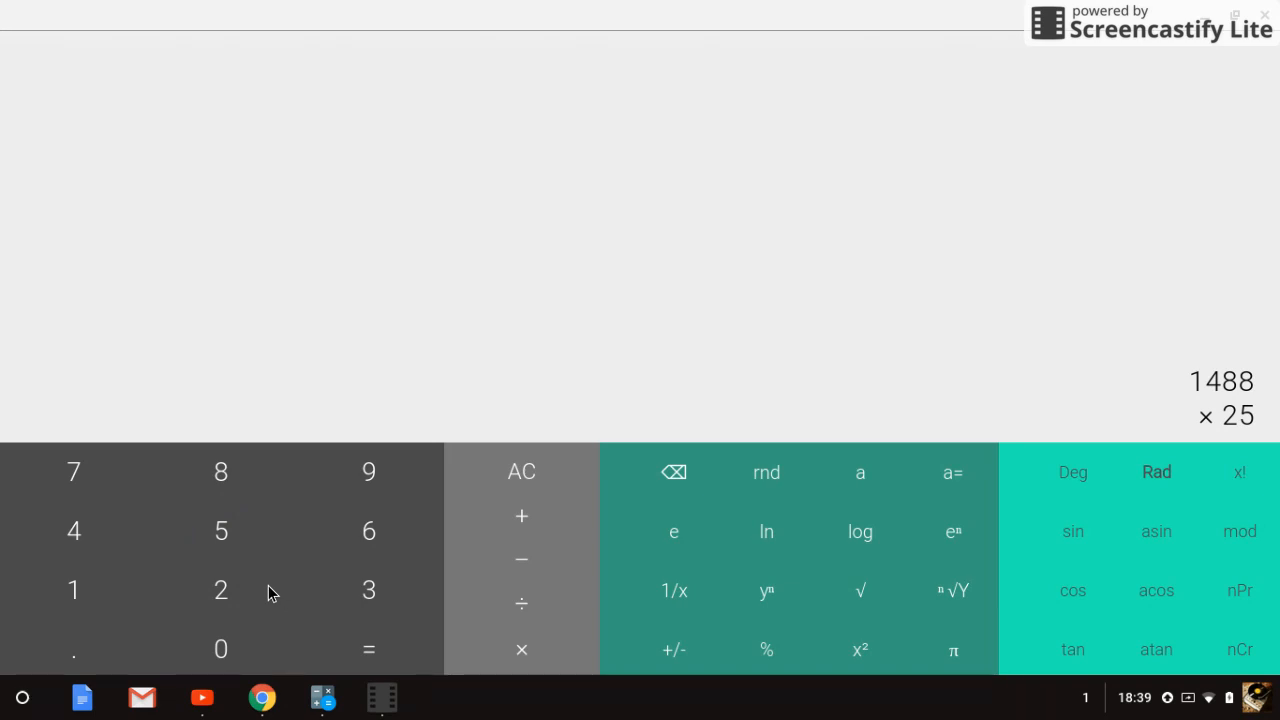
{"action": "mouse_move", "coordinate": [294, 618]}
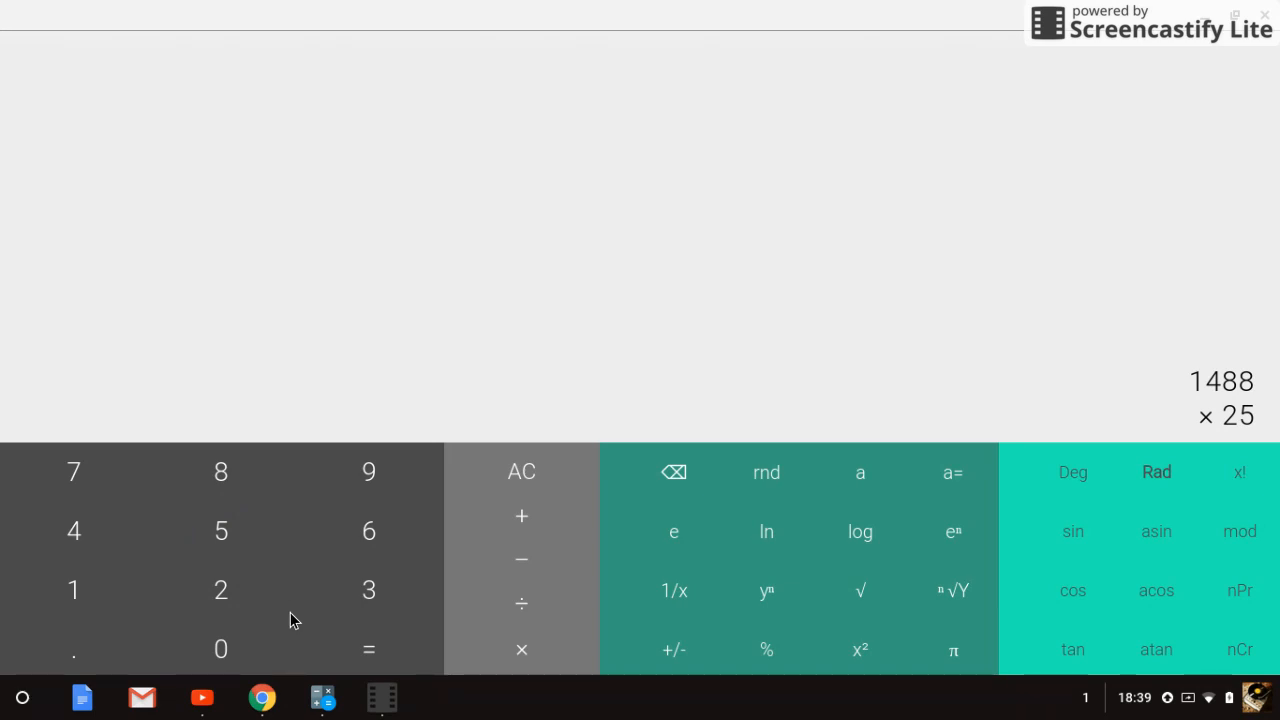
{"action": "mouse_move", "coordinate": [370, 600]}
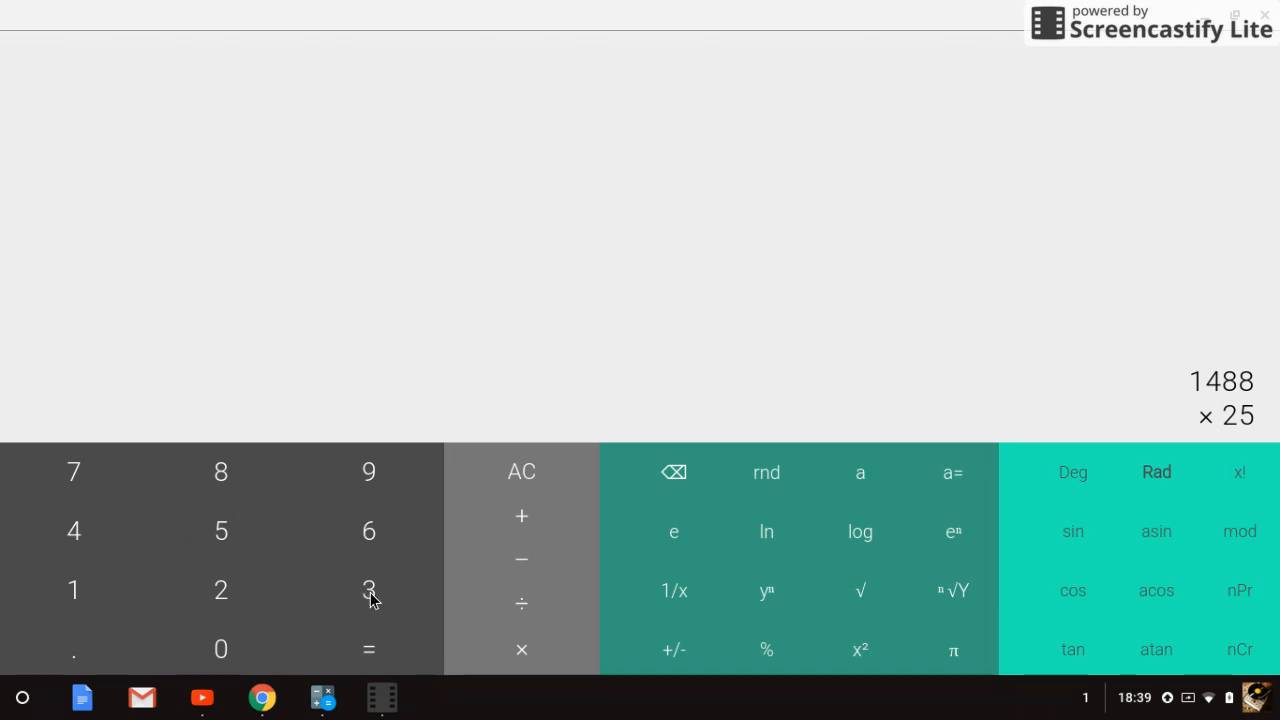
{"action": "mouse_move", "coordinate": [375, 471]}
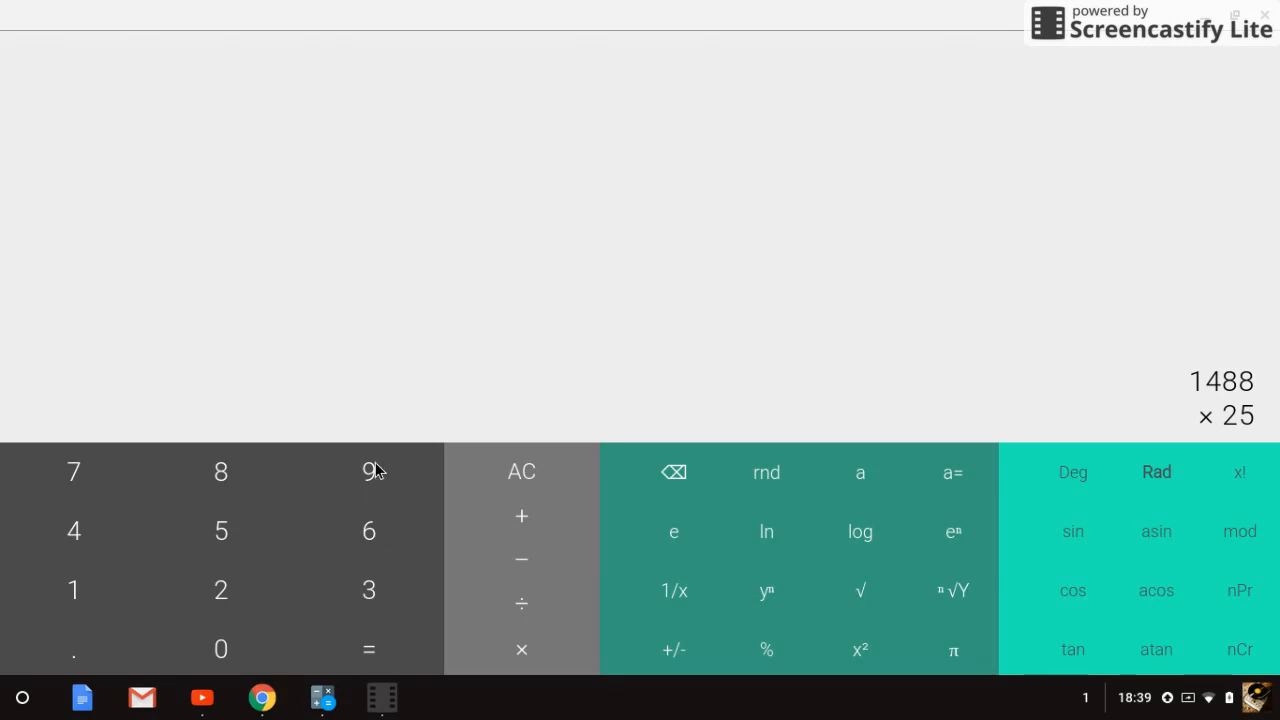
{"action": "mouse_move", "coordinate": [372, 477]}
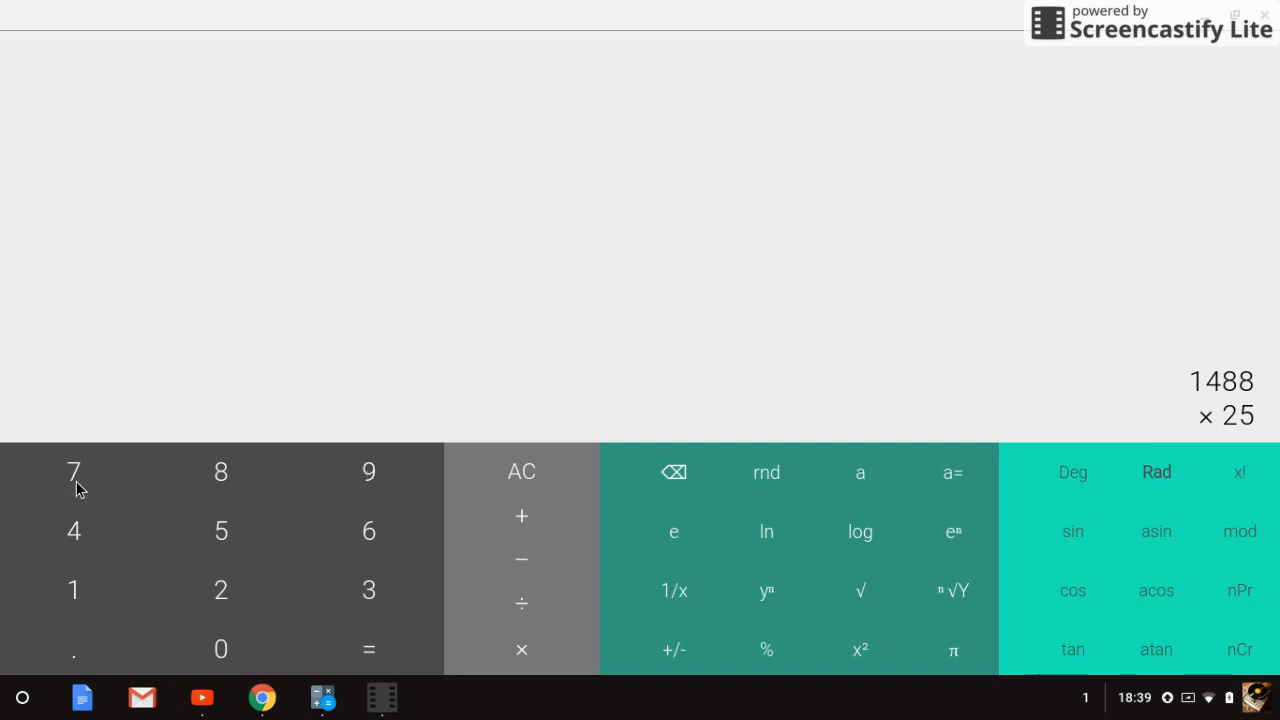
{"action": "mouse_move", "coordinate": [72, 468]}
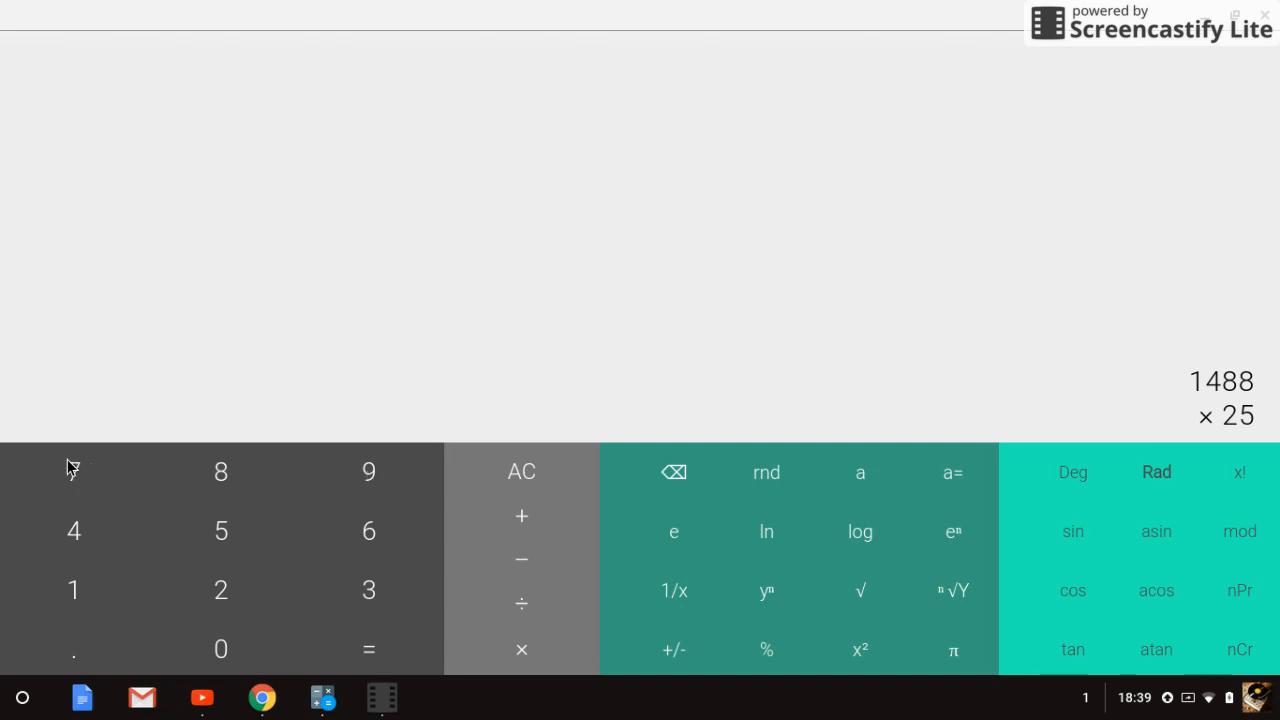
{"action": "mouse_move", "coordinate": [222, 660]}
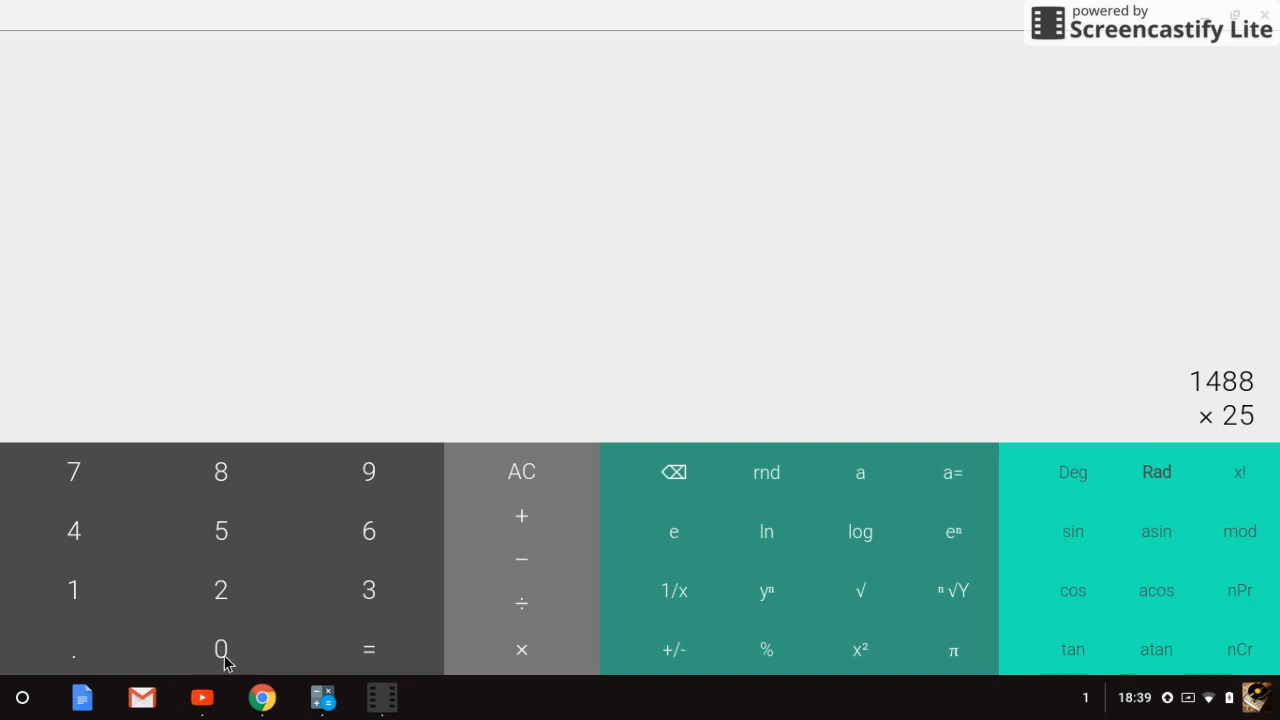
{"action": "mouse_move", "coordinate": [235, 637]}
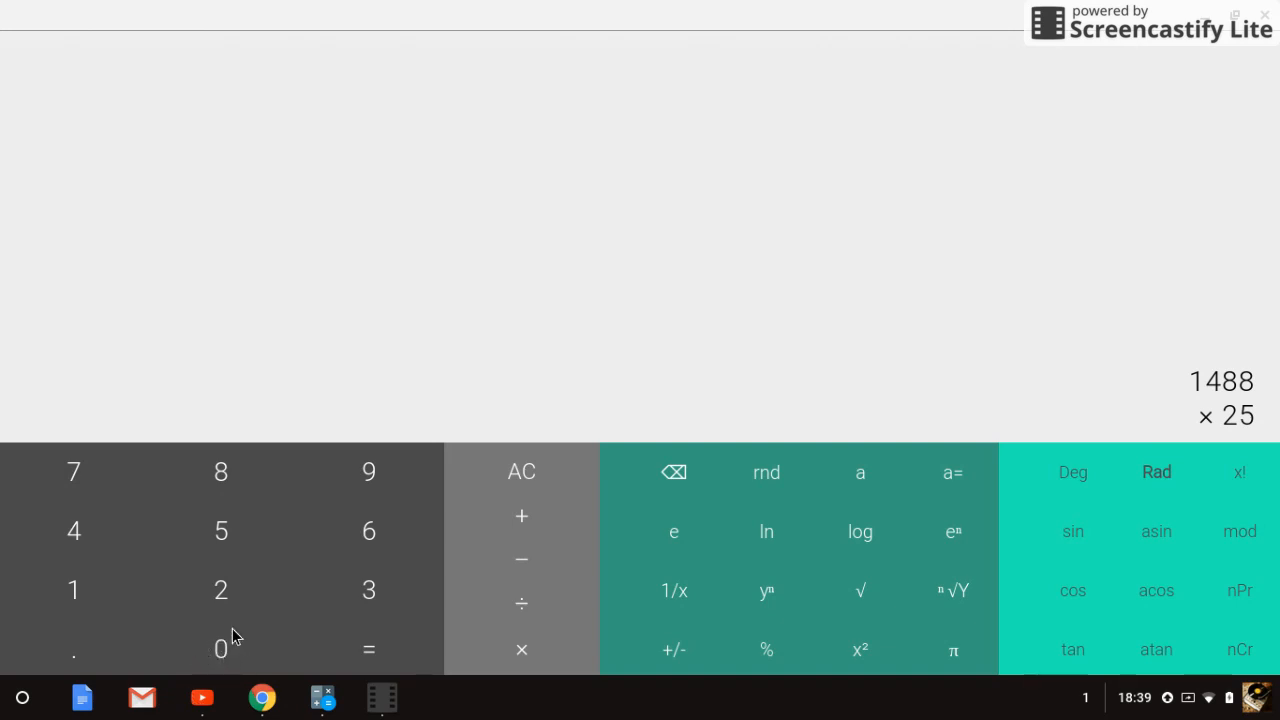
{"action": "left_click", "coordinate": [368, 590]}
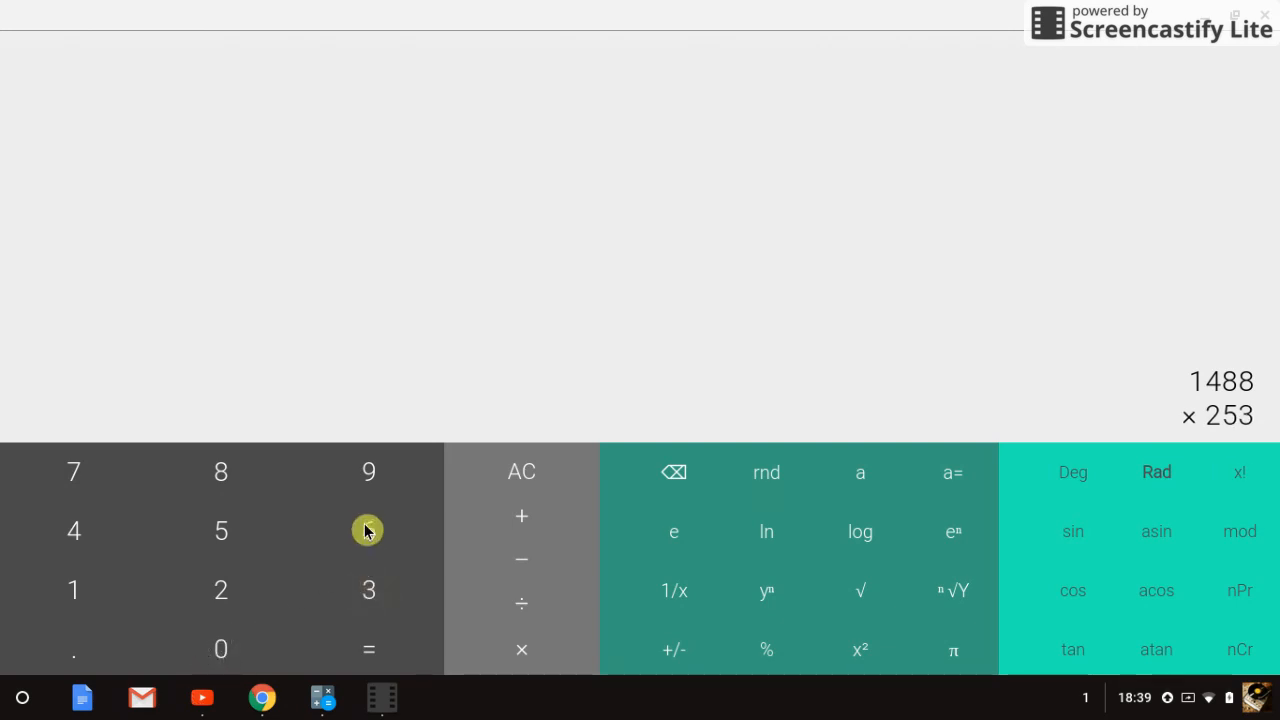
{"action": "left_click", "coordinate": [368, 530]}
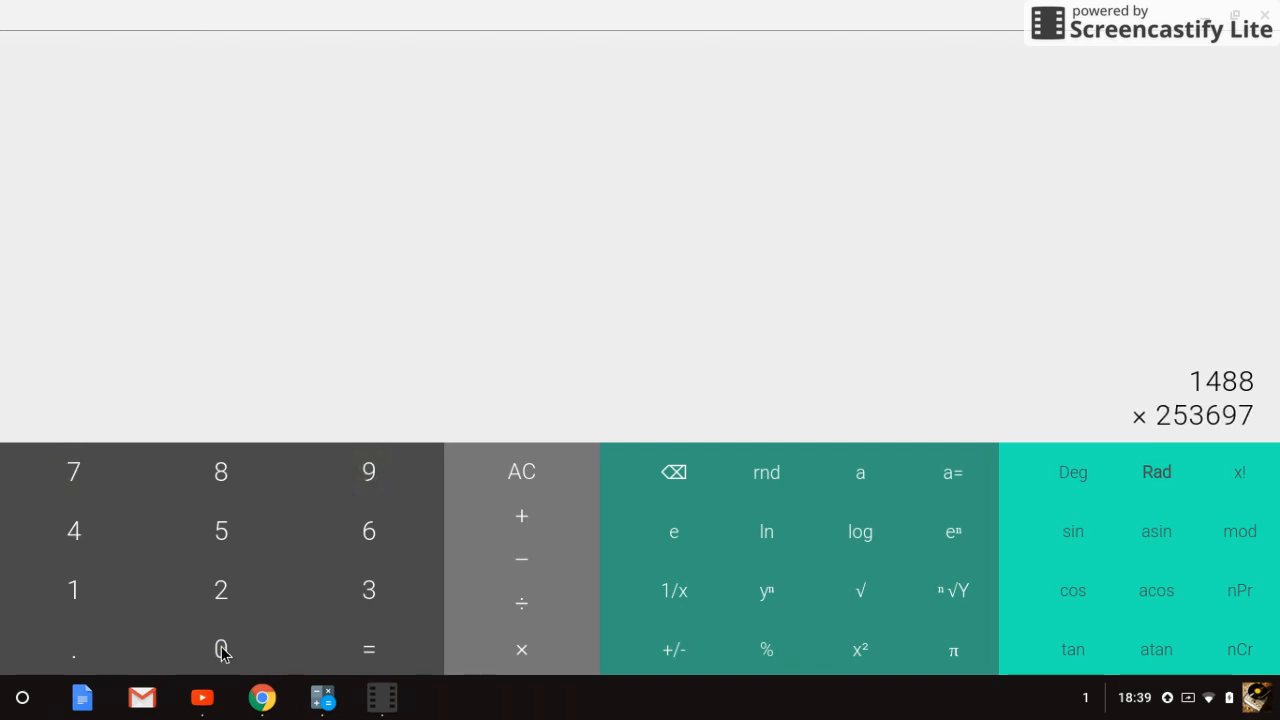
{"action": "left_click", "coordinate": [220, 649]}
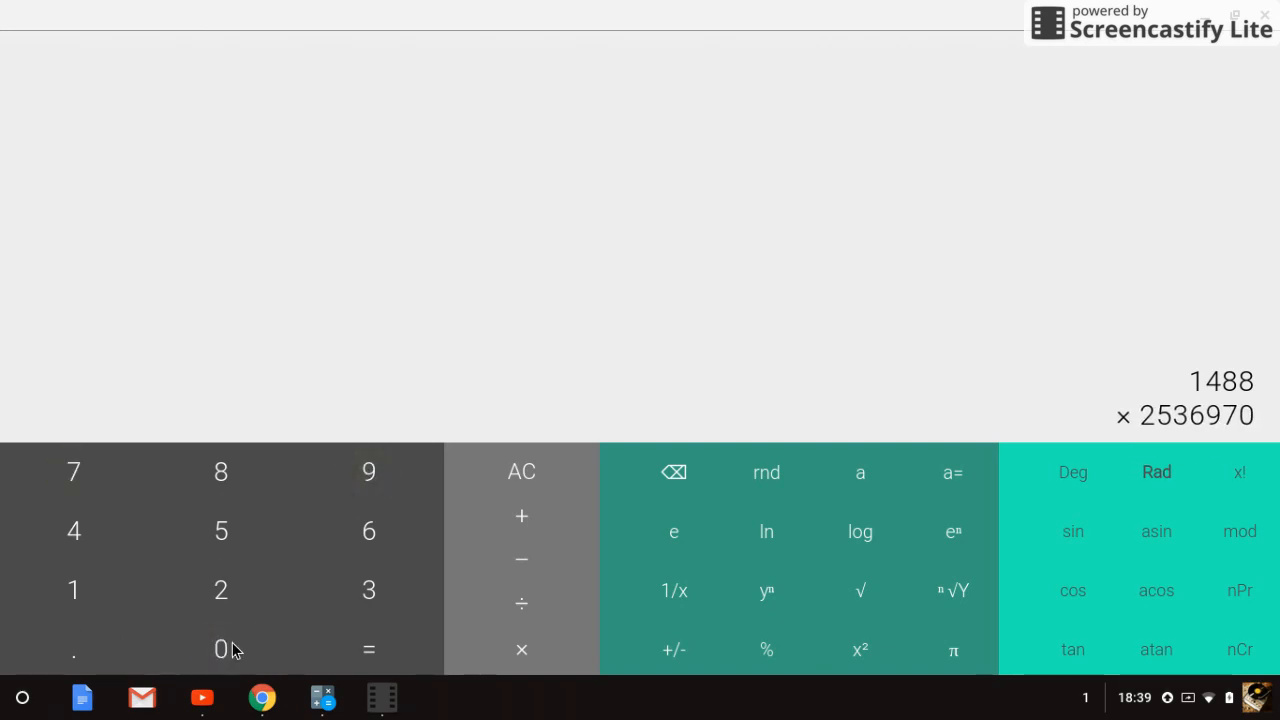
{"action": "mouse_move", "coordinate": [521, 649]}
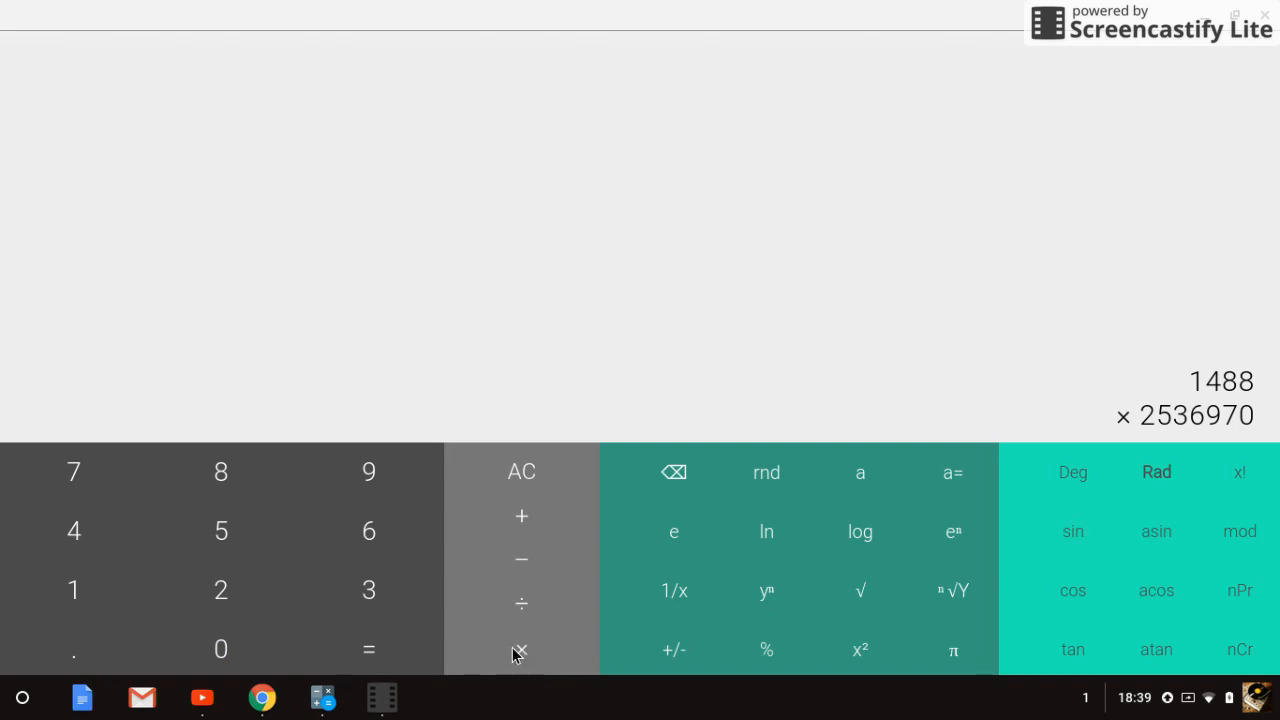
{"action": "left_click", "coordinate": [369, 649]}
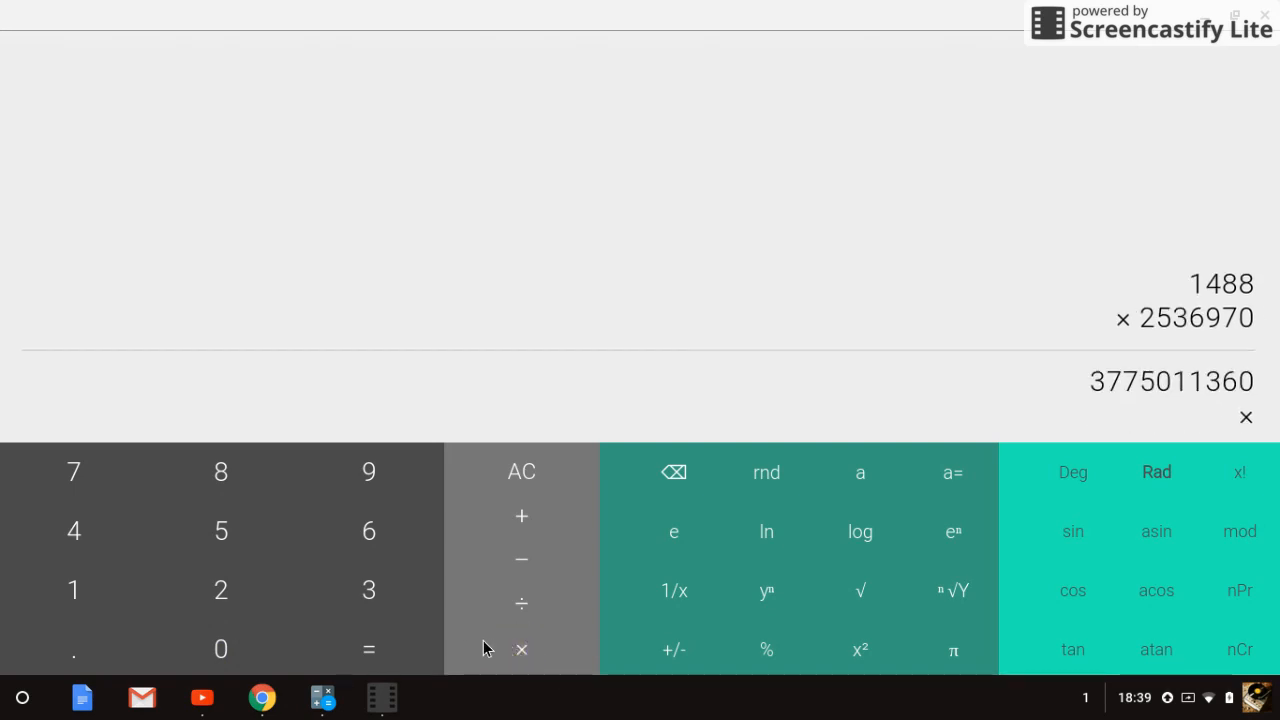
{"action": "mouse_move", "coordinate": [140, 657]}
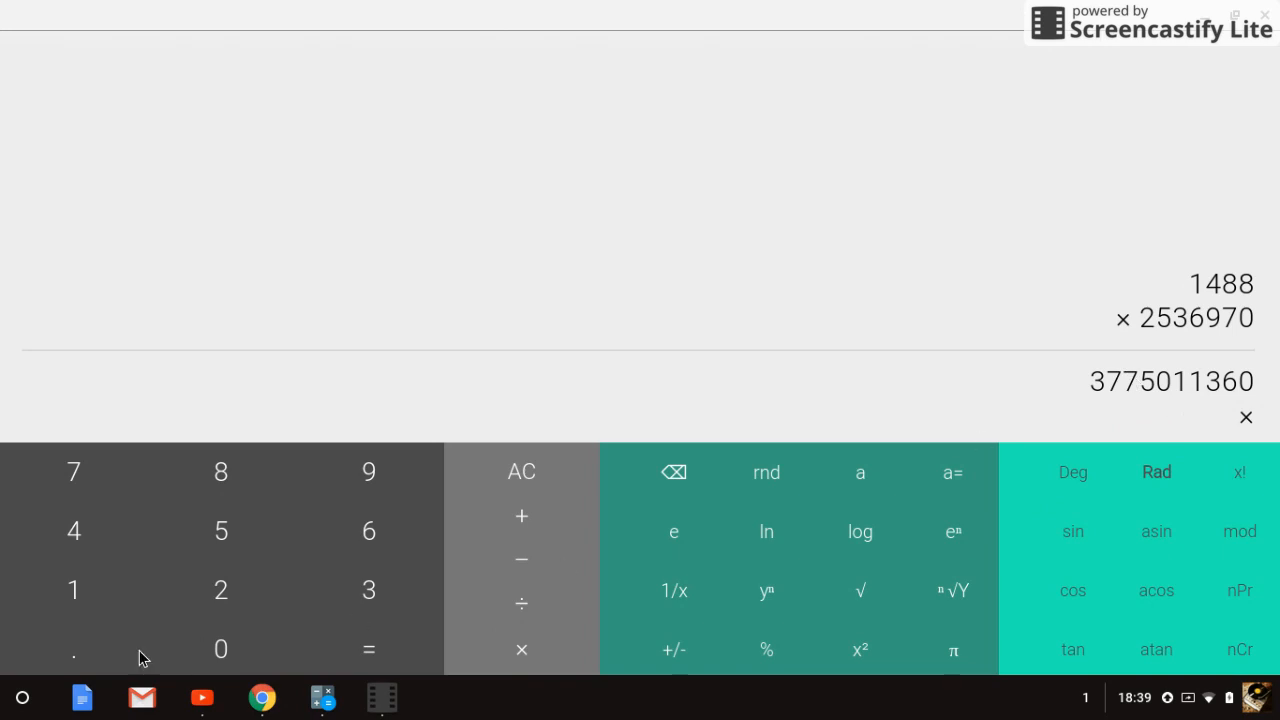
{"action": "left_click", "coordinate": [220, 590]}
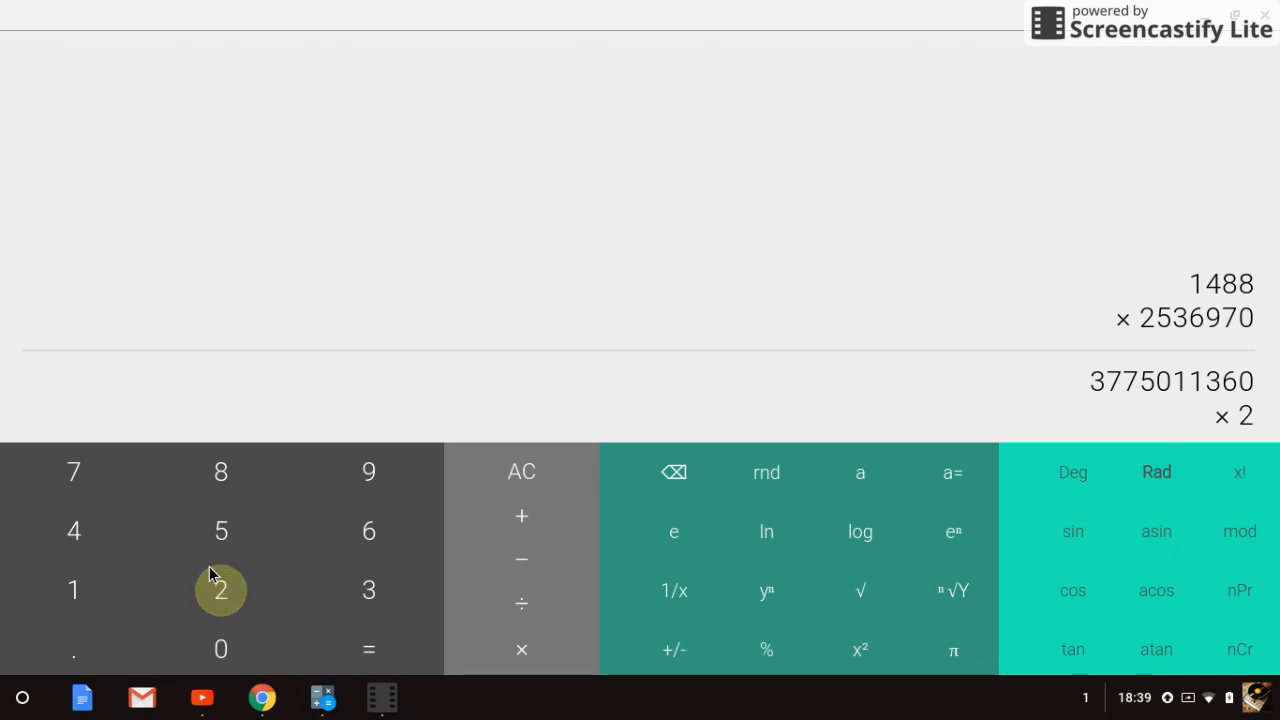
{"action": "left_click", "coordinate": [220, 530]}
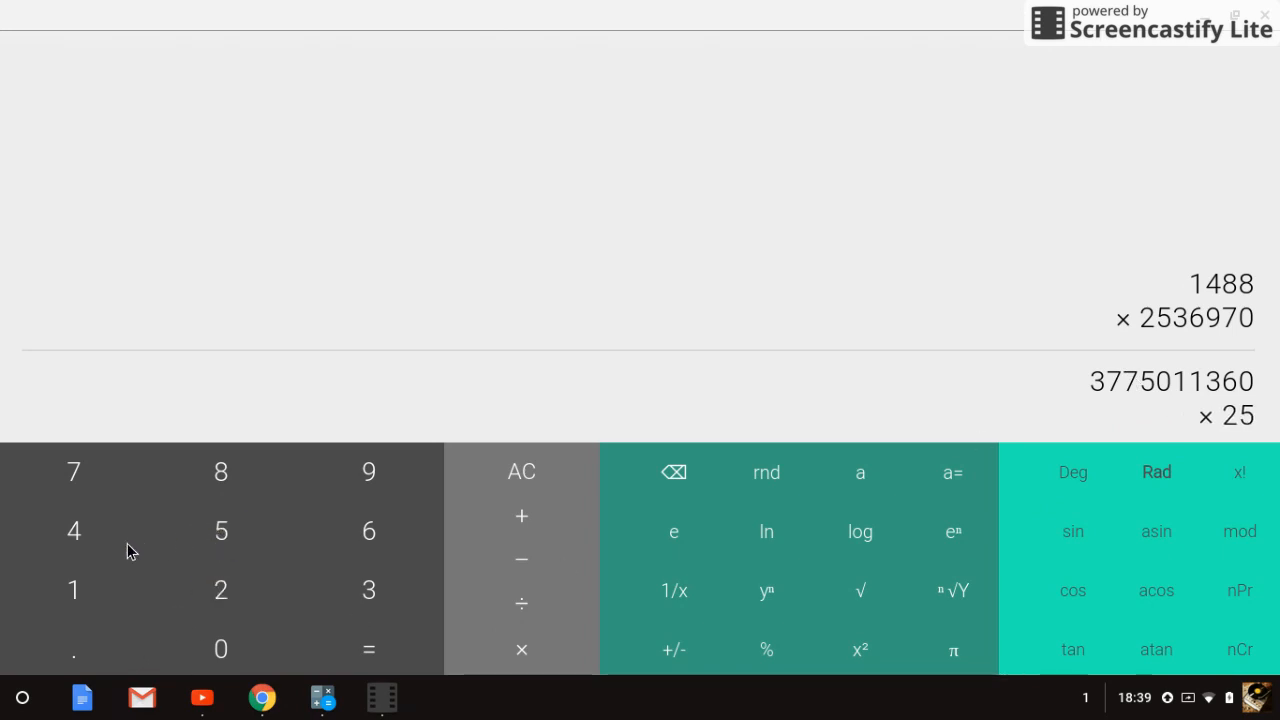
{"action": "left_click", "coordinate": [220, 649]}
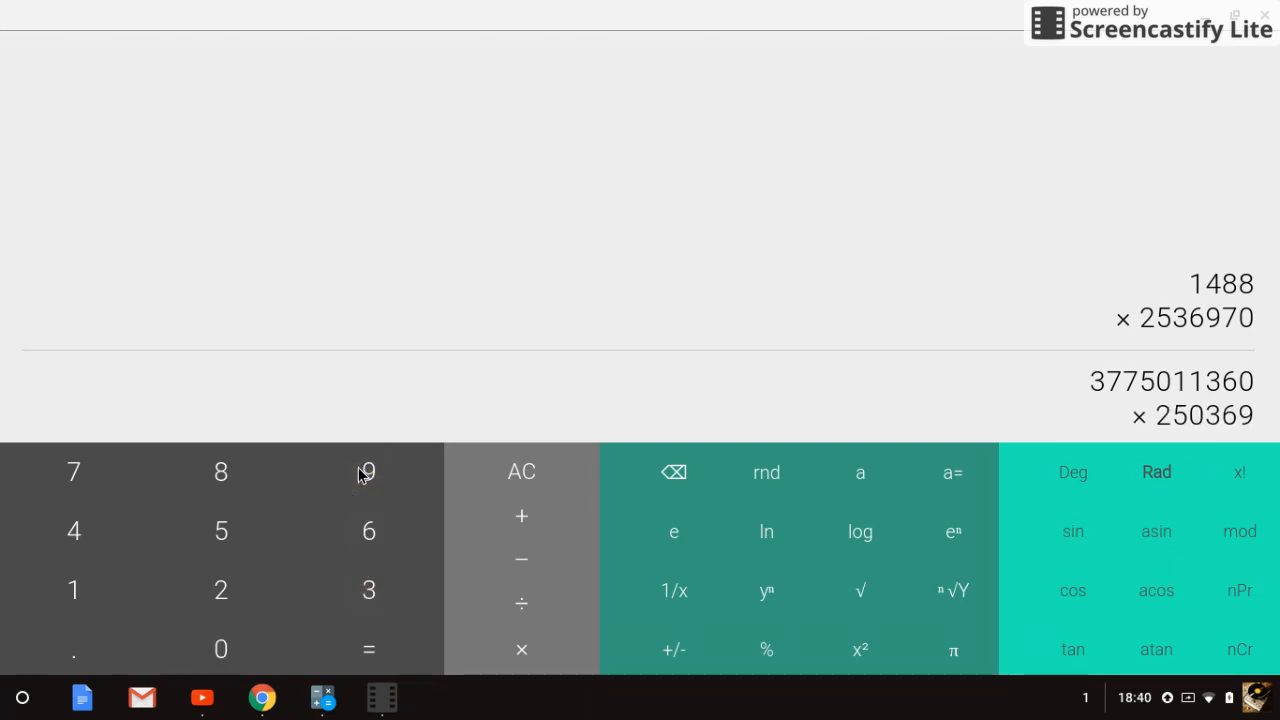
{"action": "mouse_move", "coordinate": [332, 460]}
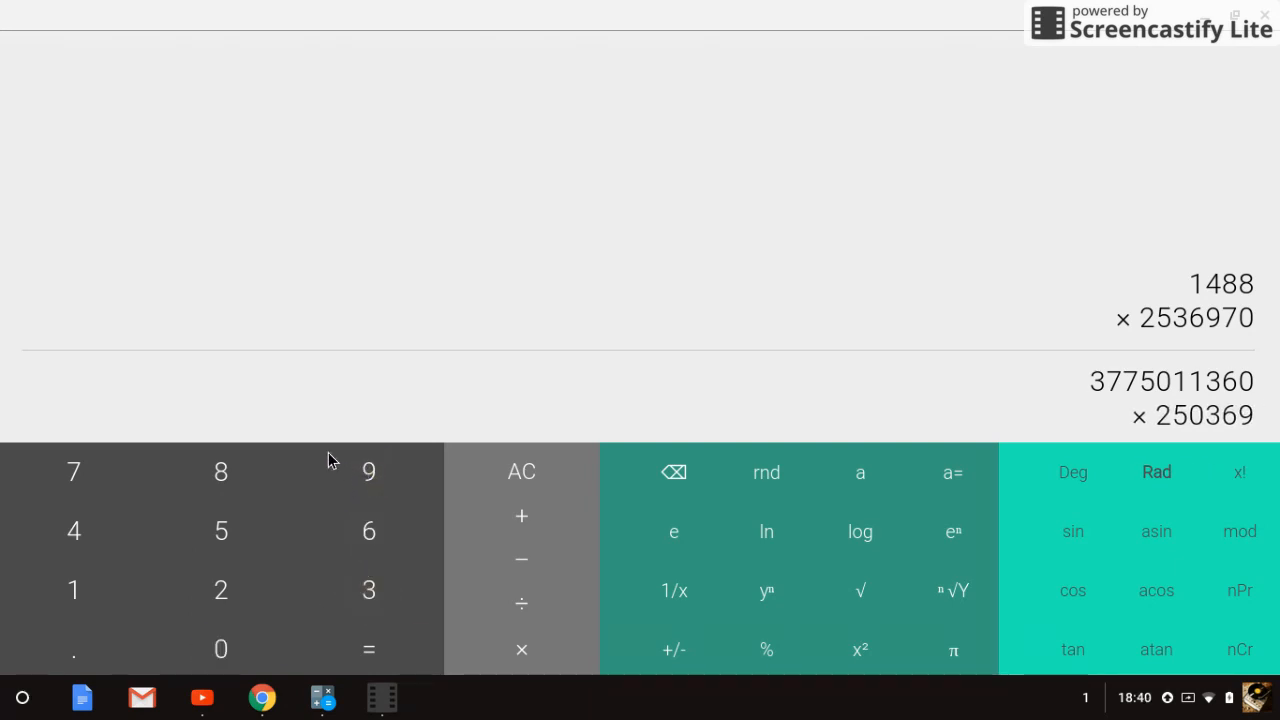
{"action": "mouse_move", "coordinate": [282, 494]}
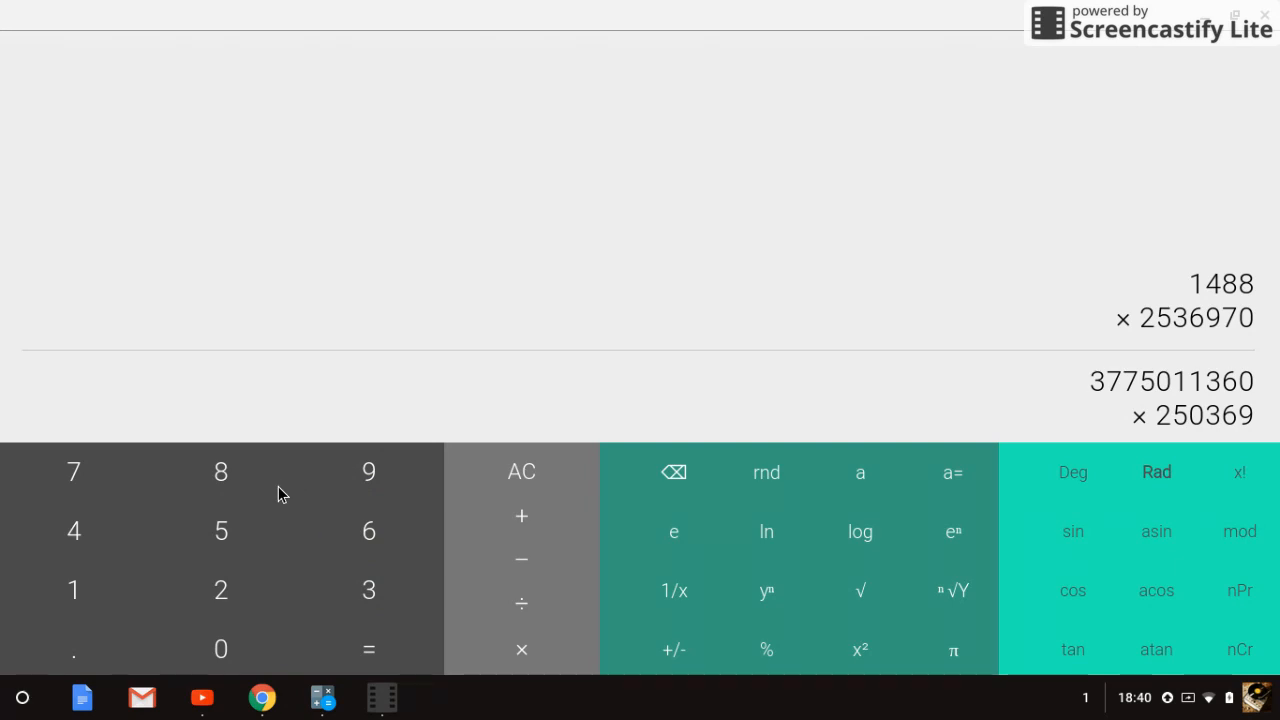
{"action": "mouse_move", "coordinate": [140, 473]}
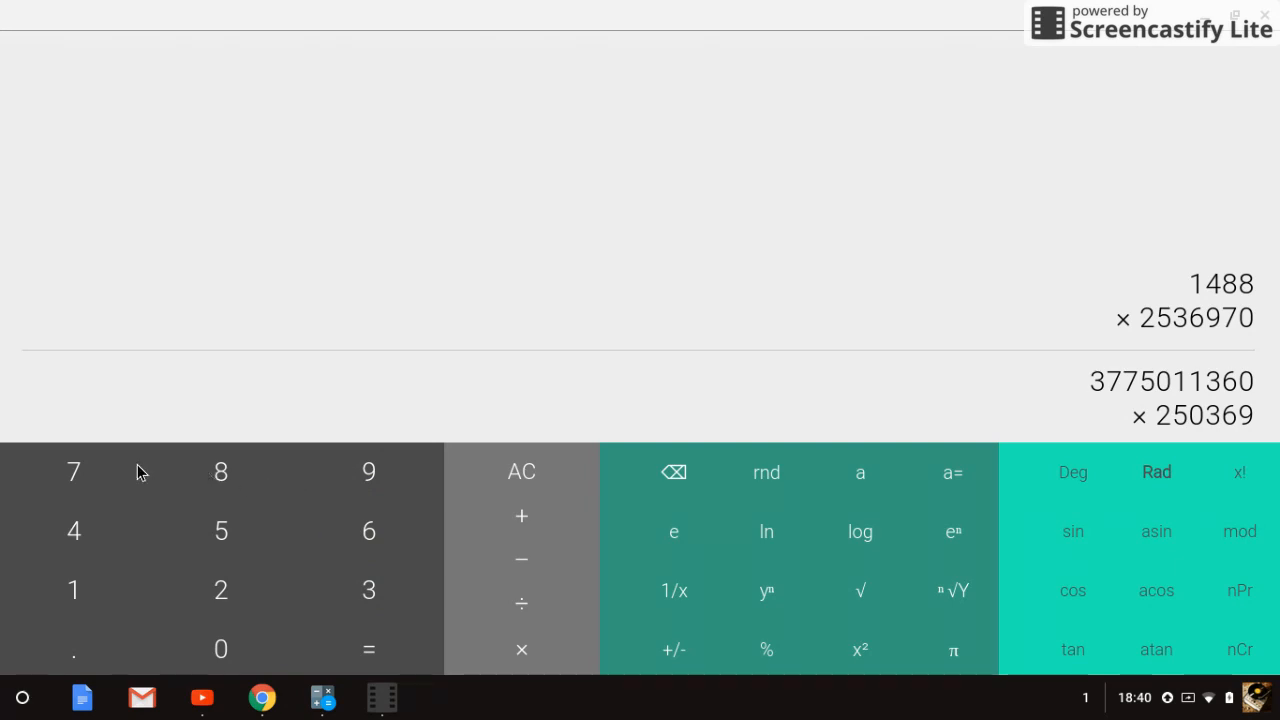
{"action": "left_click", "coordinate": [73, 472]}
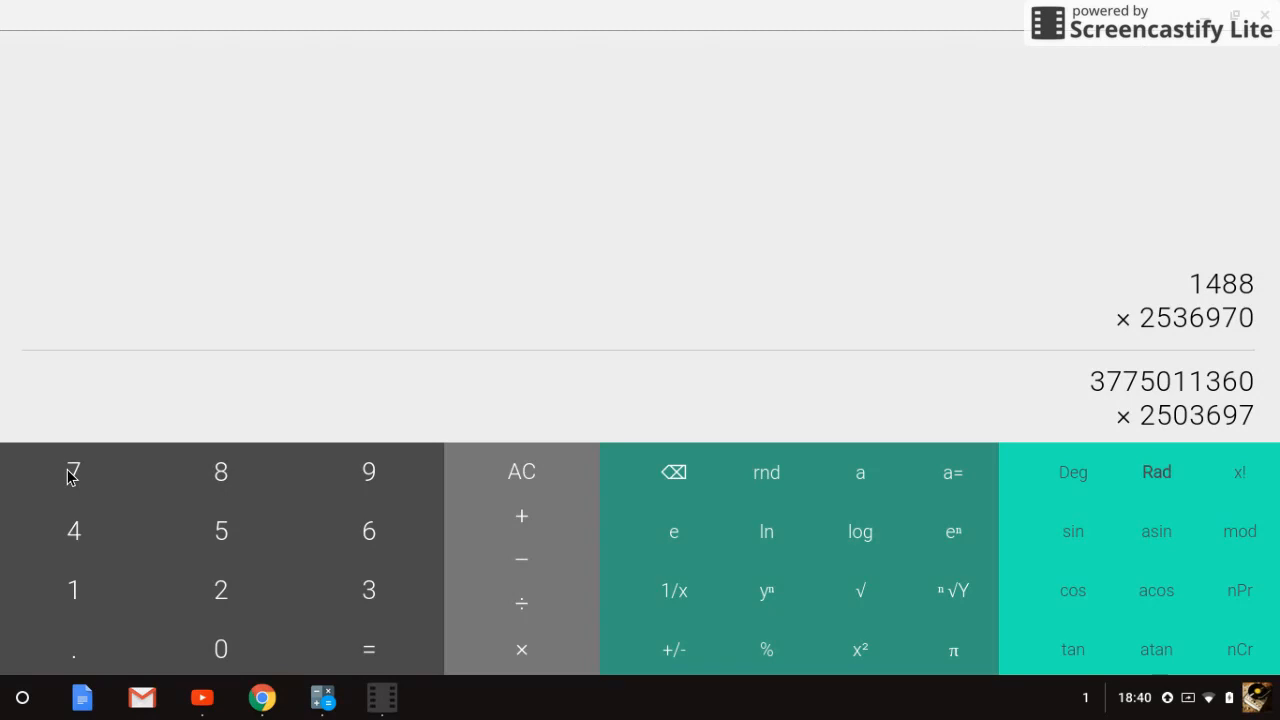
{"action": "mouse_move", "coordinate": [300, 573]}
{"action": "type", "text": "148"}
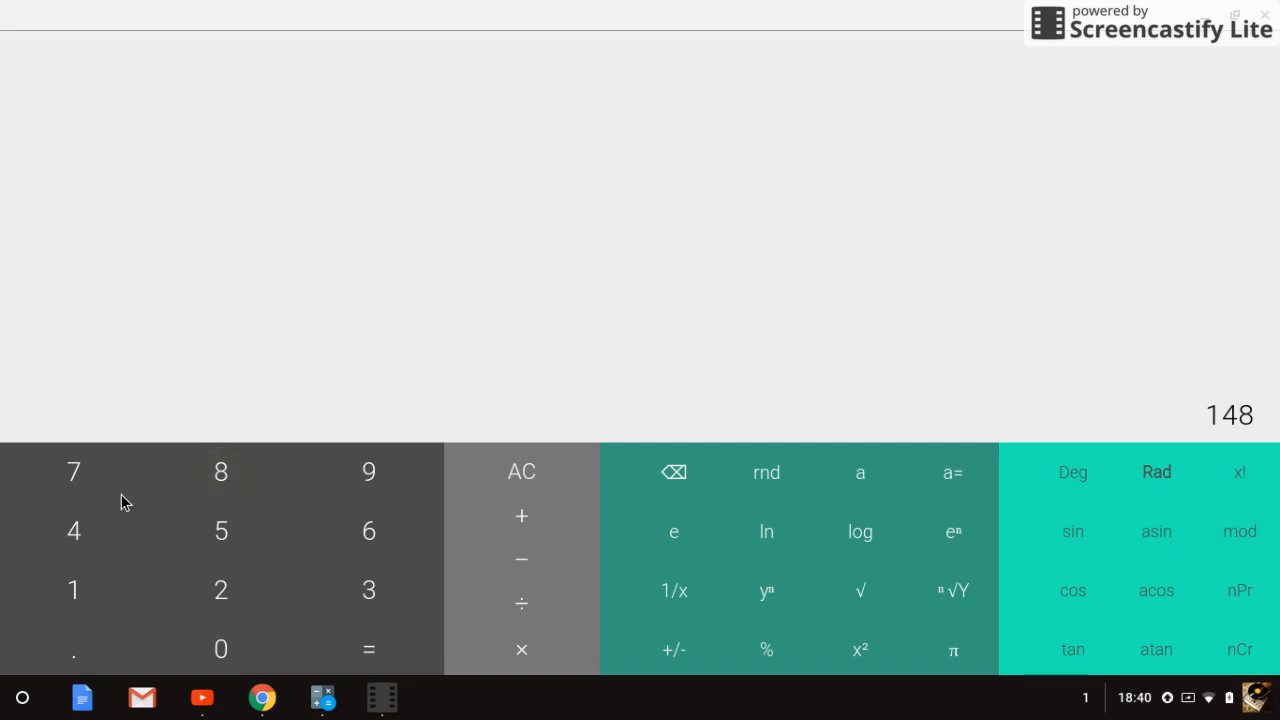
{"action": "mouse_move", "coordinate": [115, 505]}
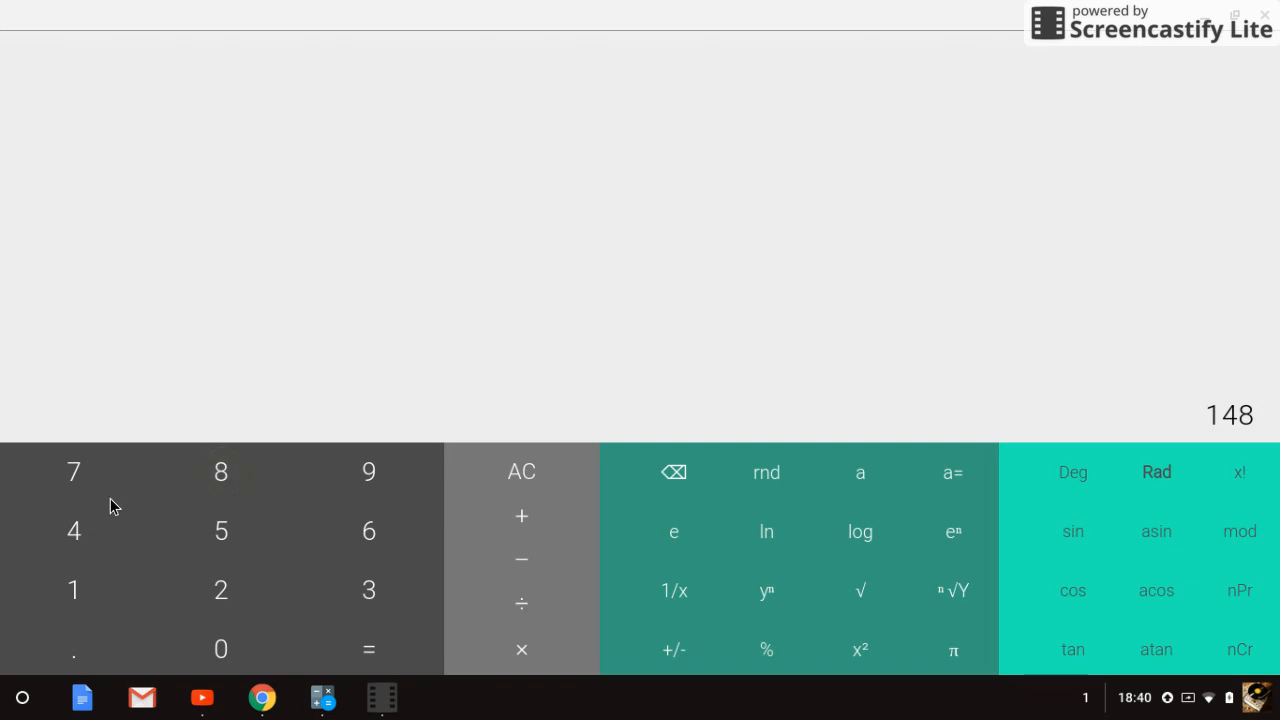
{"action": "mouse_move", "coordinate": [465, 468]}
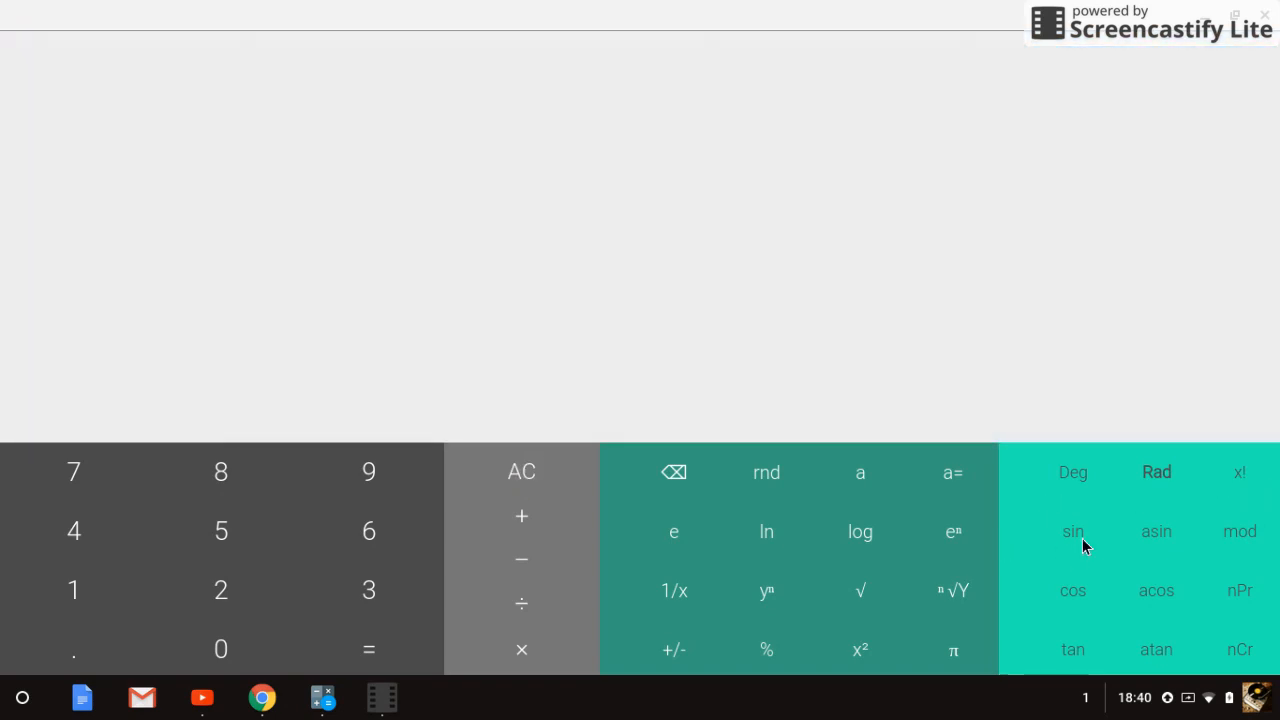
{"action": "left_click", "coordinate": [1072, 531]}
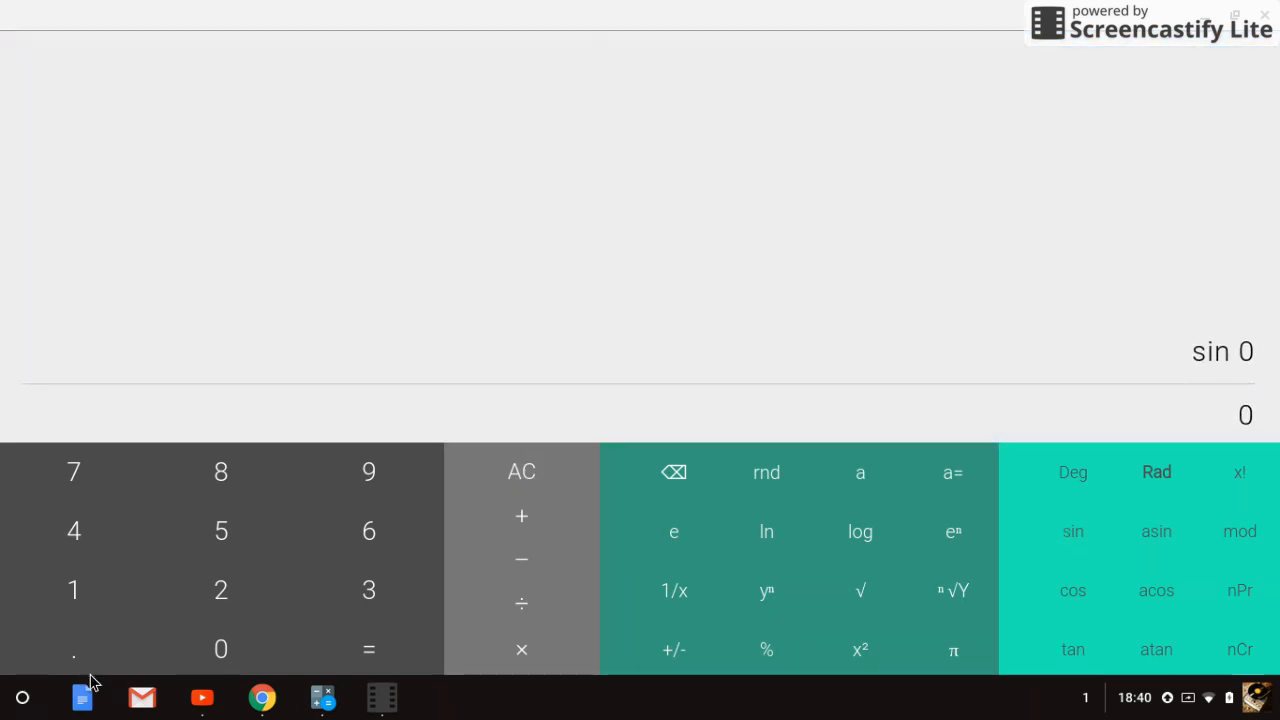
{"action": "mouse_move", "coordinate": [663, 428]}
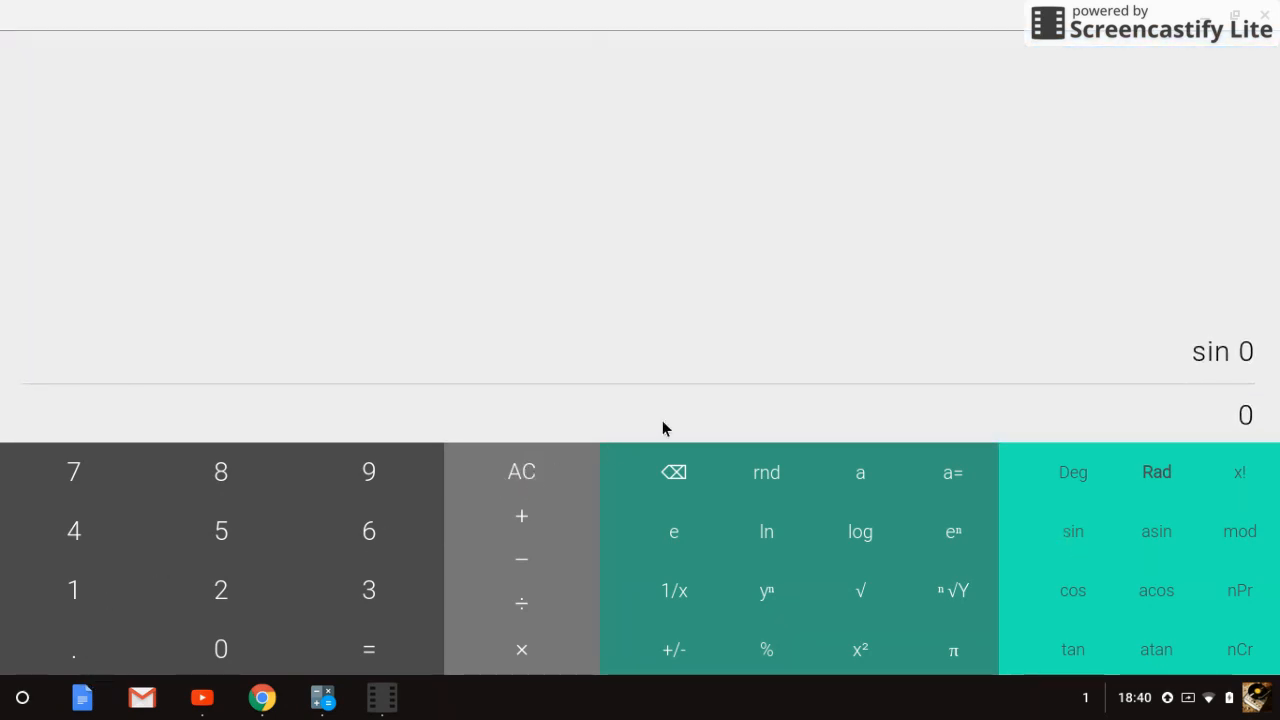
{"action": "mouse_move", "coordinate": [1270, 365]}
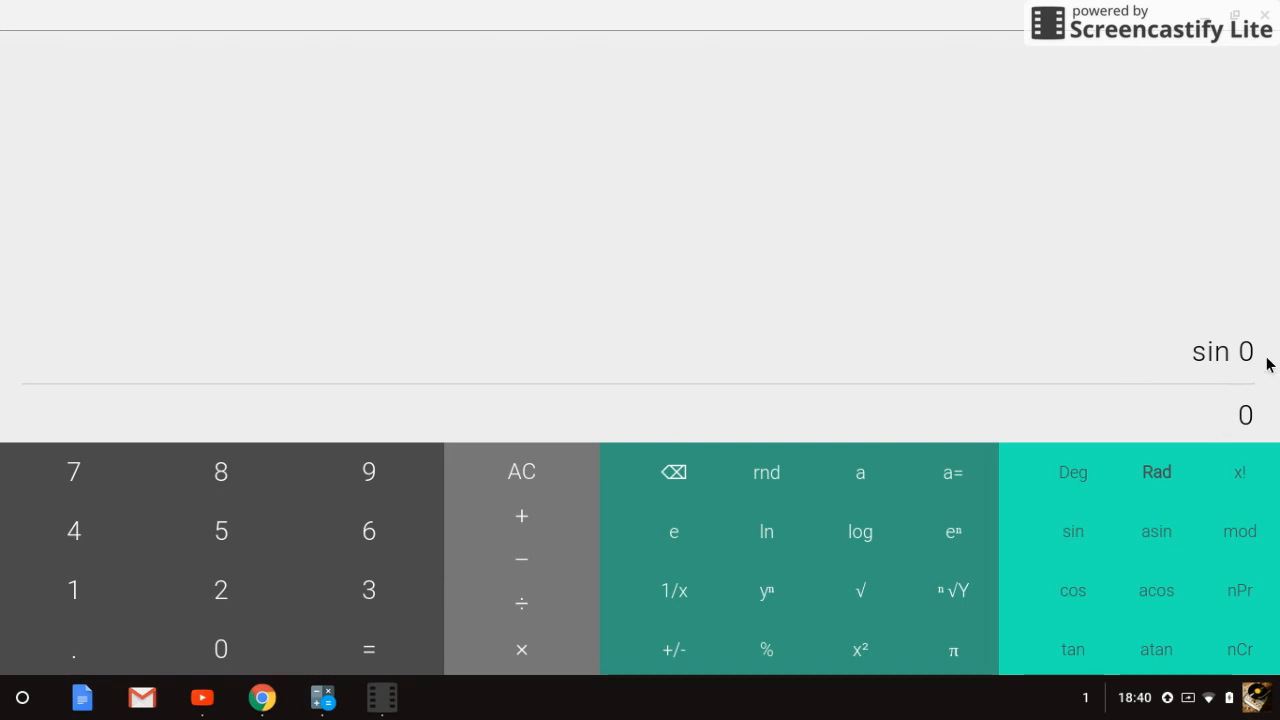
{"action": "mouse_move", "coordinate": [582, 488]}
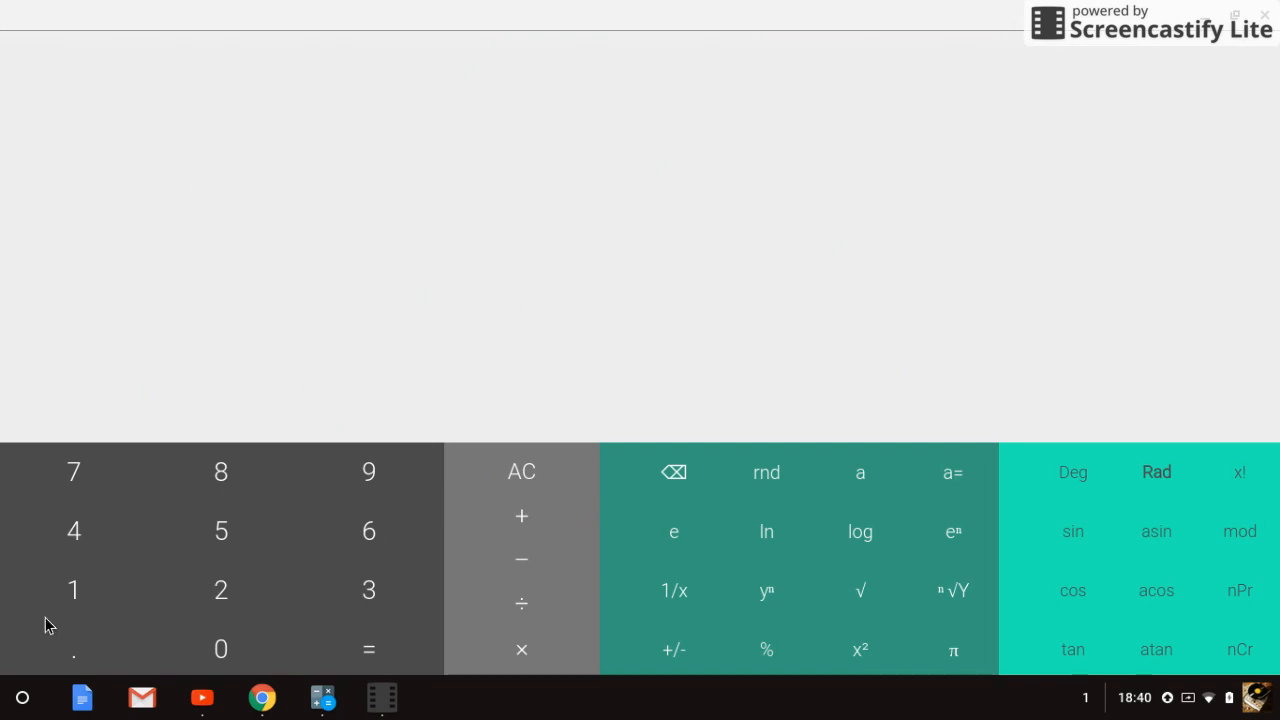
{"action": "mouse_move", "coordinate": [192, 449]}
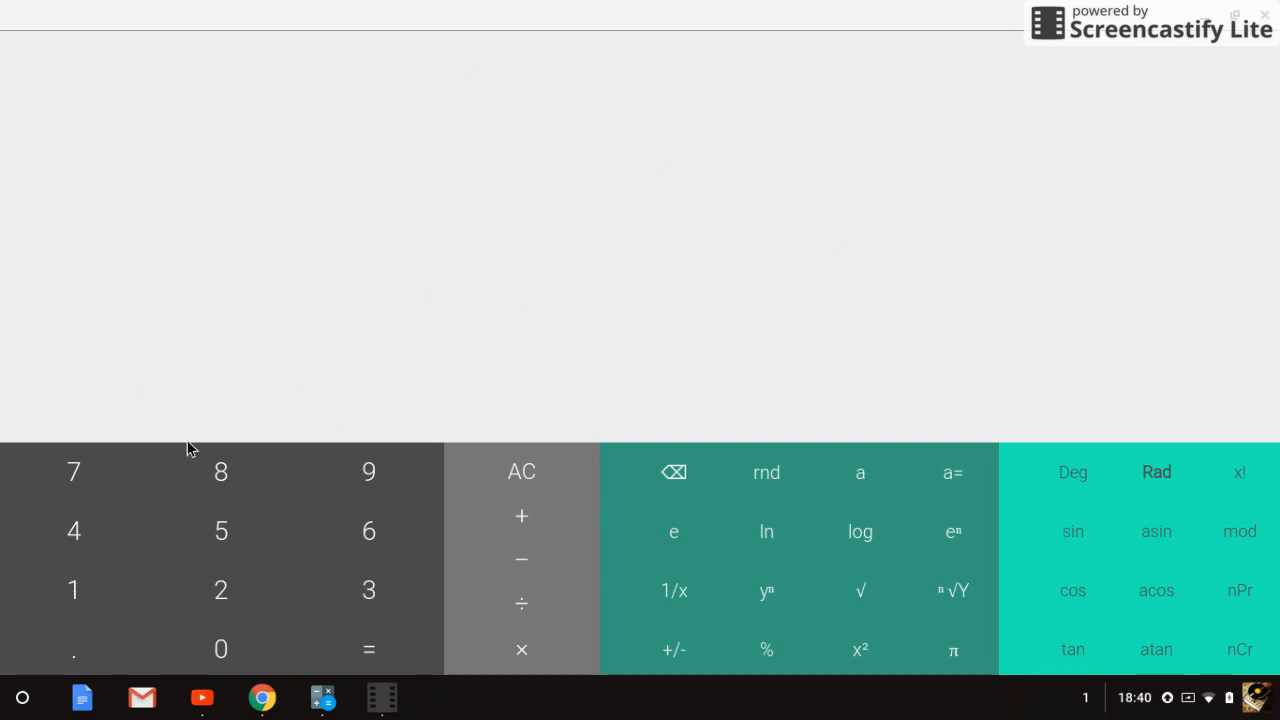
{"action": "mouse_move", "coordinate": [231, 451]}
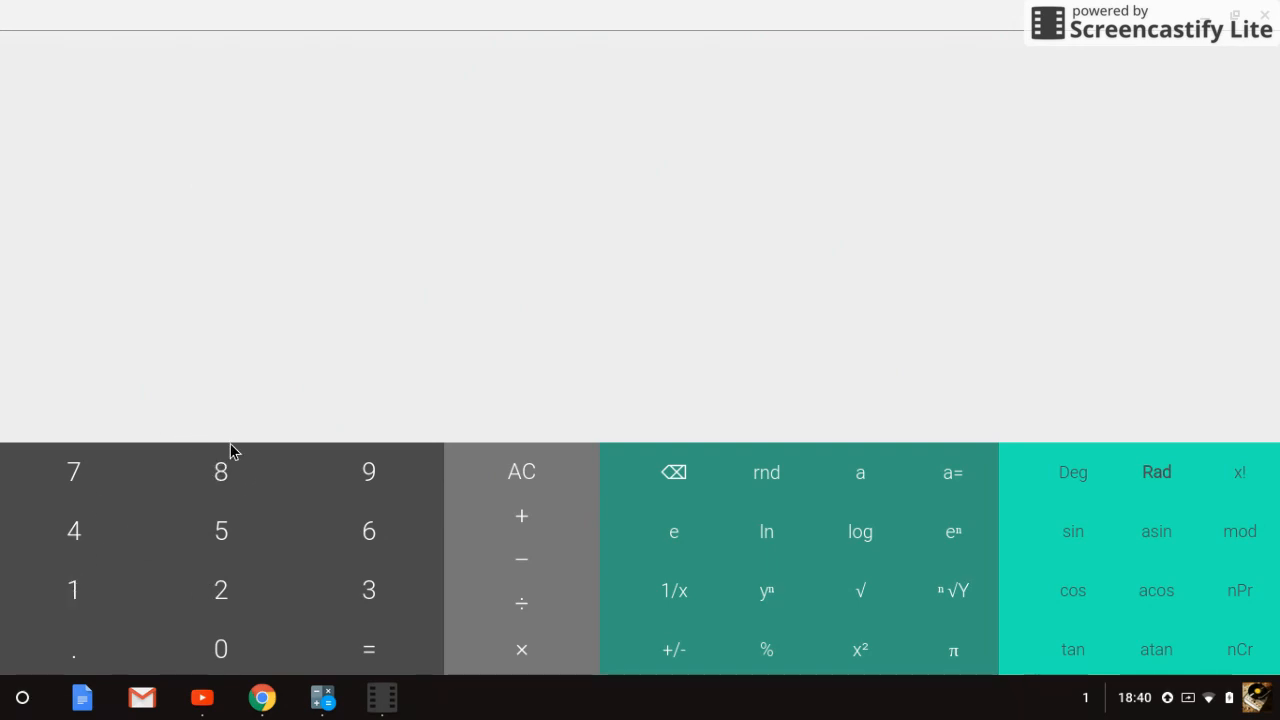
Step: Enter 8 as the first digit of a new calculation
{"action": "left_click", "coordinate": [220, 471]}
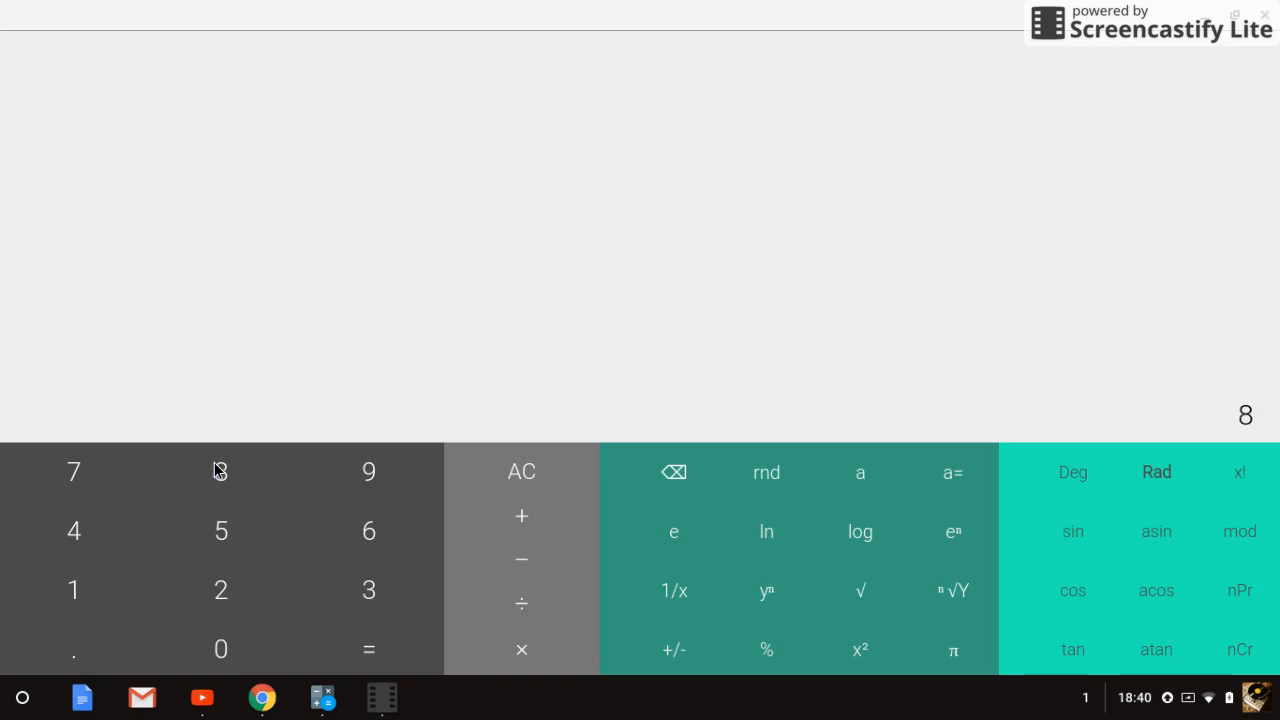
{"action": "mouse_move", "coordinate": [198, 488]}
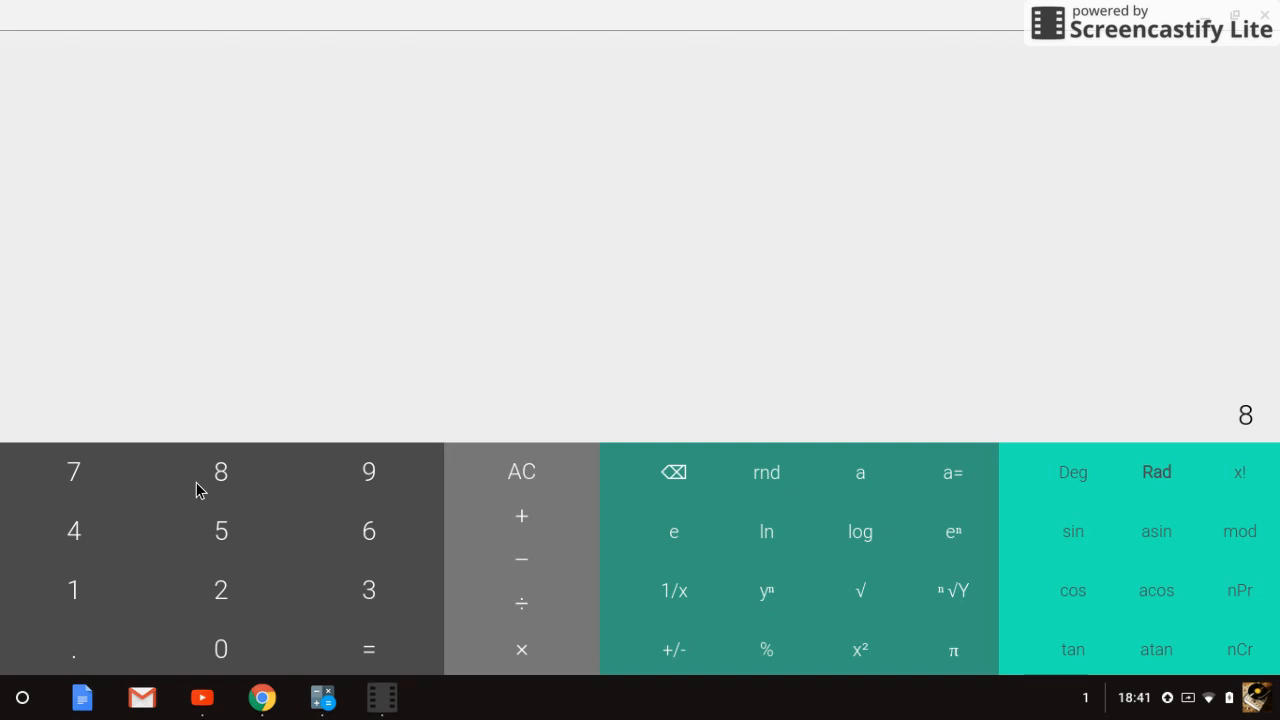
{"action": "mouse_move", "coordinate": [357, 698]}
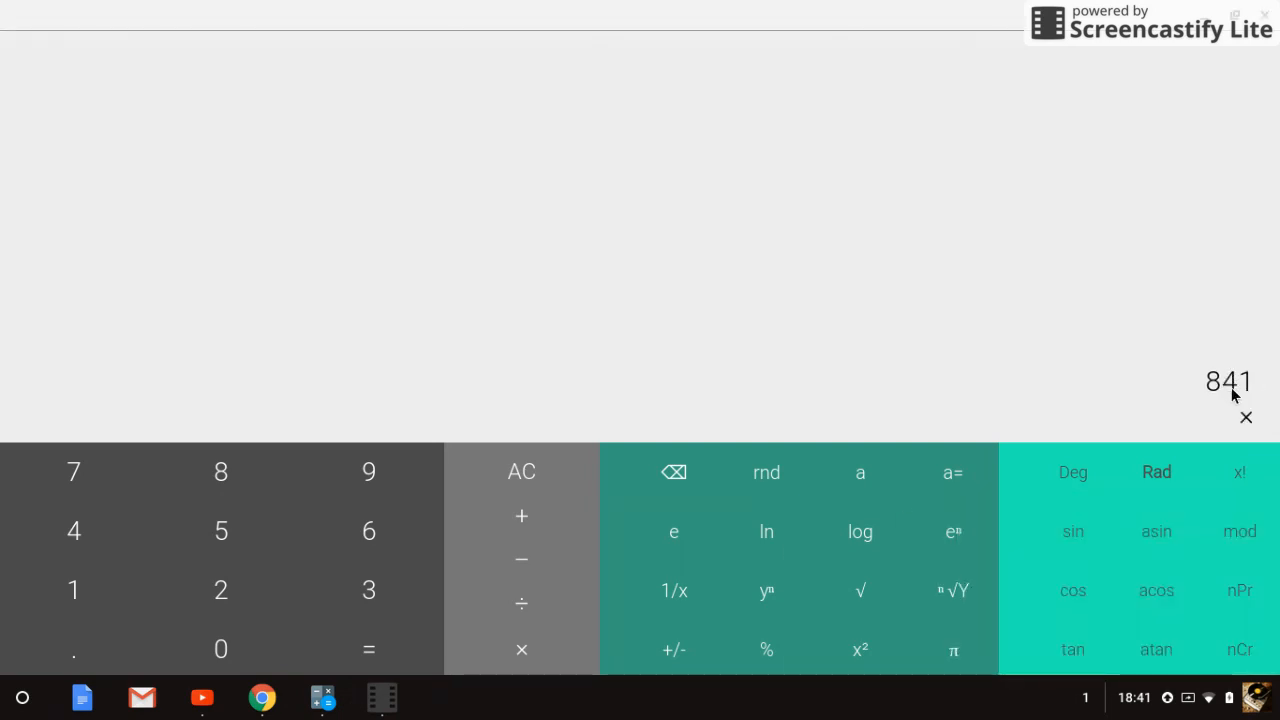
{"action": "mouse_move", "coordinate": [1248, 398]}
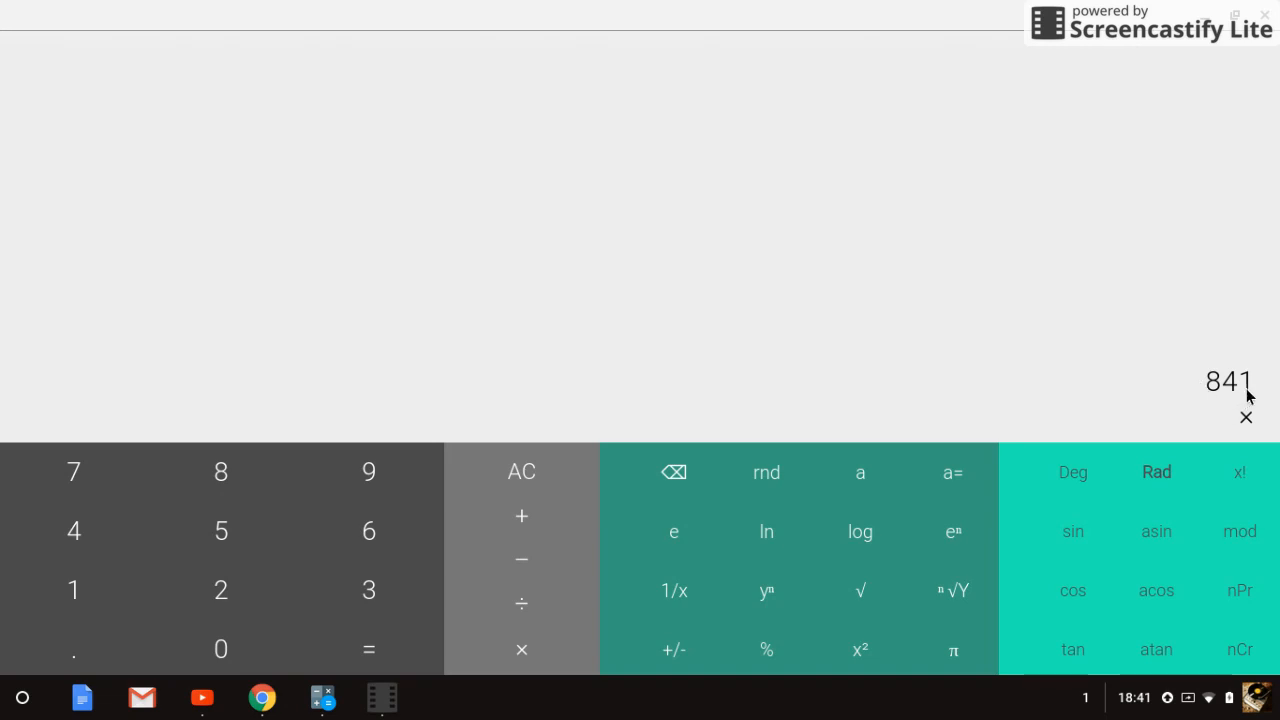
{"action": "mouse_move", "coordinate": [594, 497]}
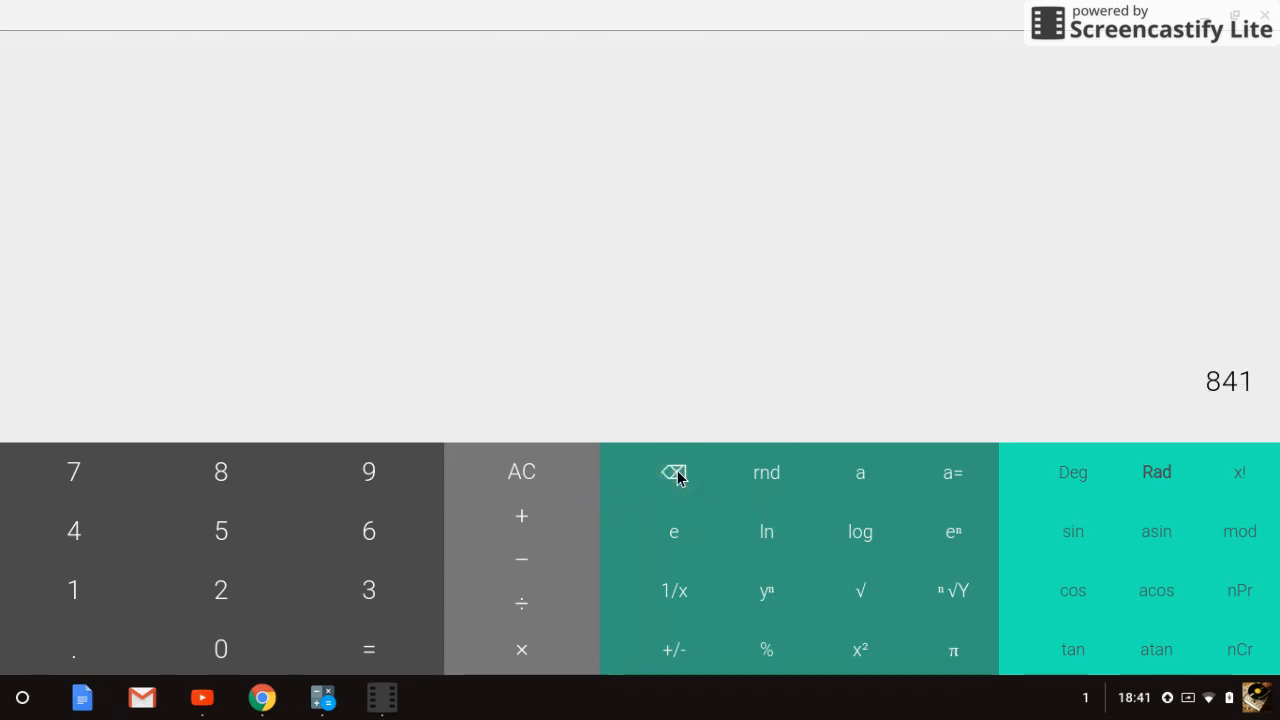
Step: Enter 8418 × 2536970, leaving the product uncomputed
{"action": "left_click", "coordinate": [220, 472]}
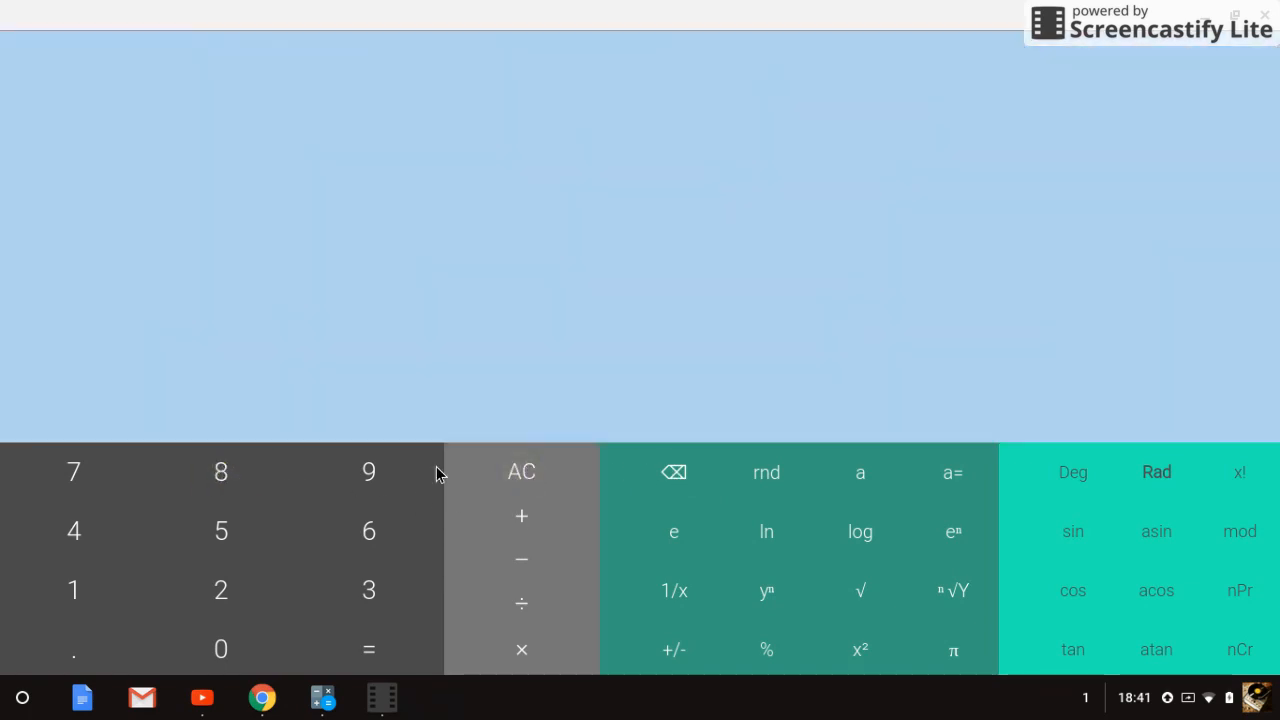
{"action": "left_click", "coordinate": [220, 471]}
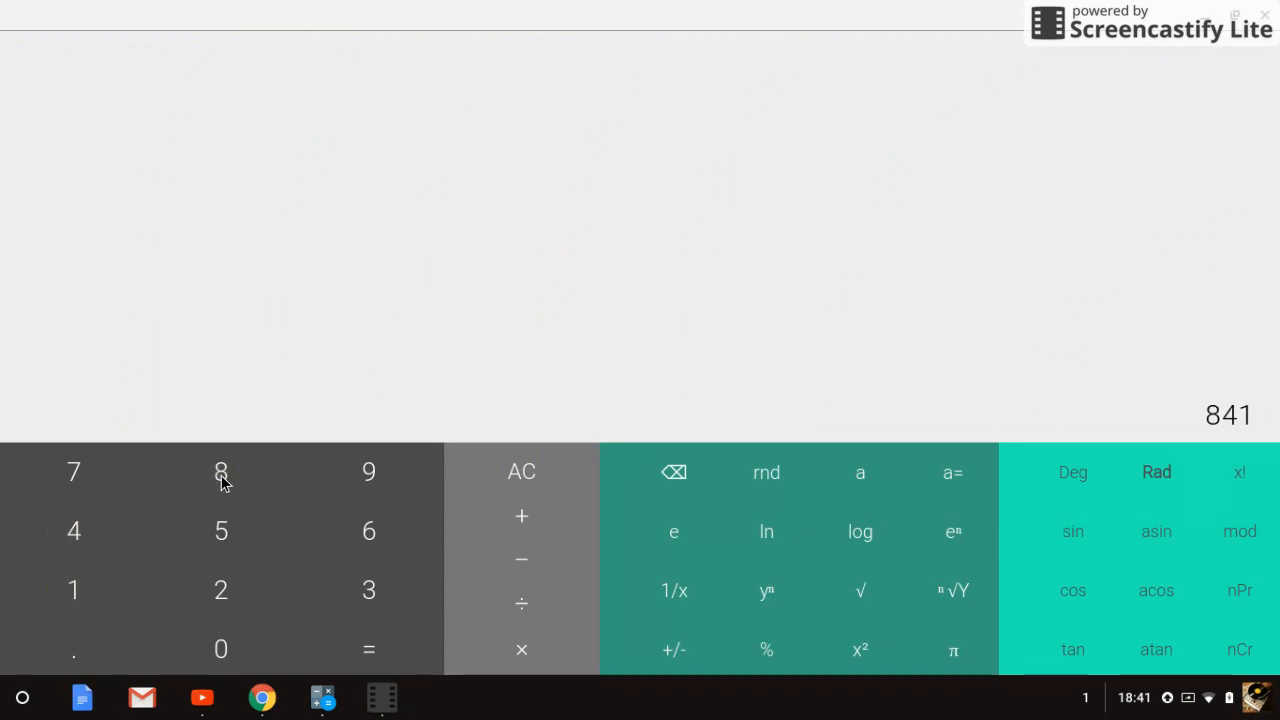
{"action": "left_click", "coordinate": [221, 472]}
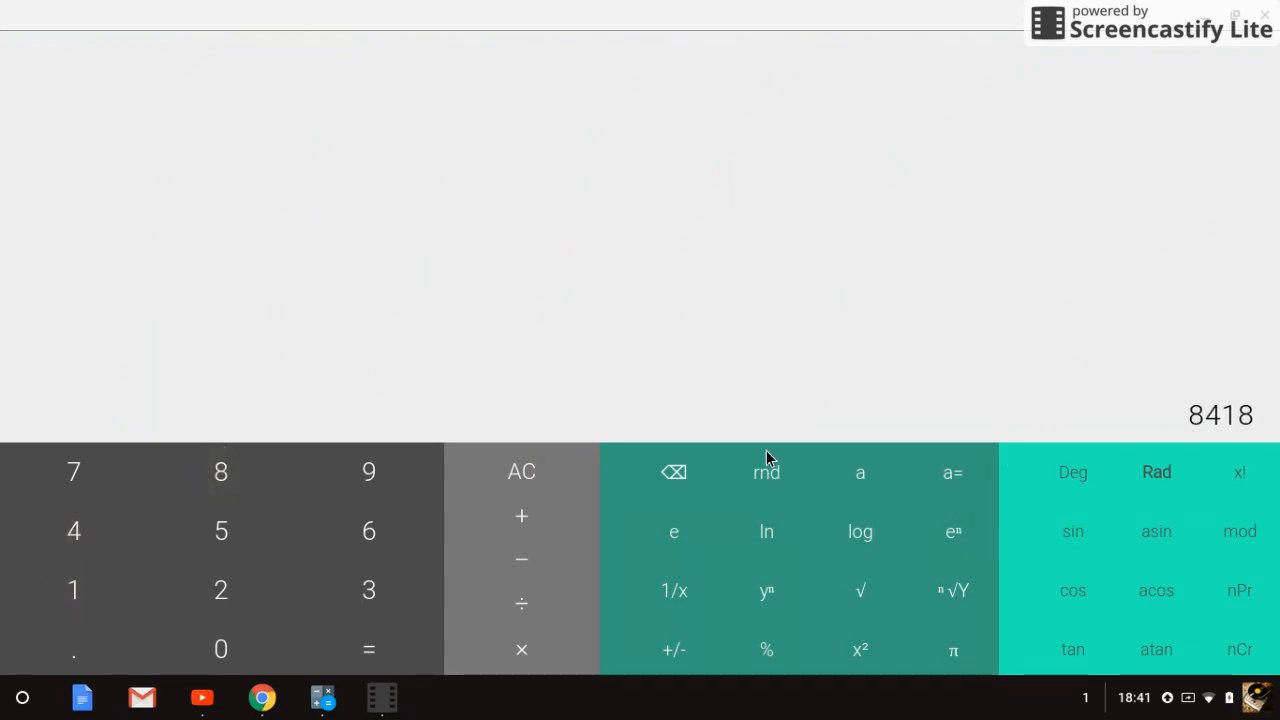
{"action": "mouse_move", "coordinate": [450, 645]}
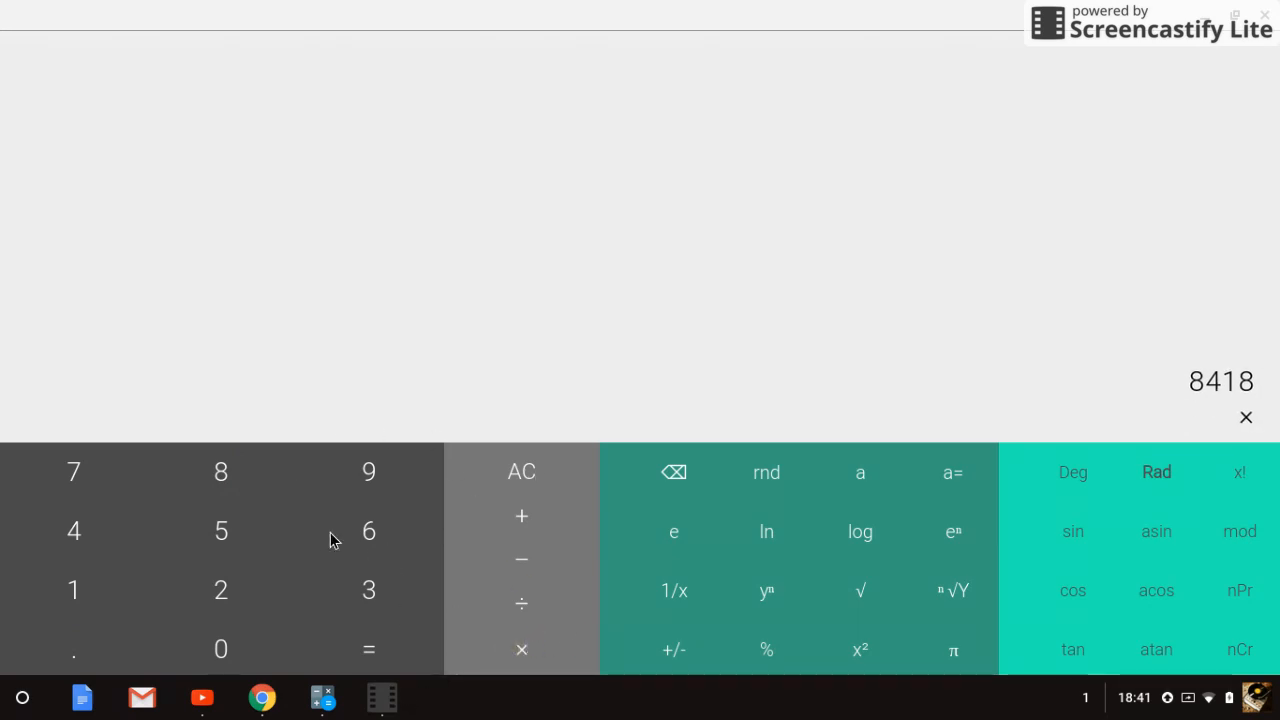
{"action": "mouse_move", "coordinate": [223, 597]}
{"action": "type", "text": " 25"}
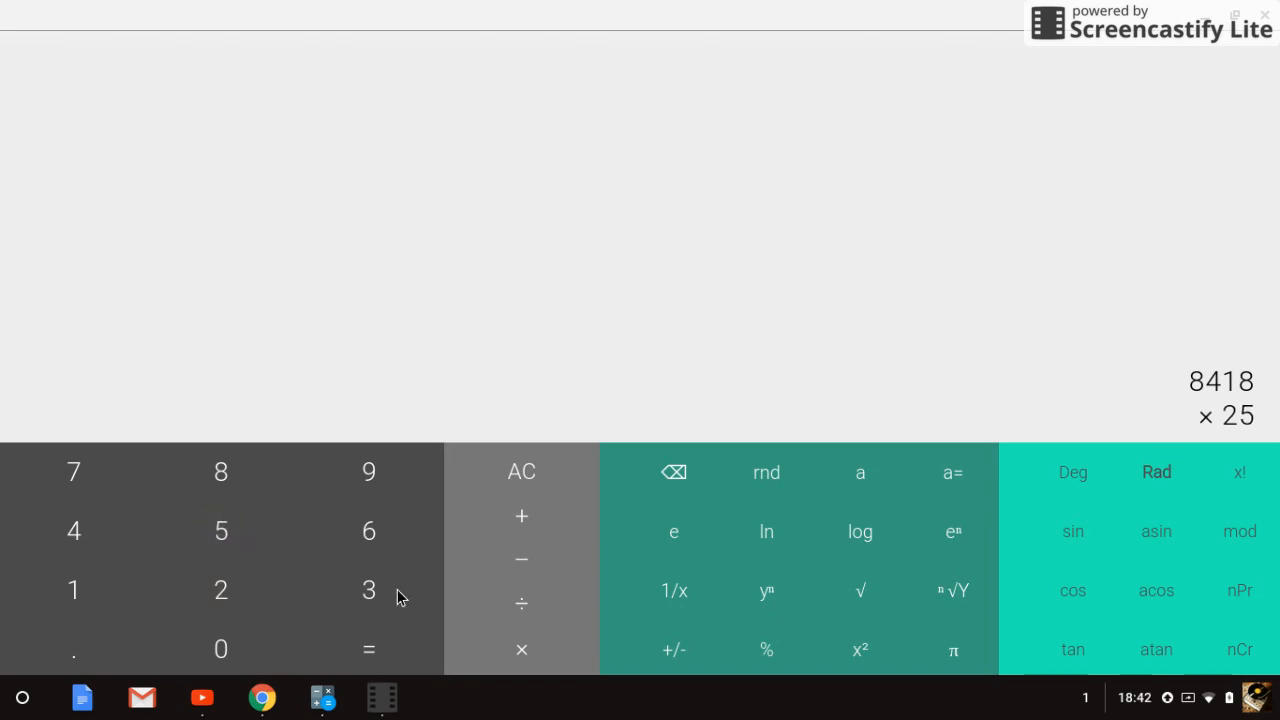
{"action": "left_click", "coordinate": [369, 590]}
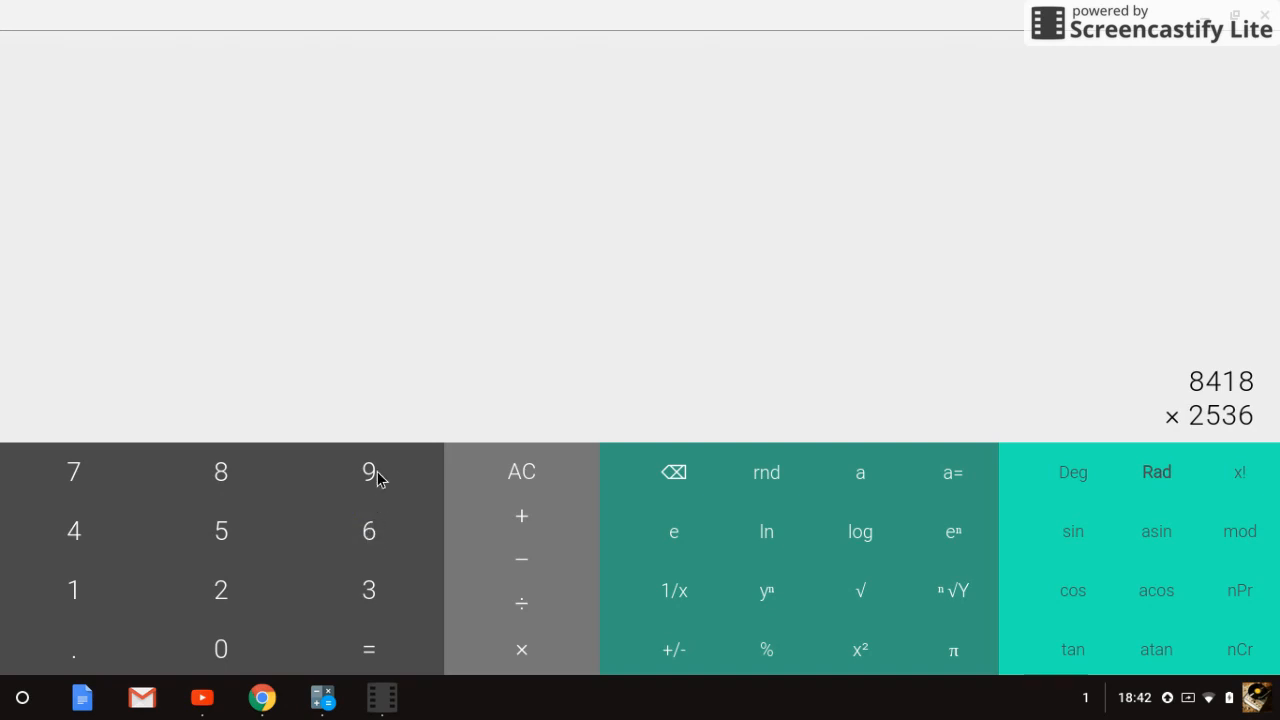
{"action": "left_click", "coordinate": [369, 472]}
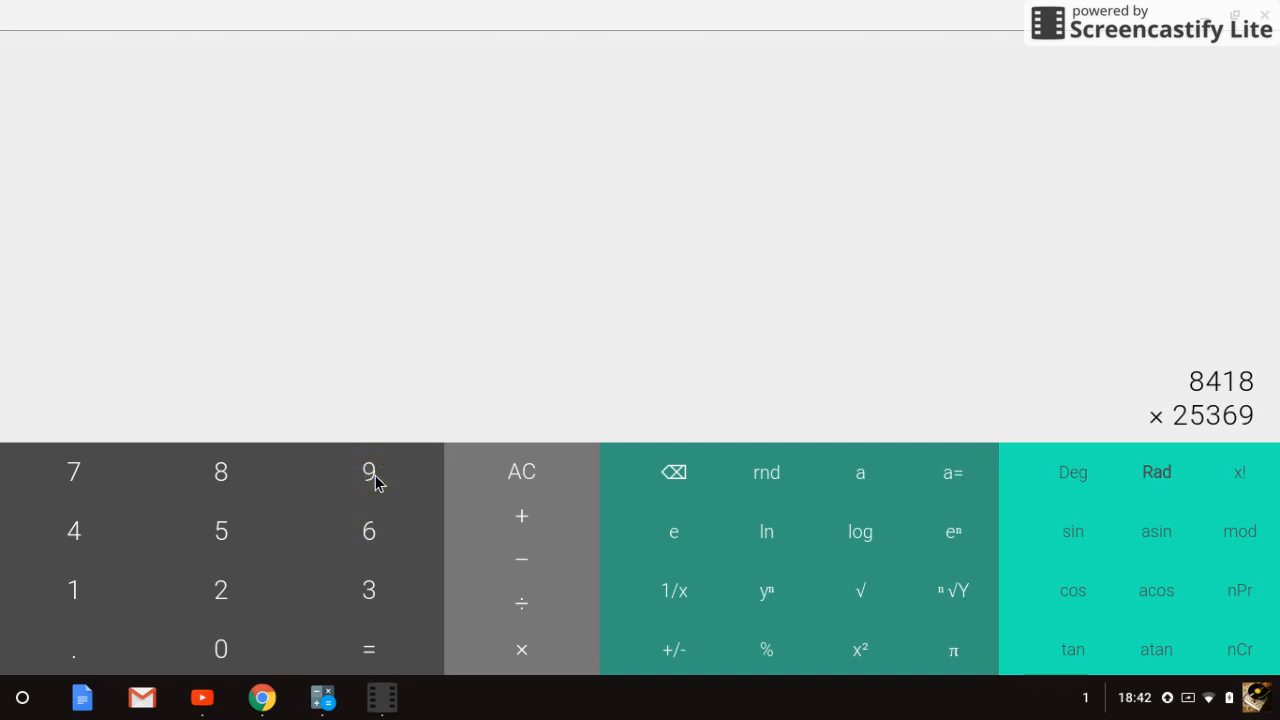
{"action": "mouse_move", "coordinate": [245, 670]}
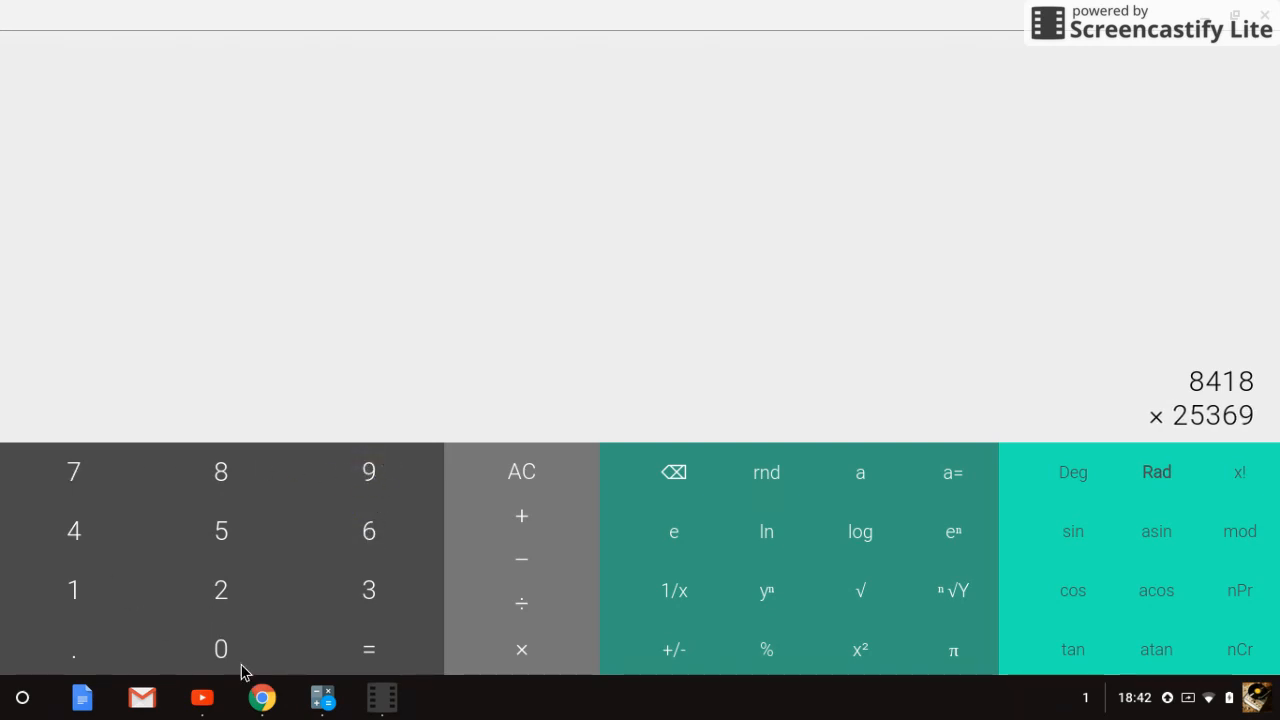
{"action": "mouse_move", "coordinate": [73, 472]}
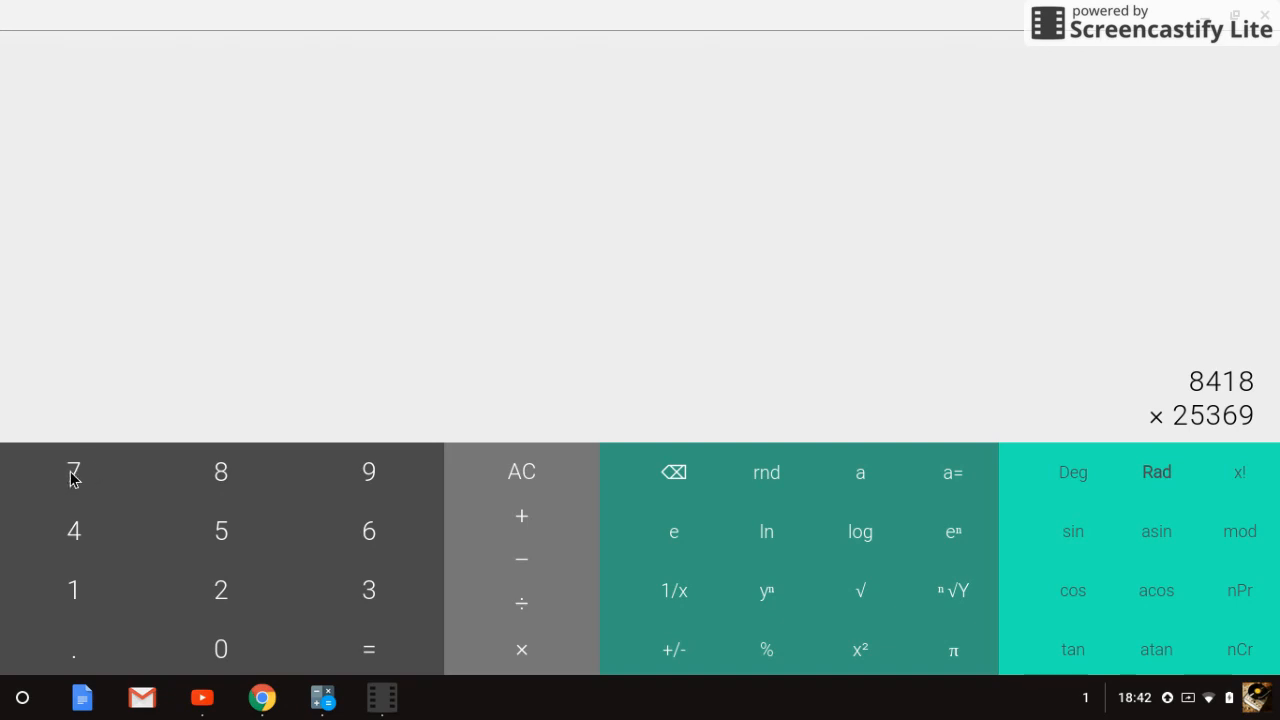
{"action": "mouse_move", "coordinate": [90, 483]}
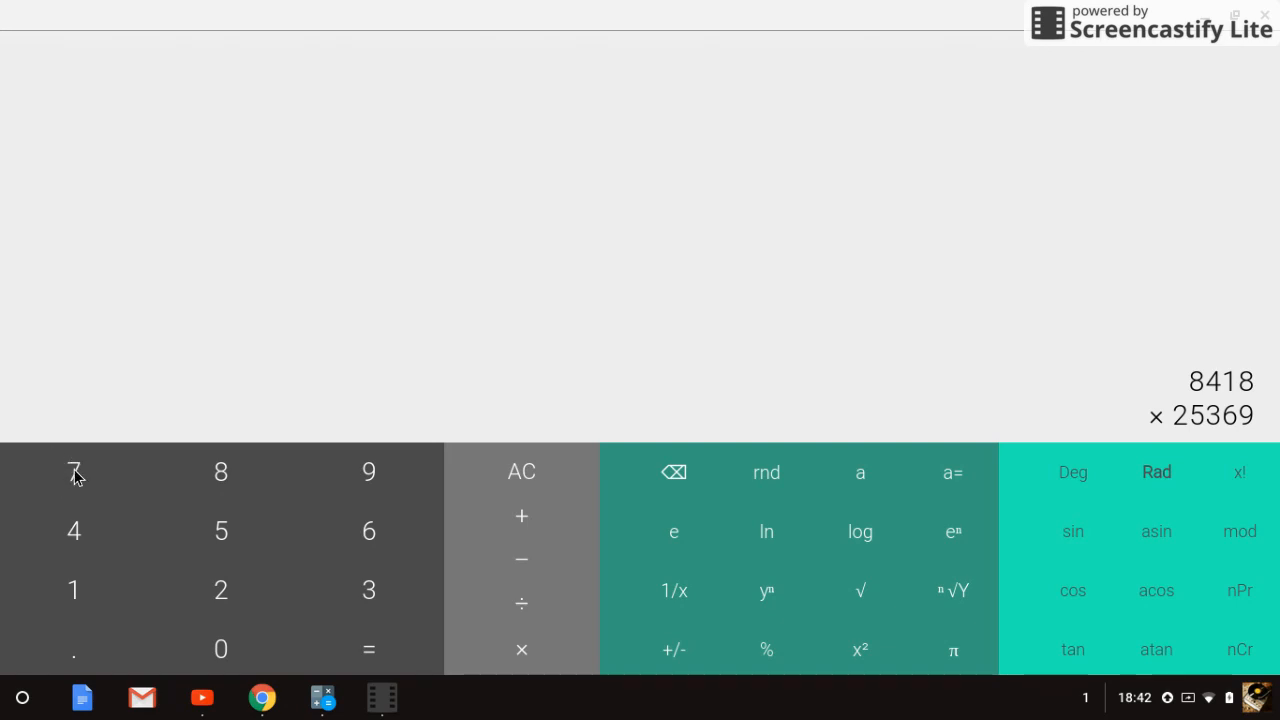
{"action": "left_click", "coordinate": [73, 471]}
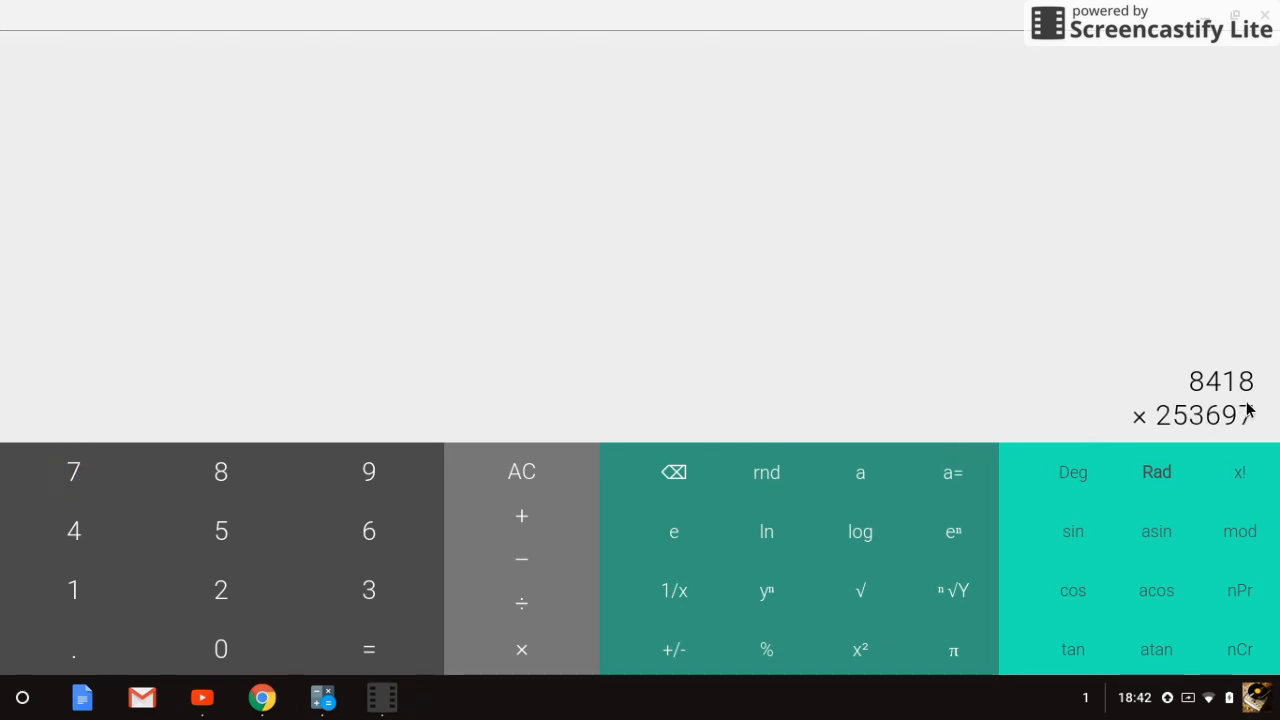
{"action": "mouse_move", "coordinate": [800, 417]}
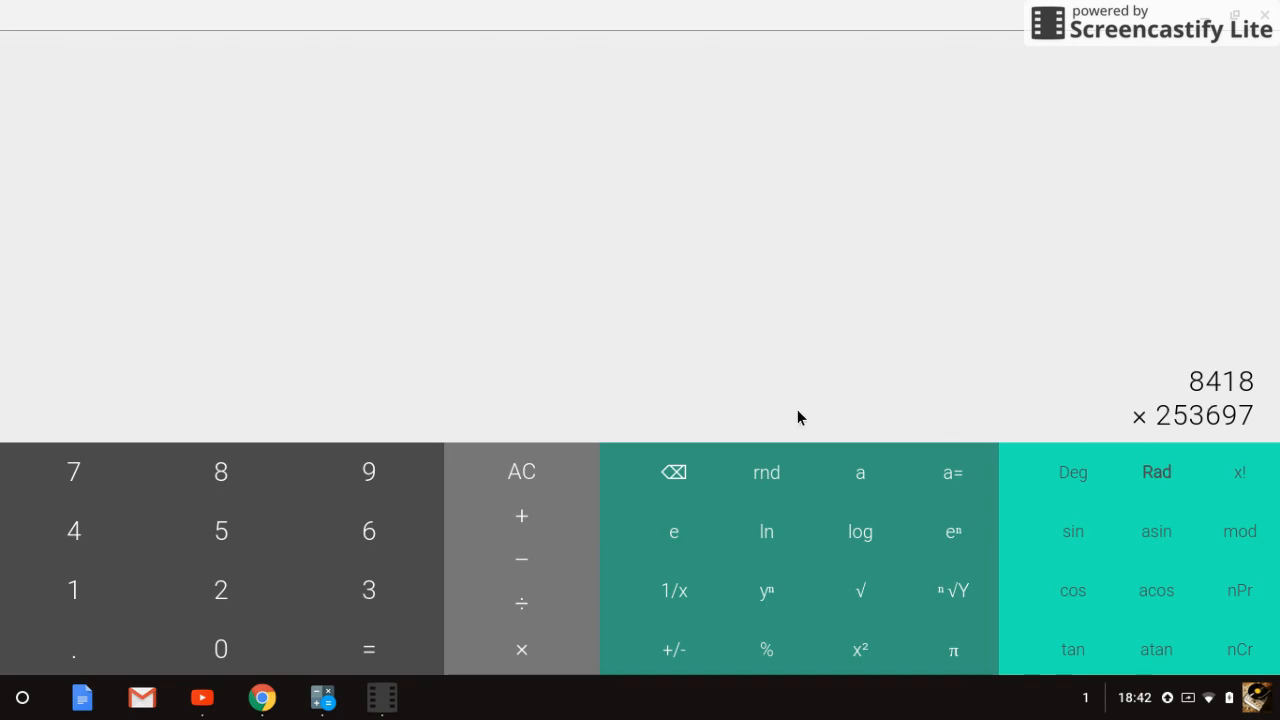
{"action": "mouse_move", "coordinate": [273, 645]}
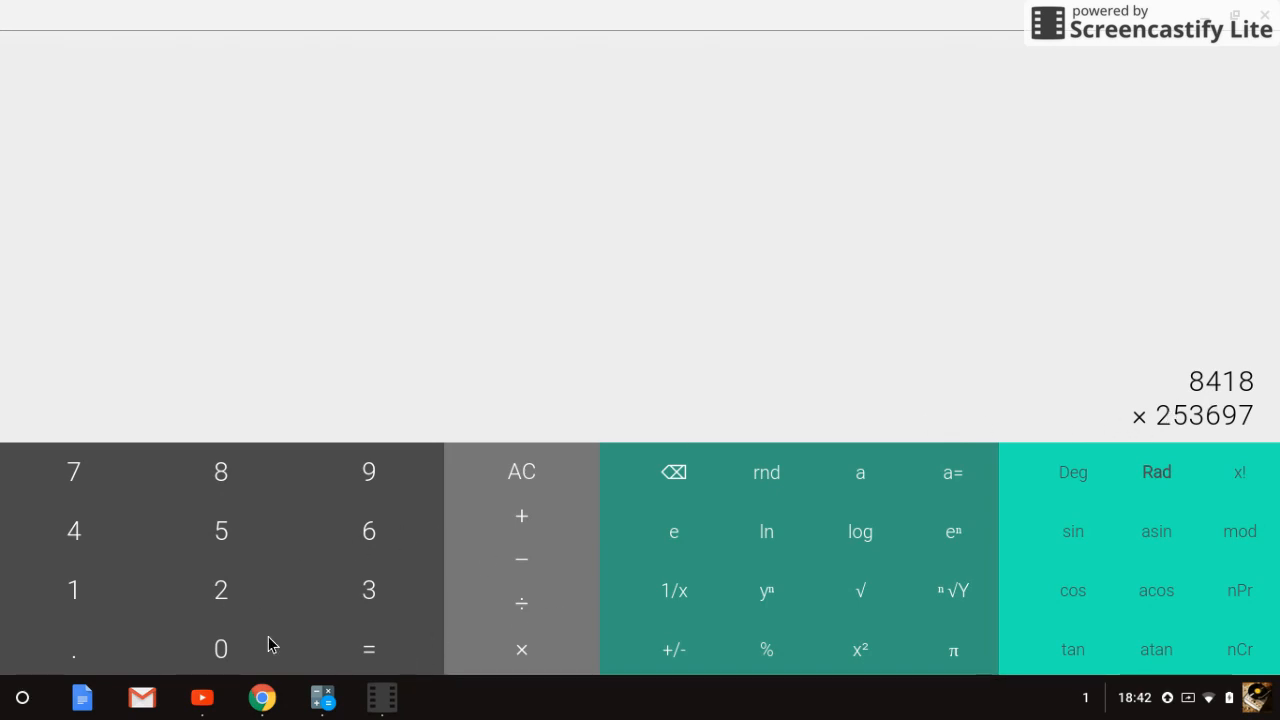
{"action": "left_click", "coordinate": [220, 649]}
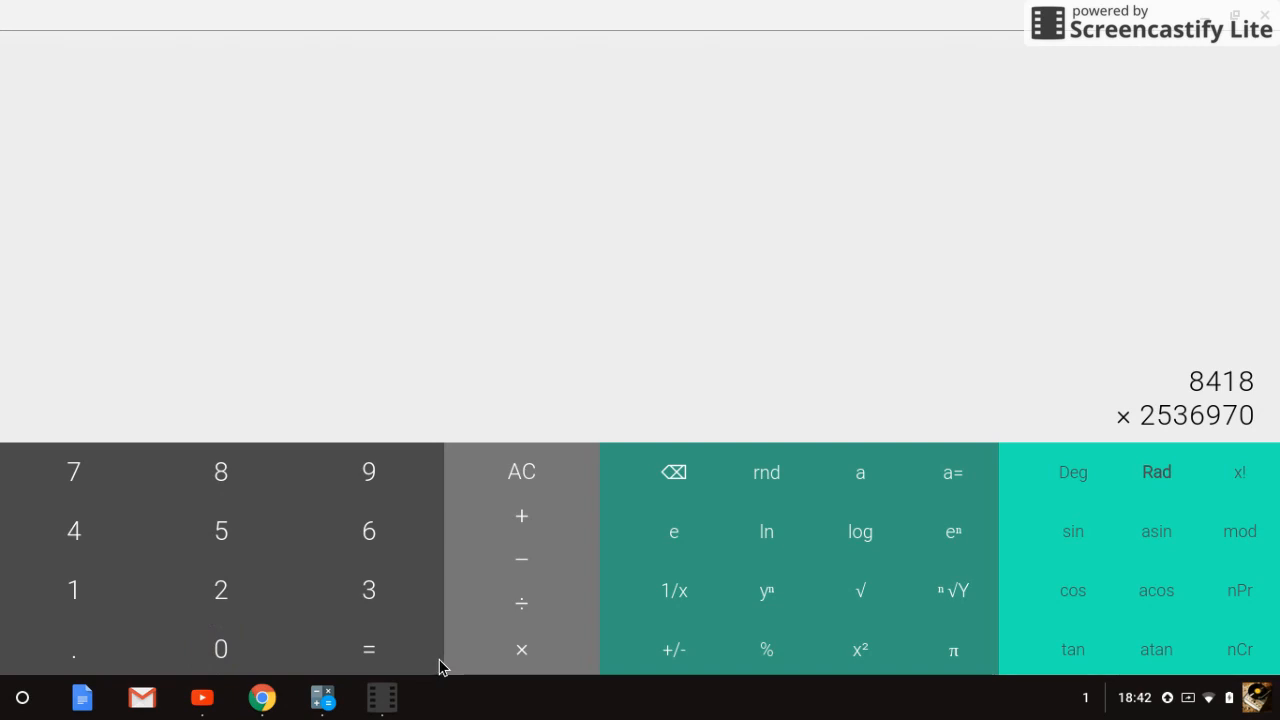
{"action": "mouse_move", "coordinate": [398, 658]}
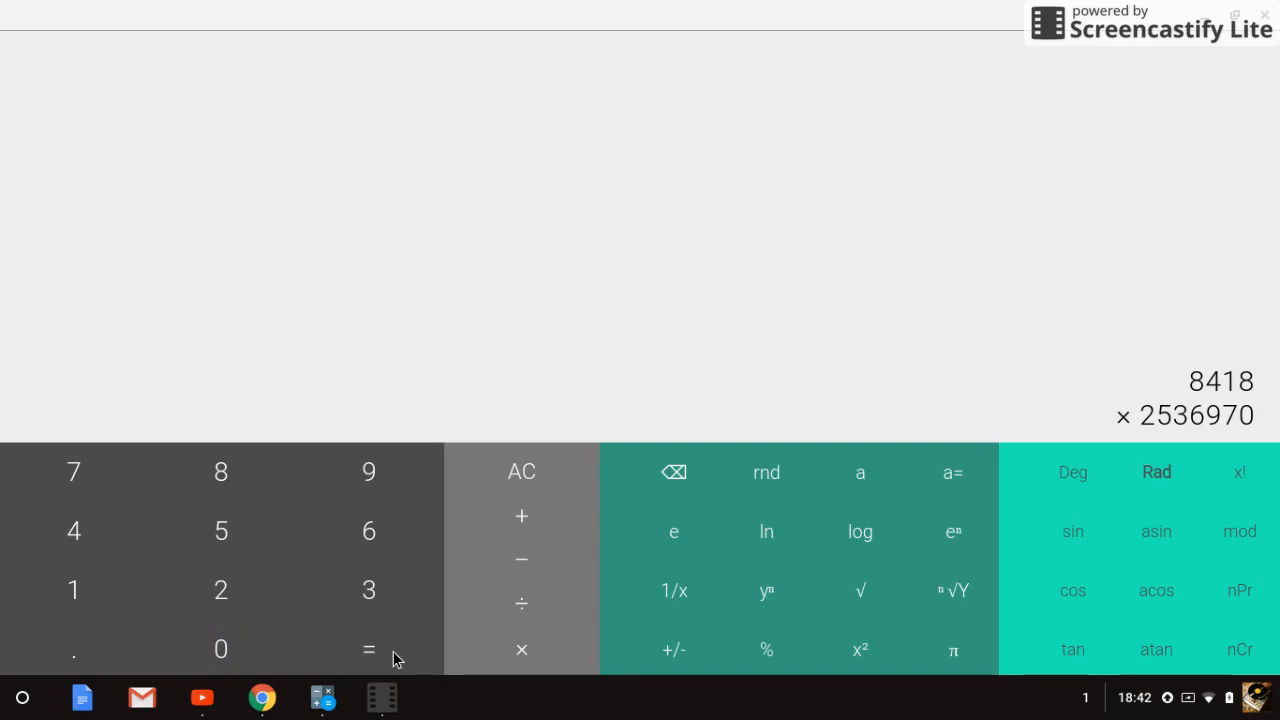
{"action": "mouse_move", "coordinate": [377, 667]}
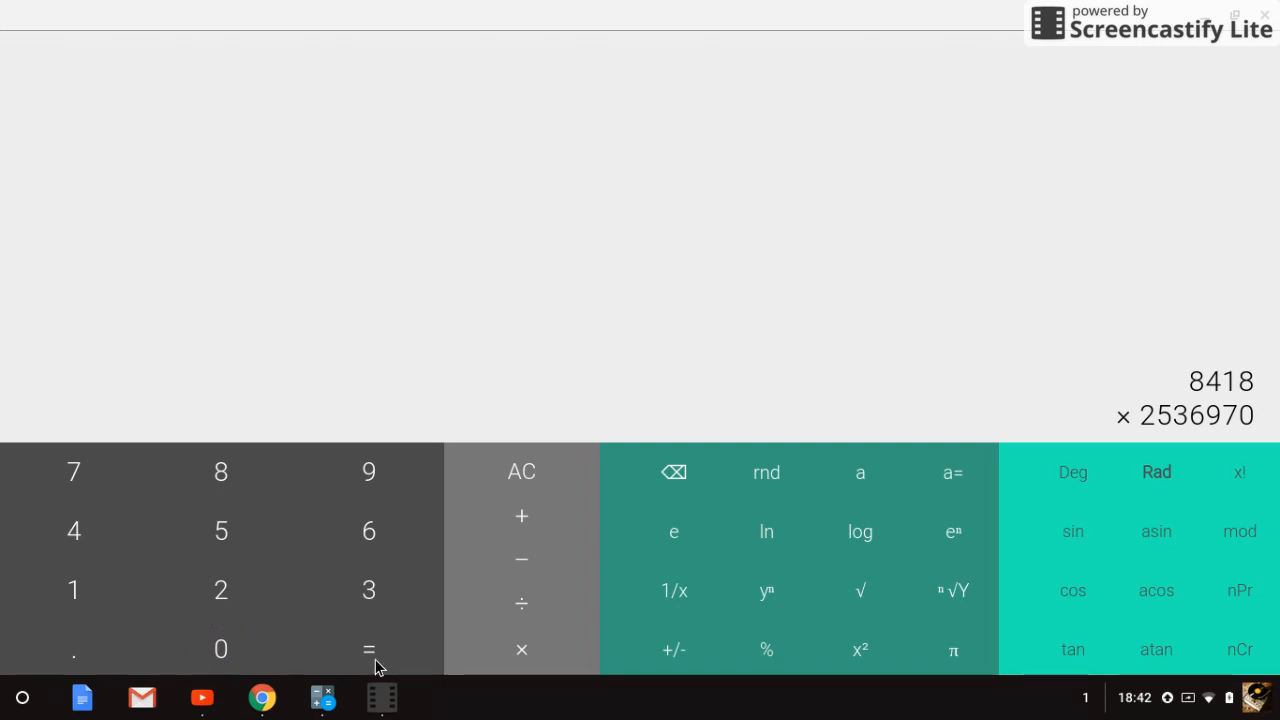
{"action": "mouse_move", "coordinate": [665, 622]}
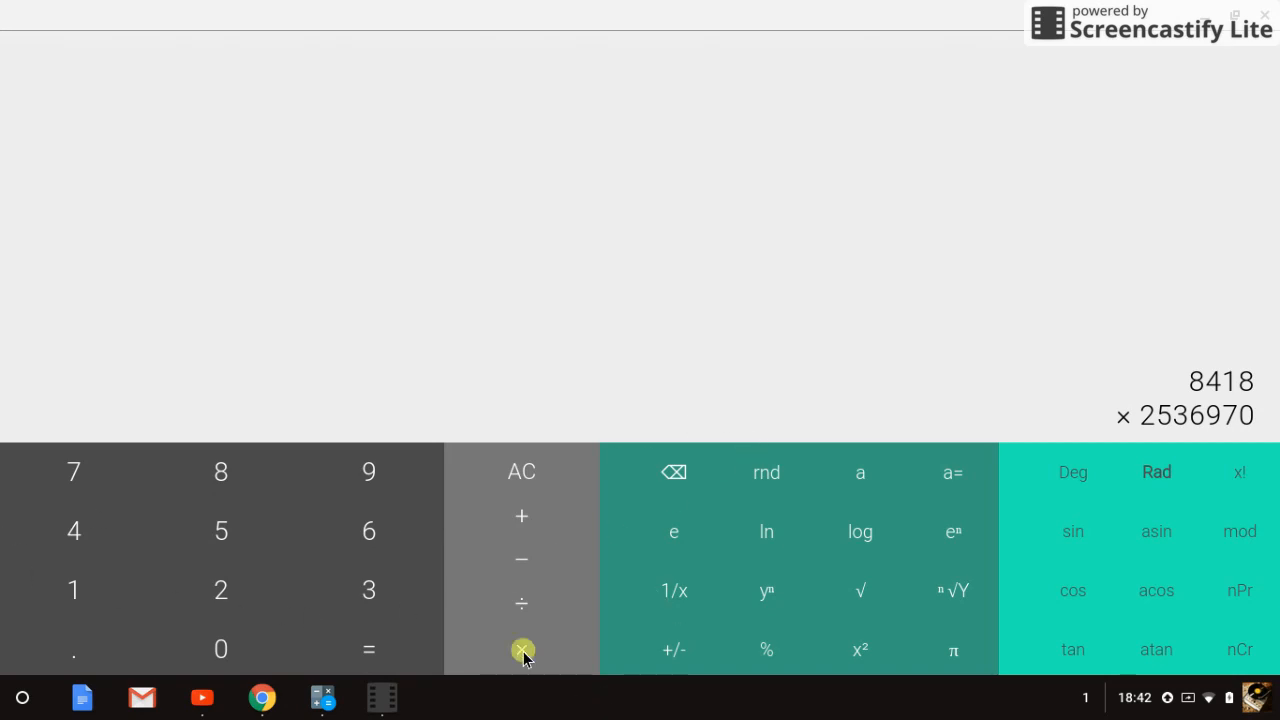
{"action": "left_click", "coordinate": [521, 649]}
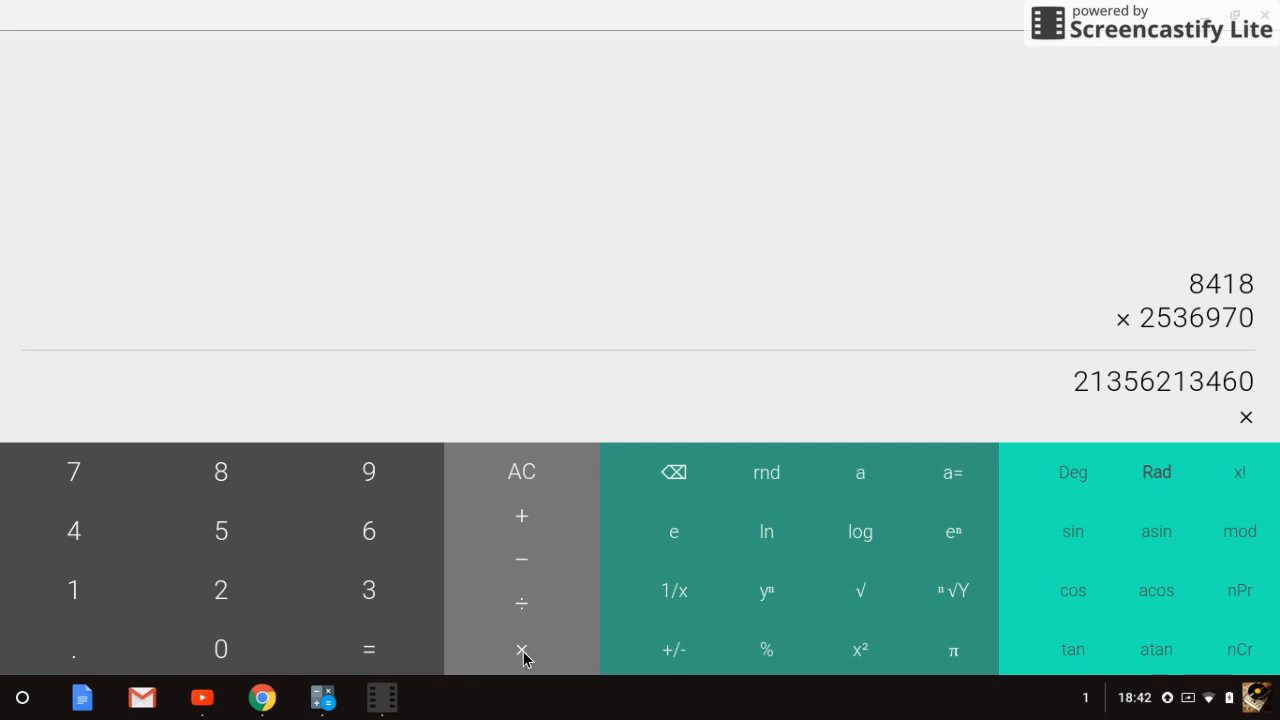
{"action": "left_click", "coordinate": [220, 531]}
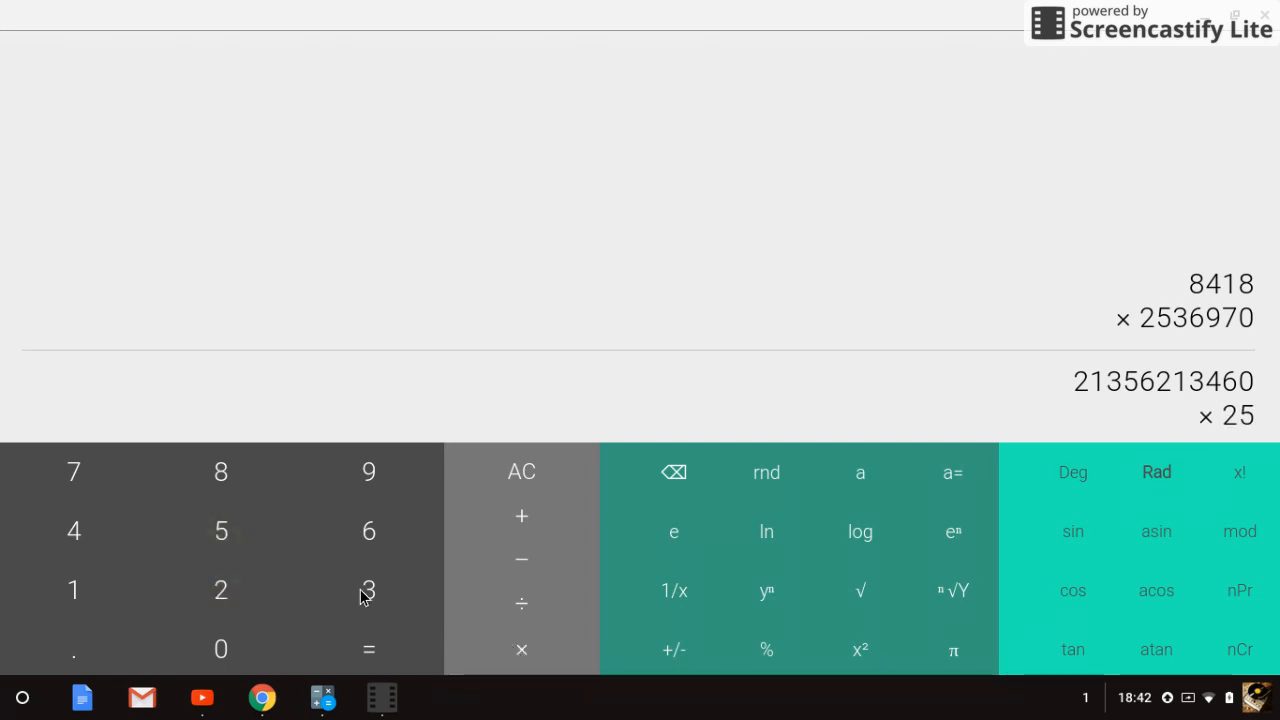
{"action": "left_click", "coordinate": [368, 590]}
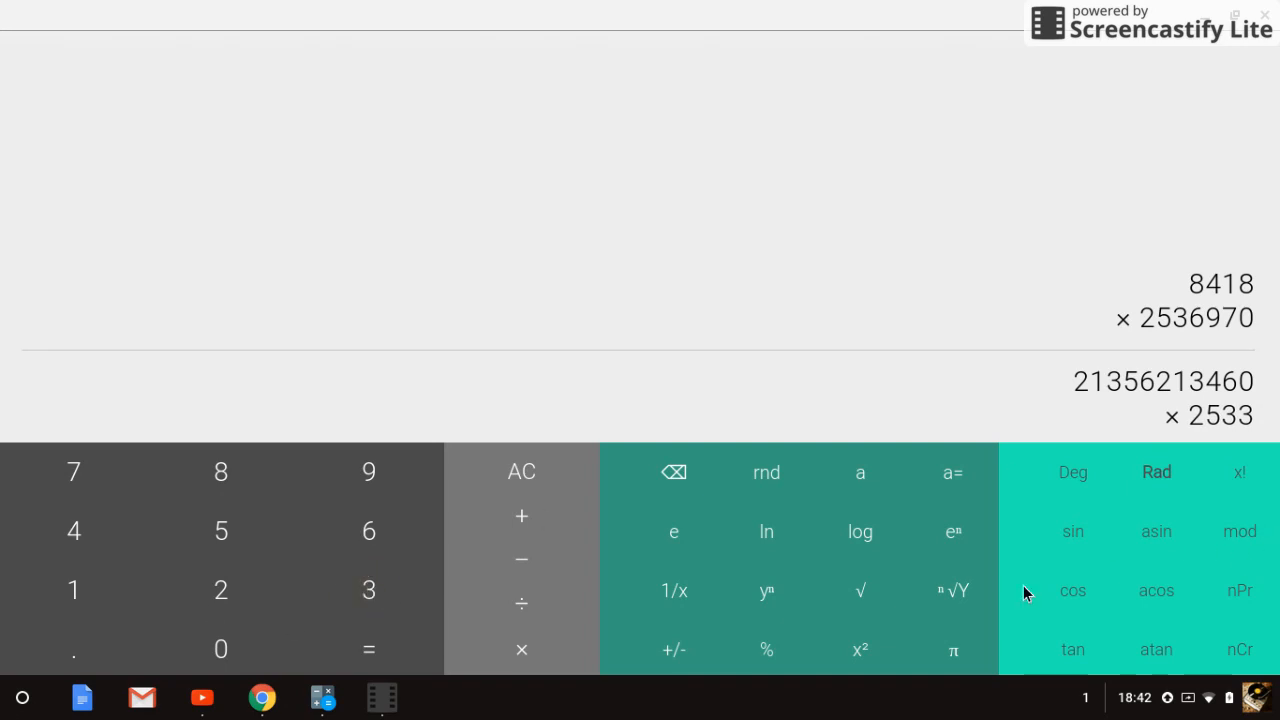
{"action": "left_click", "coordinate": [368, 649]}
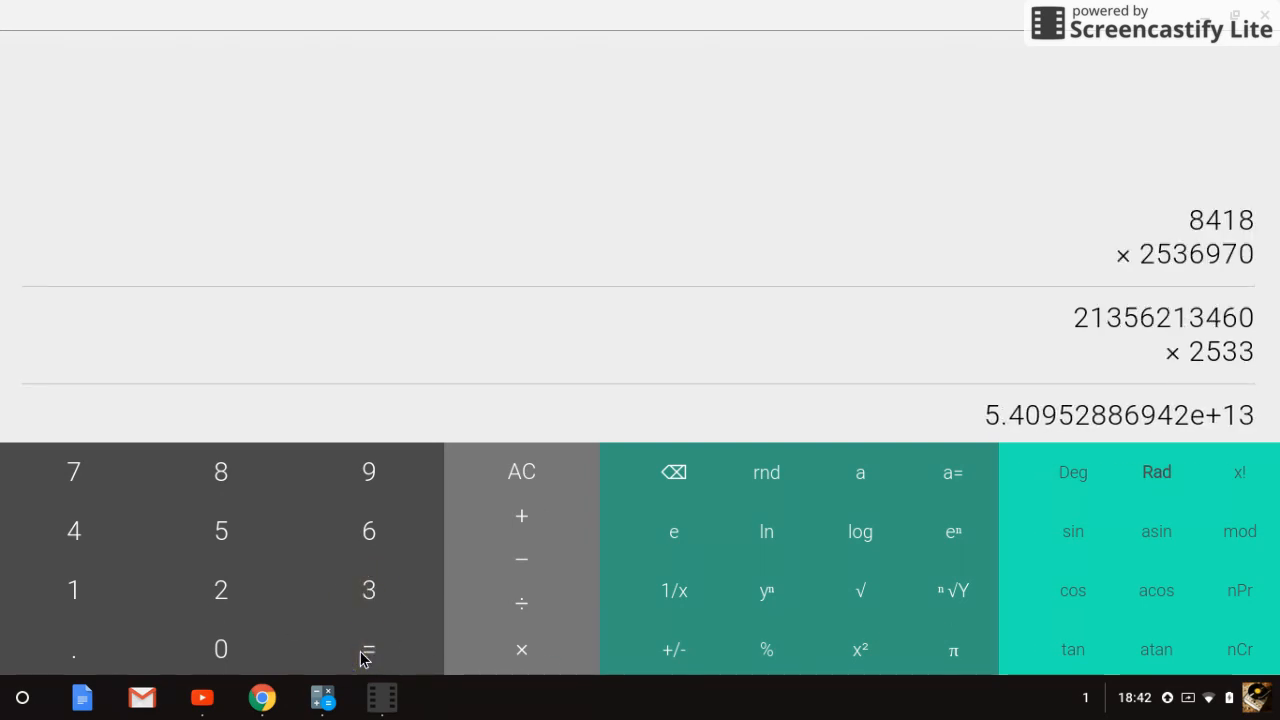
{"action": "mouse_move", "coordinate": [1270, 448]}
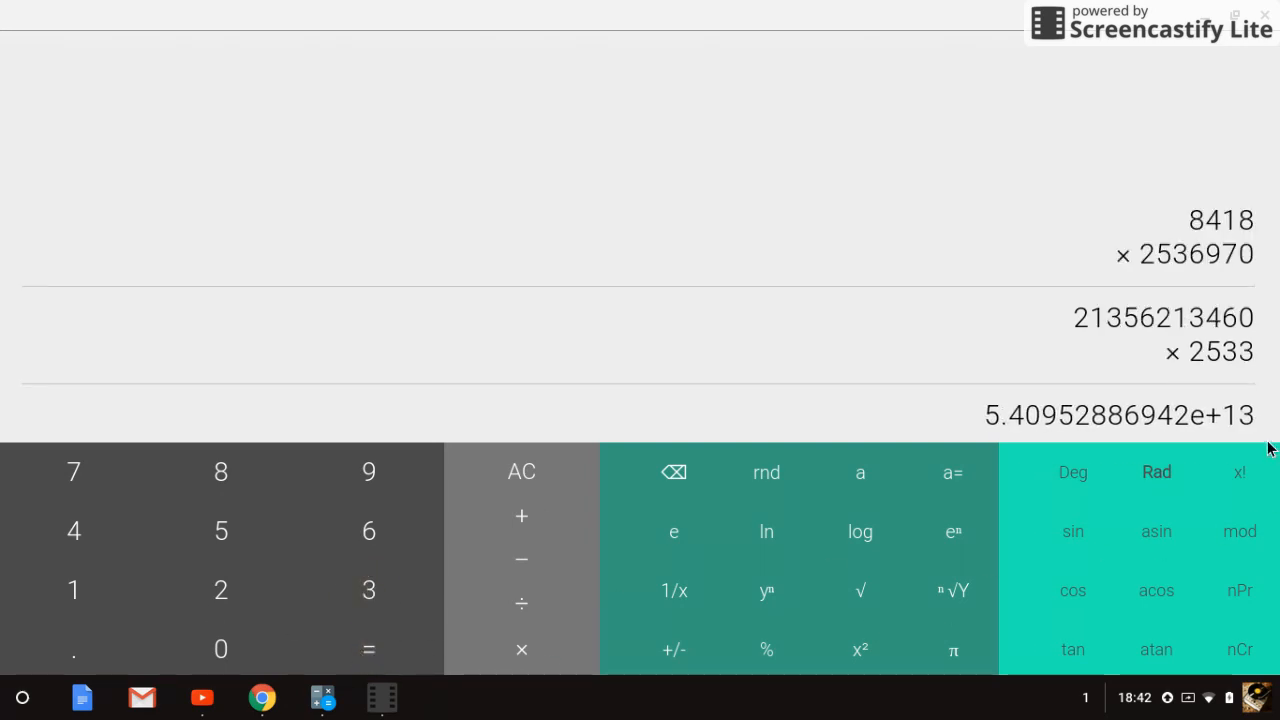
{"action": "mouse_move", "coordinate": [860, 490]}
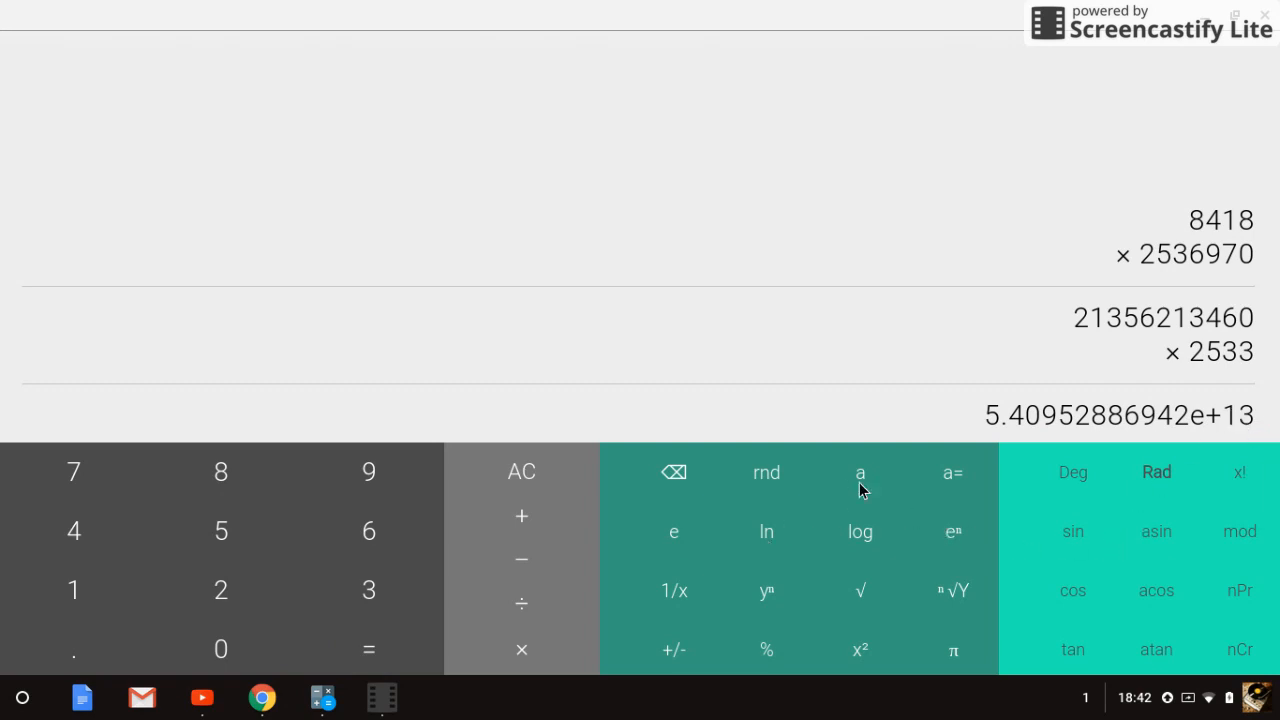
Step: Replace the result with Euler's number e, 2.71828182846
{"action": "left_click", "coordinate": [673, 531]}
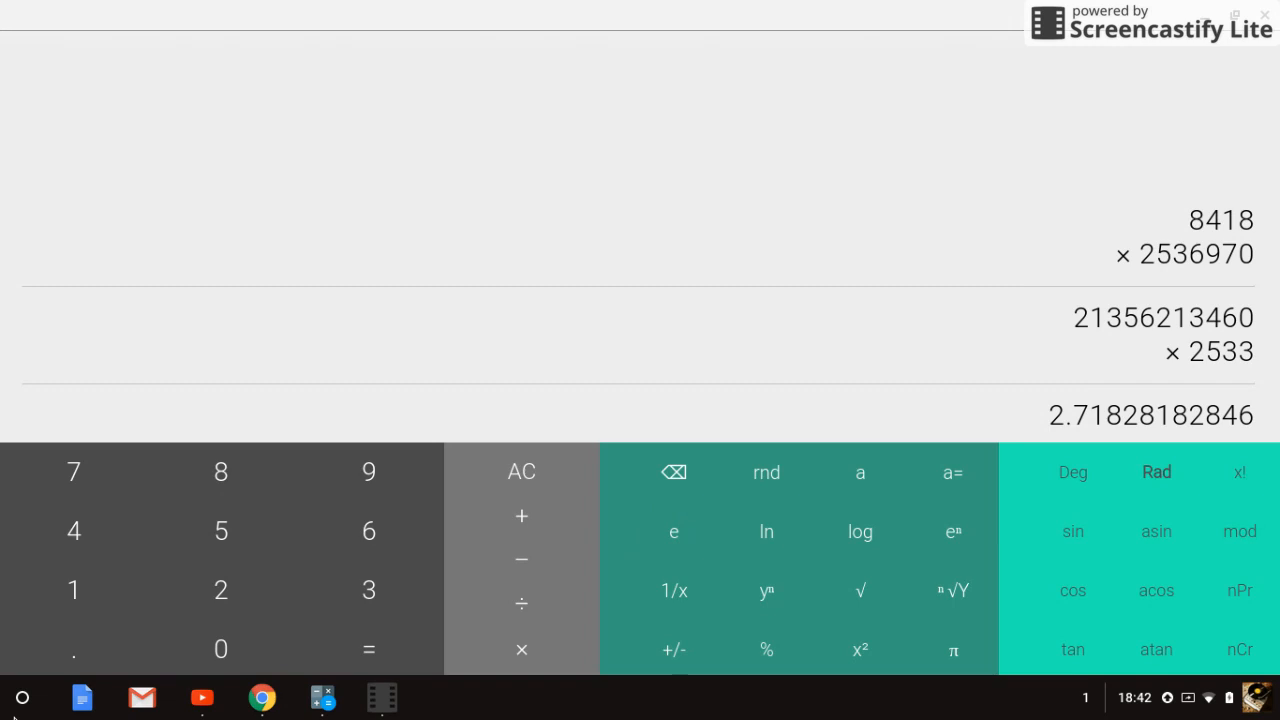
{"action": "mouse_move", "coordinate": [22, 697]}
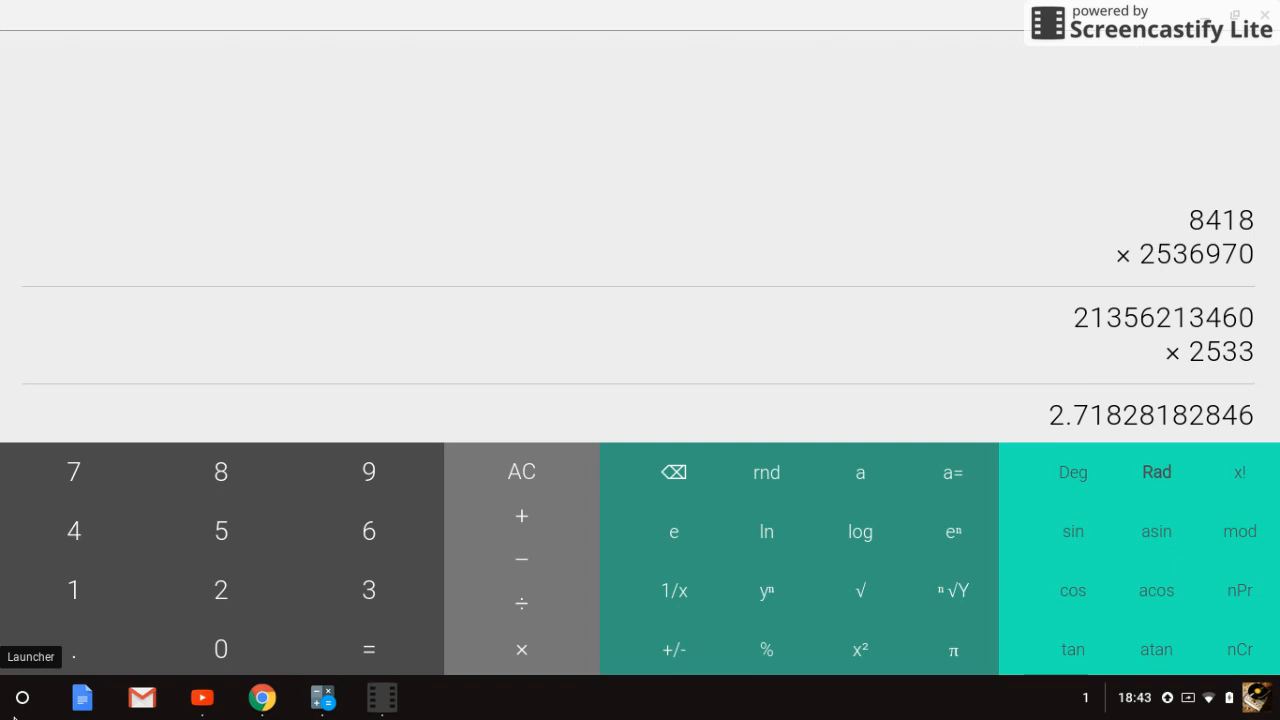
{"action": "mouse_move", "coordinate": [50, 705]}
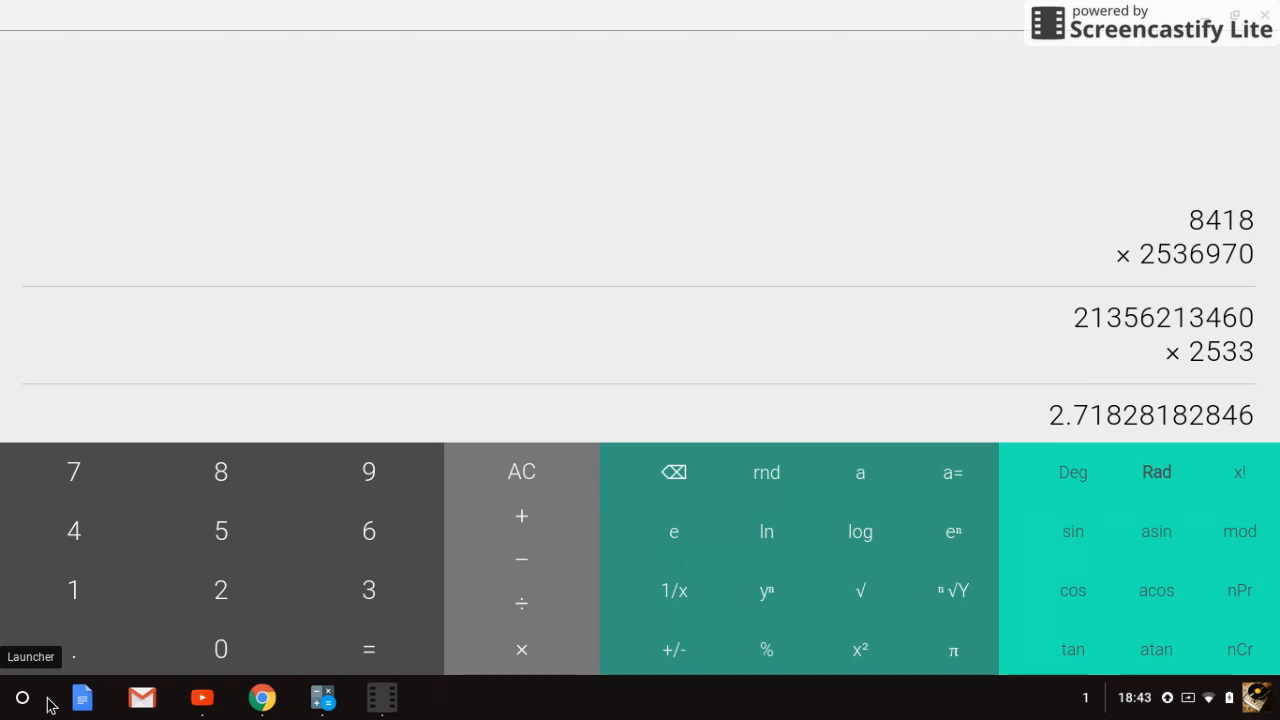
{"action": "mouse_move", "coordinate": [248, 631]}
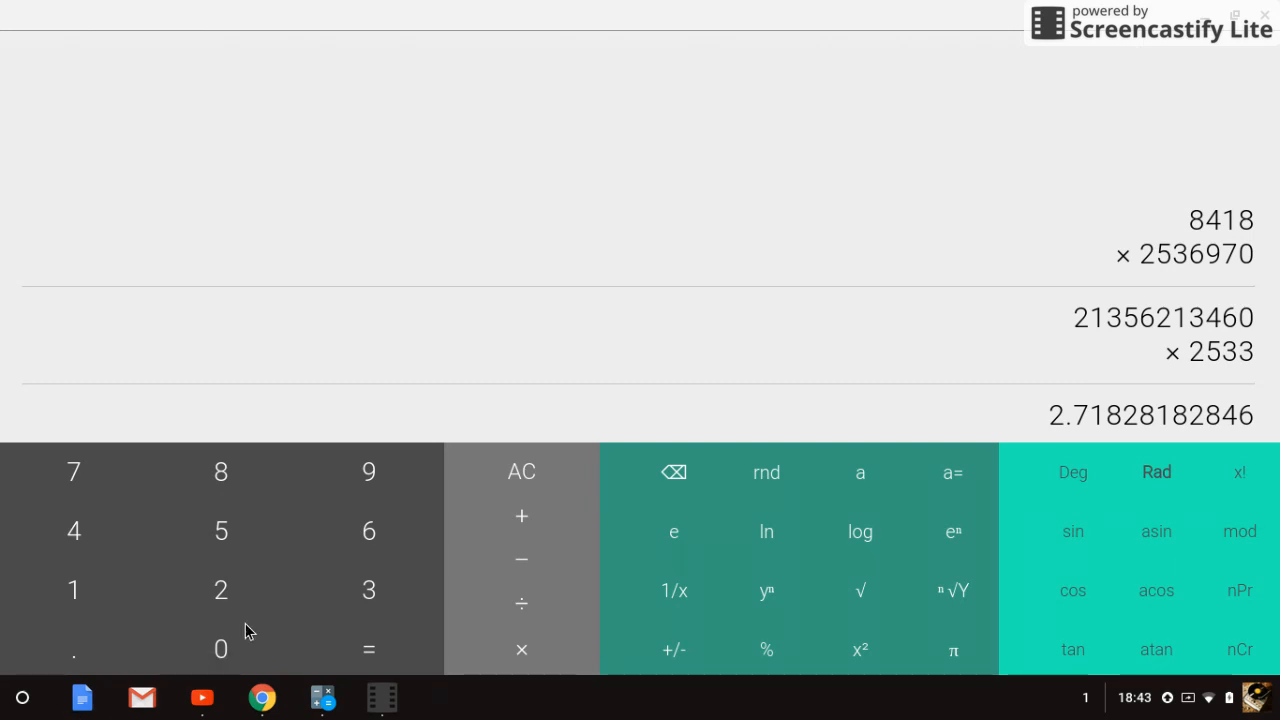
{"action": "mouse_move", "coordinate": [1068, 428]}
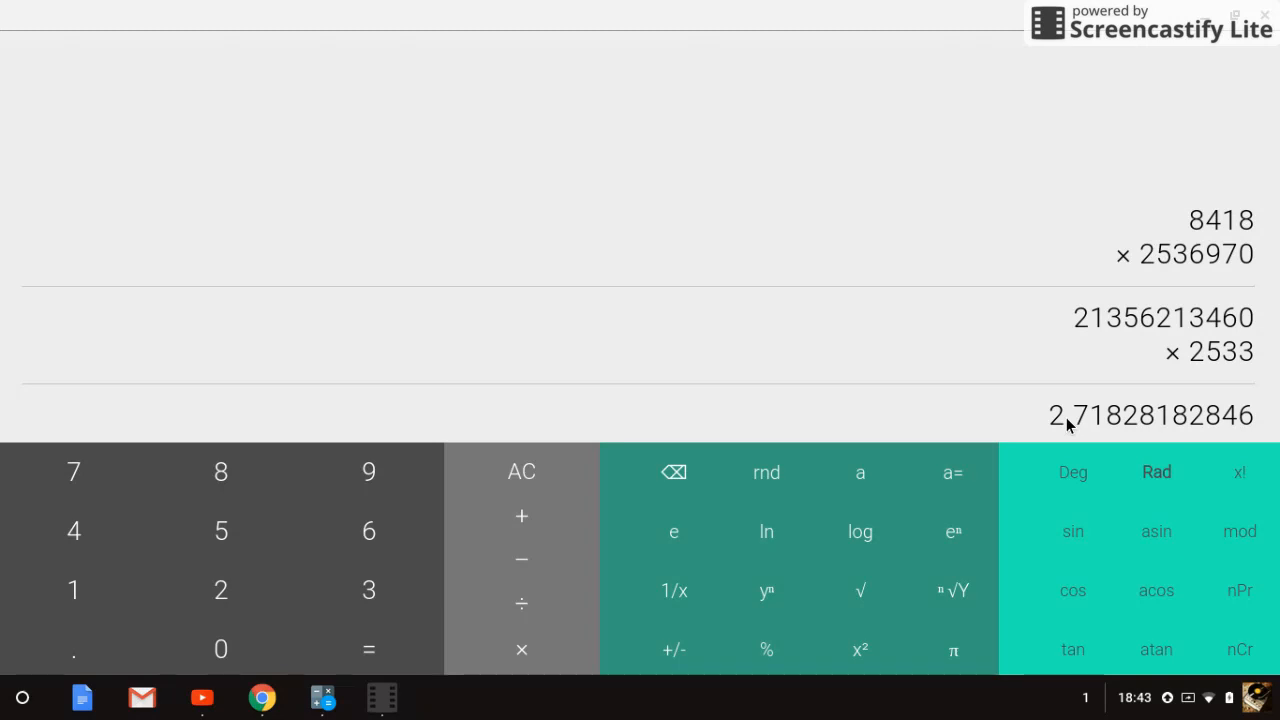
{"action": "mouse_move", "coordinate": [1058, 344]}
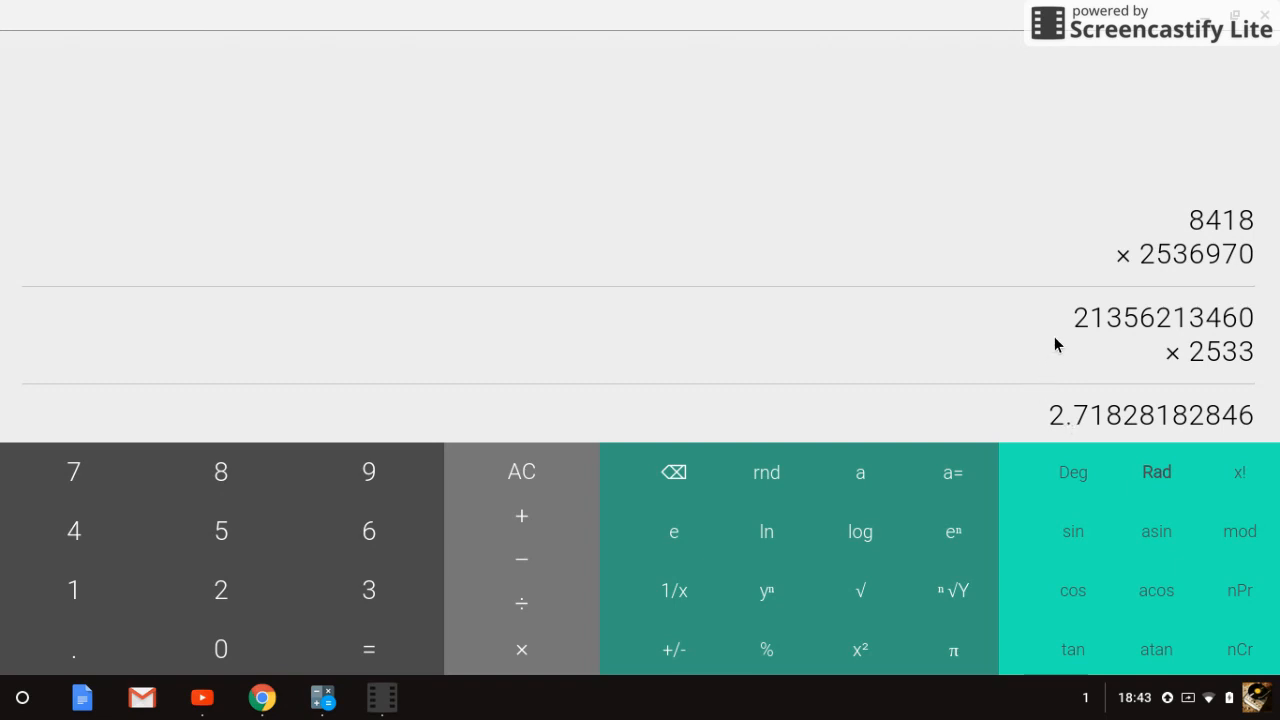
{"action": "mouse_move", "coordinate": [1005, 440]}
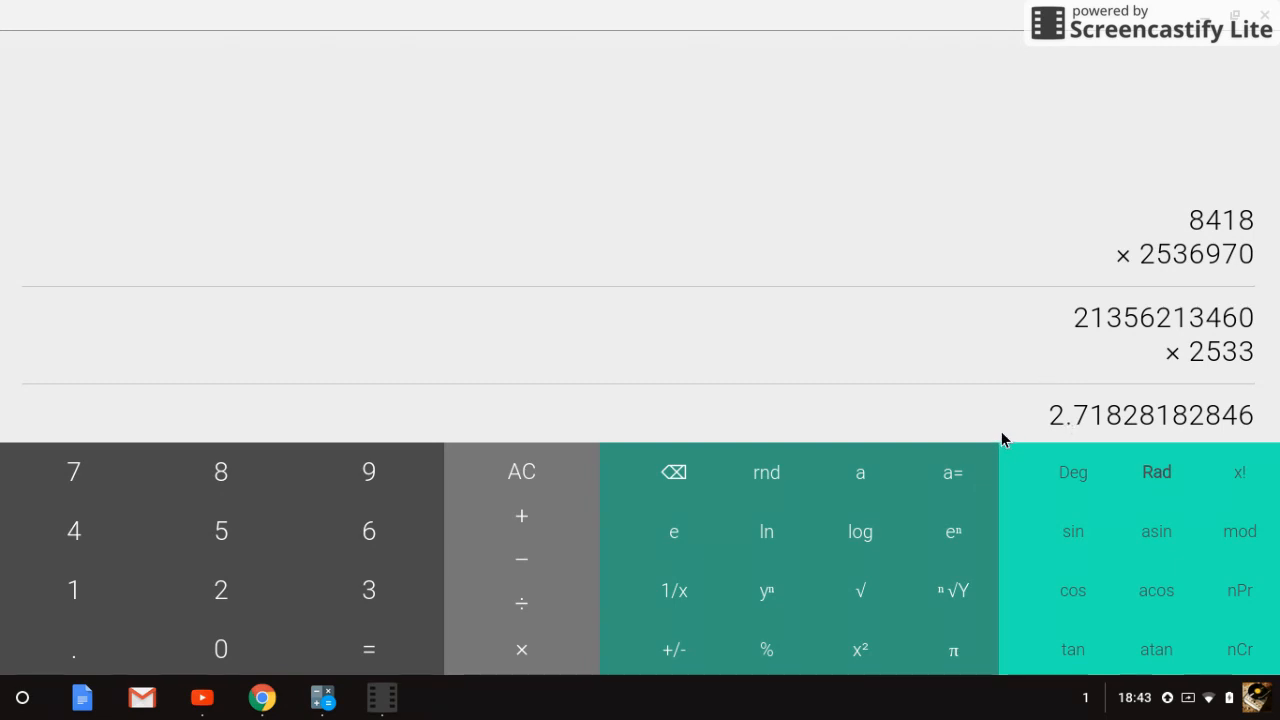
{"action": "mouse_move", "coordinate": [991, 438]}
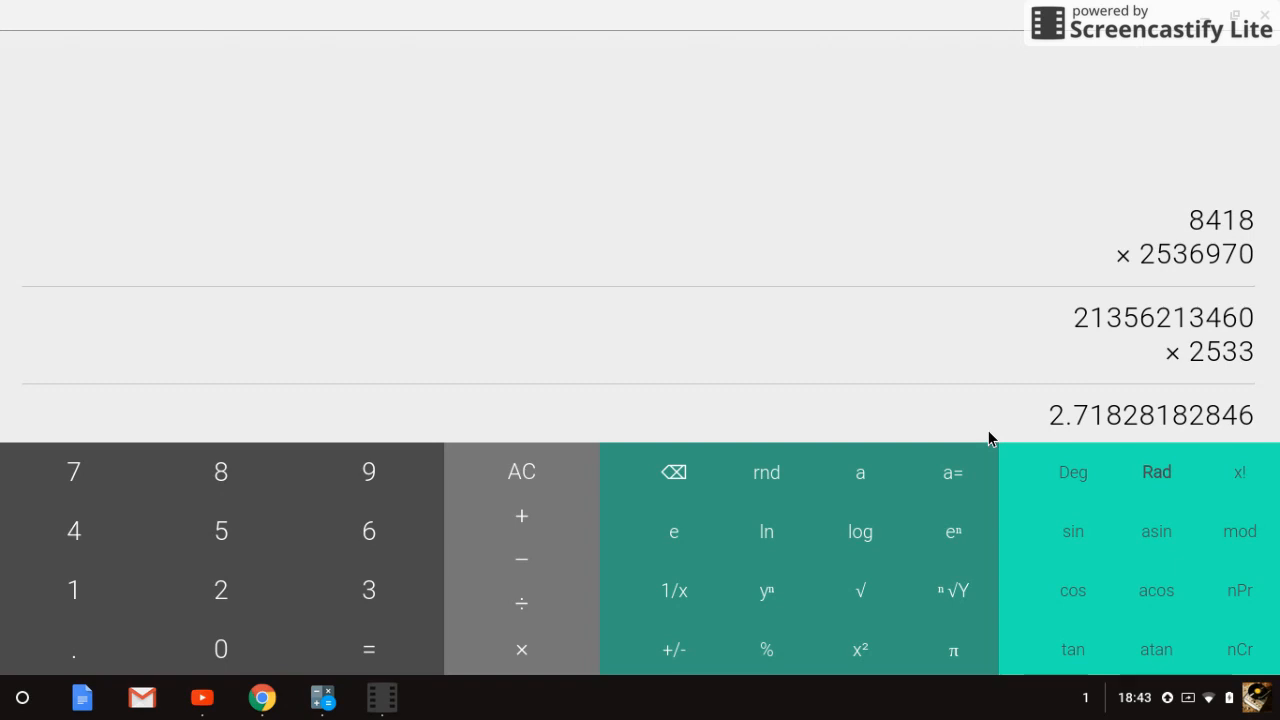
{"action": "mouse_move", "coordinate": [945, 390]}
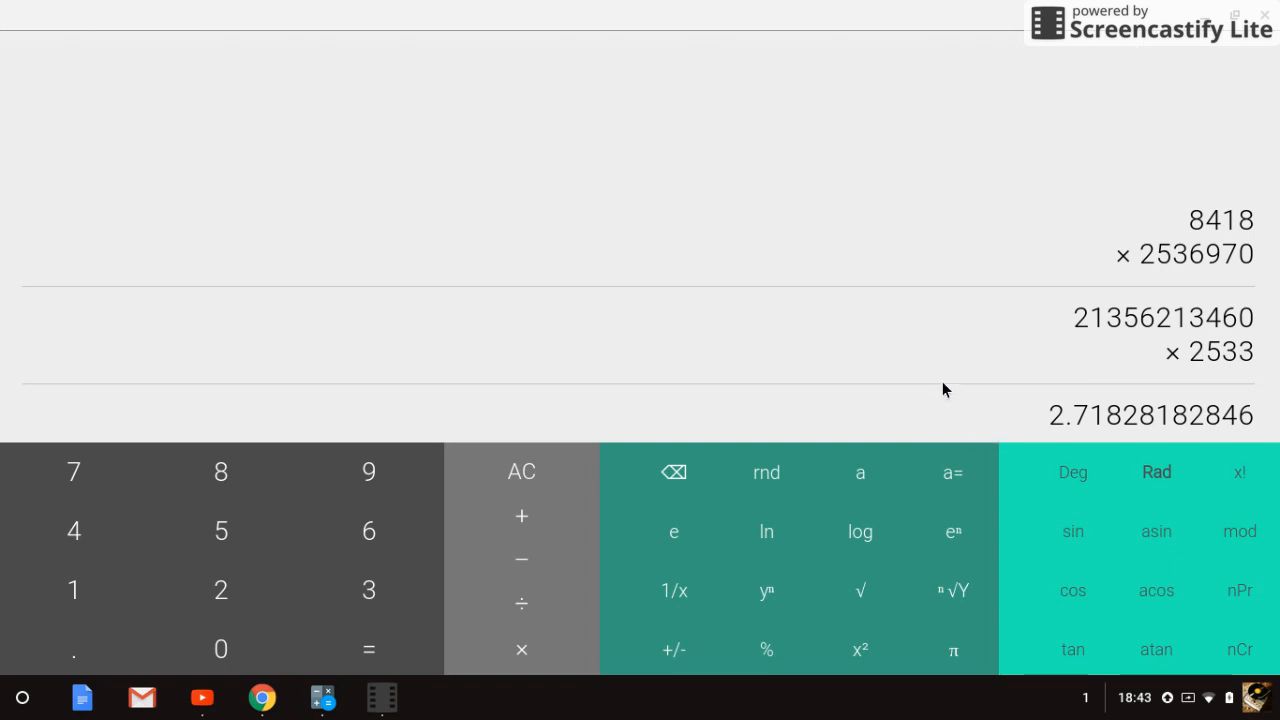
{"action": "mouse_move", "coordinate": [547, 662]}
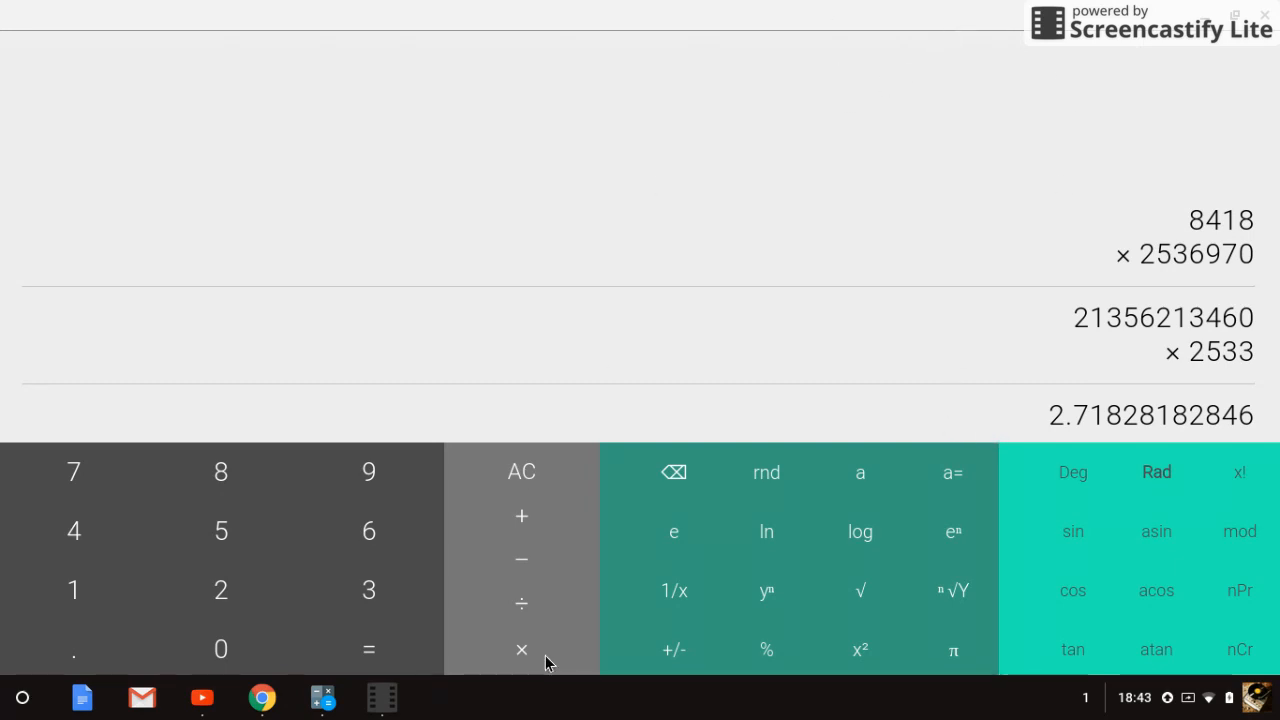
{"action": "mouse_move", "coordinate": [515, 478]}
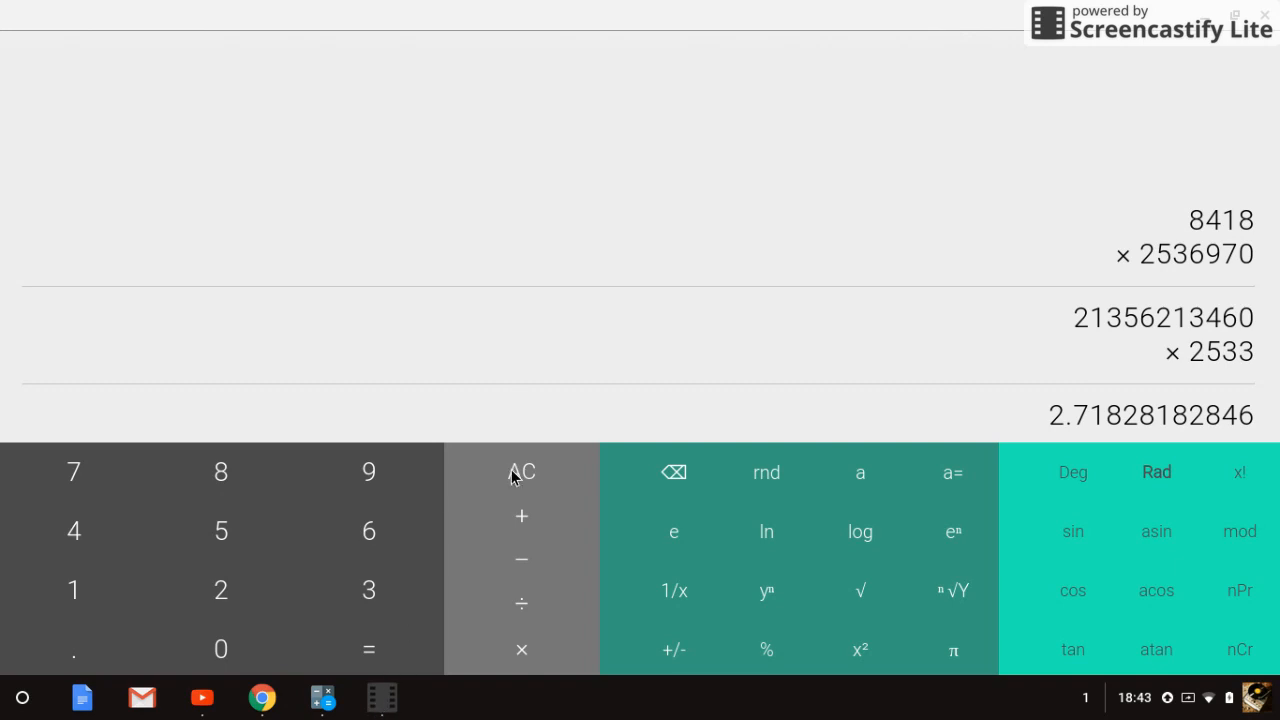
Step: Clear all calculations with AC and evaluate tan 0, giving 0
{"action": "left_click", "coordinate": [521, 471]}
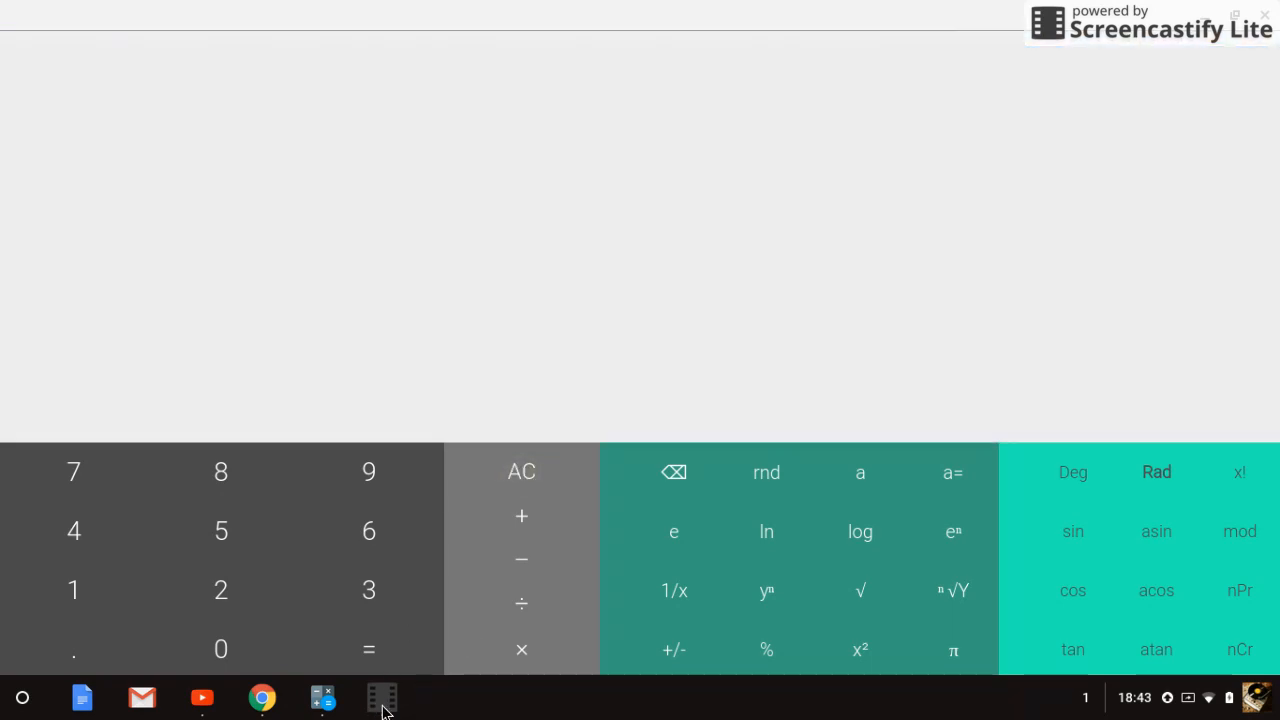
{"action": "mouse_move", "coordinate": [305, 8]}
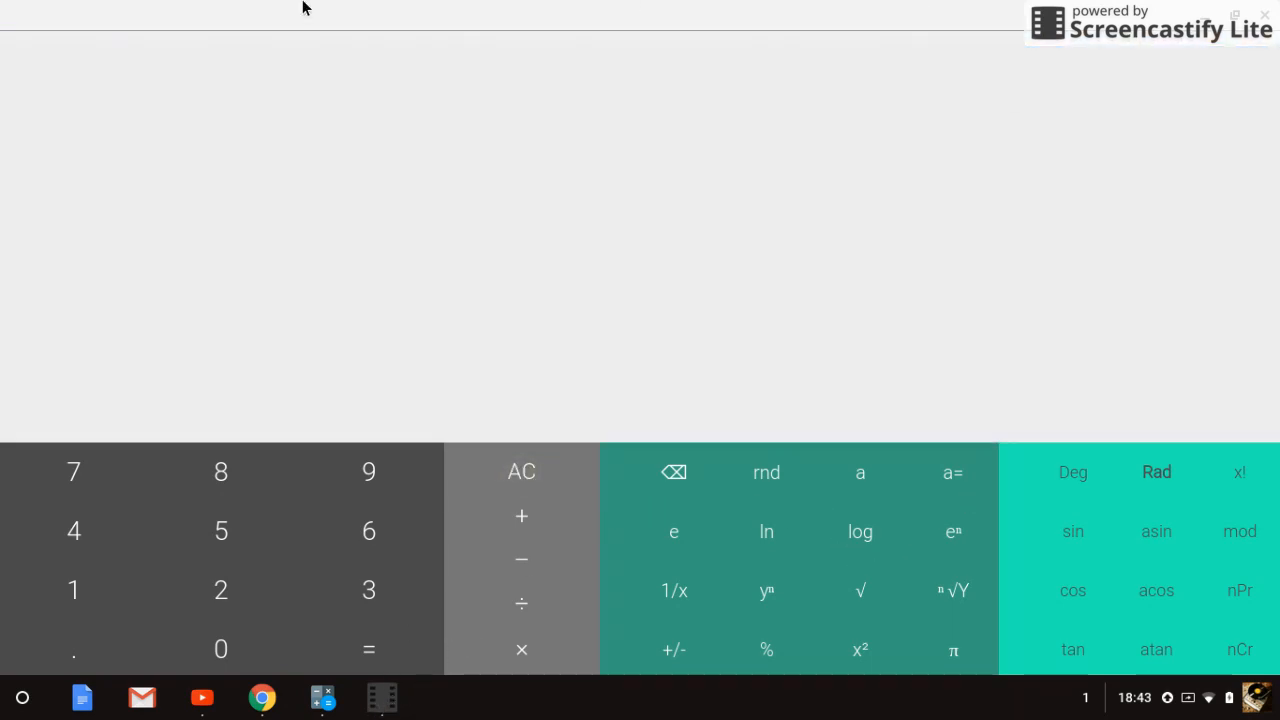
{"action": "mouse_move", "coordinate": [1180, 428]}
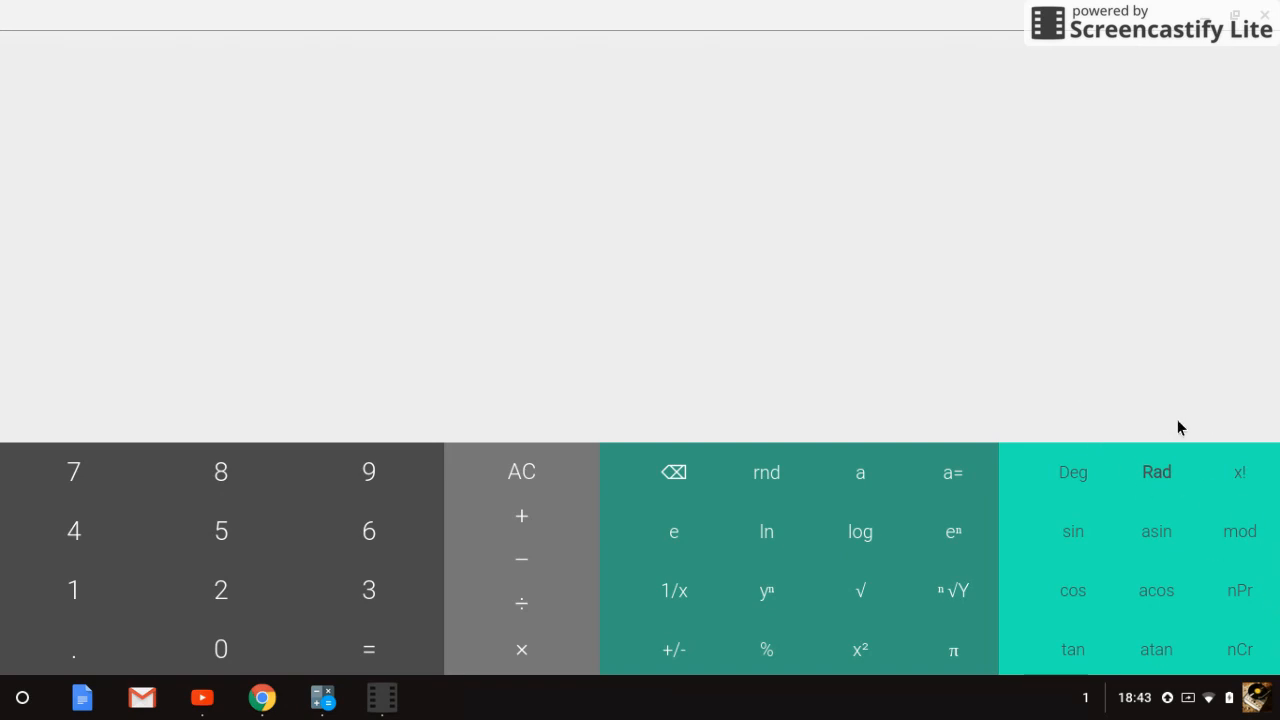
{"action": "left_click", "coordinate": [1072, 649]}
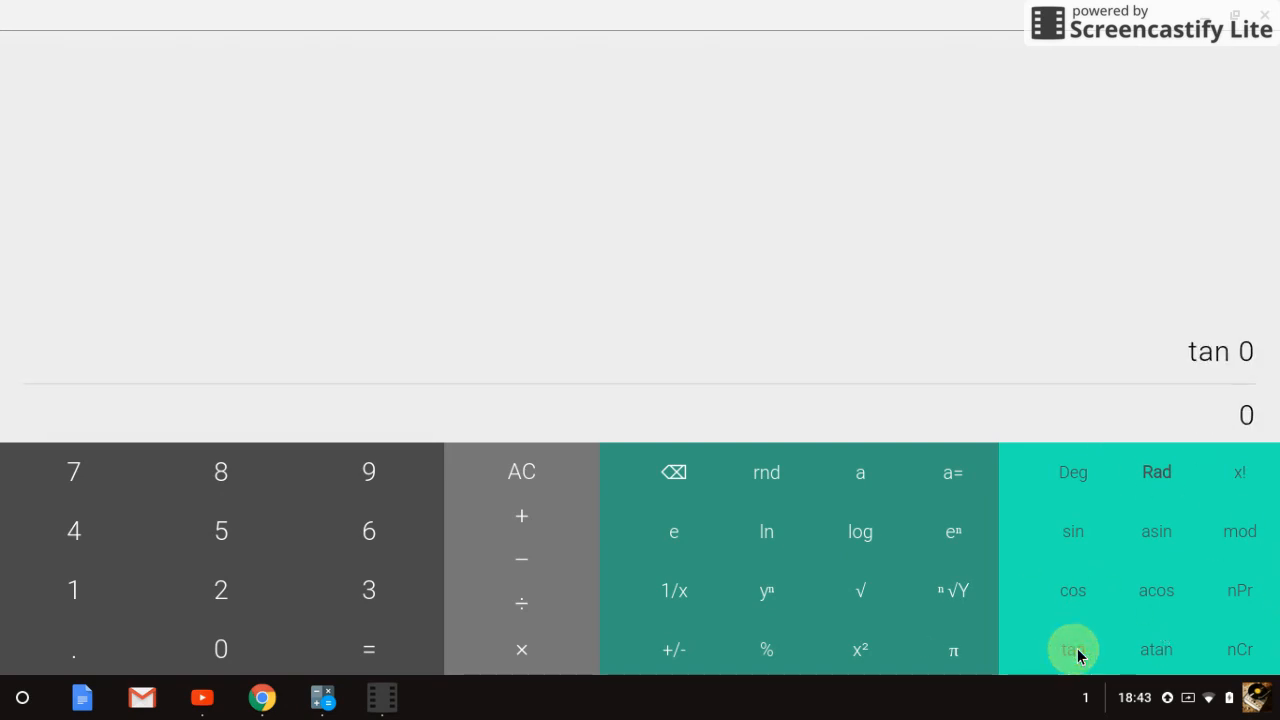
{"action": "mouse_move", "coordinate": [986, 678]}
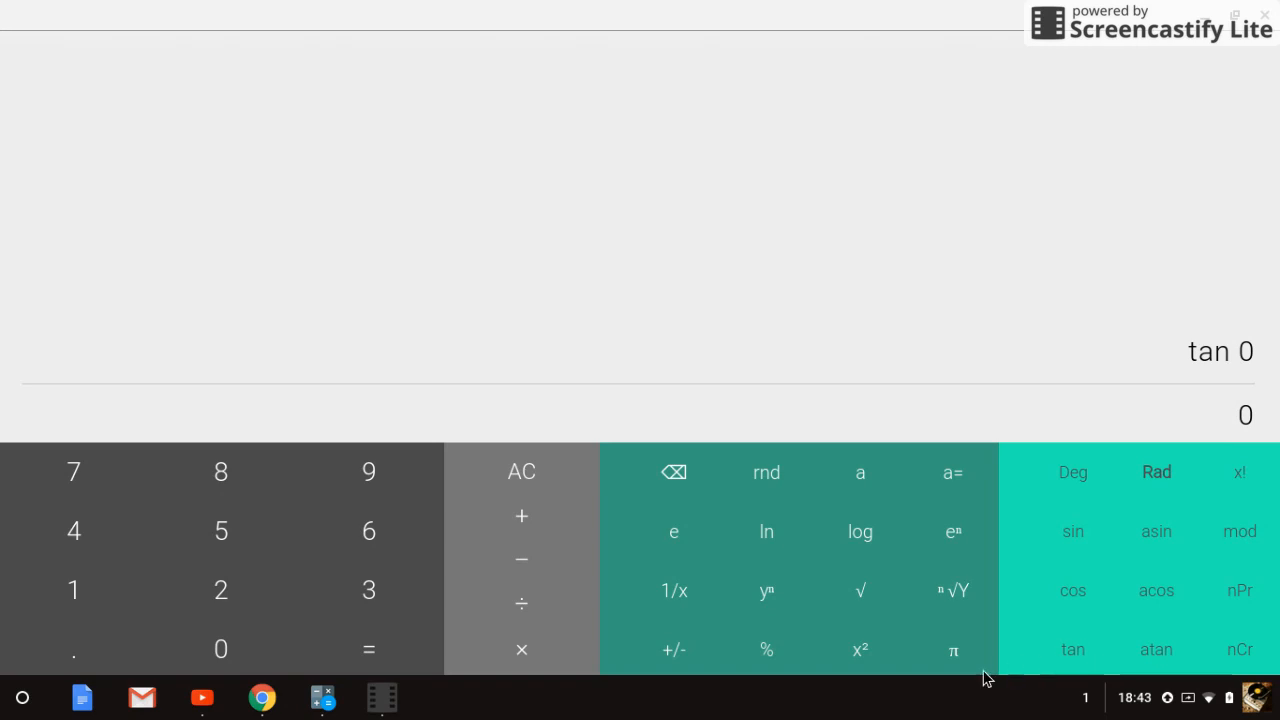
{"action": "mouse_move", "coordinate": [475, 645]}
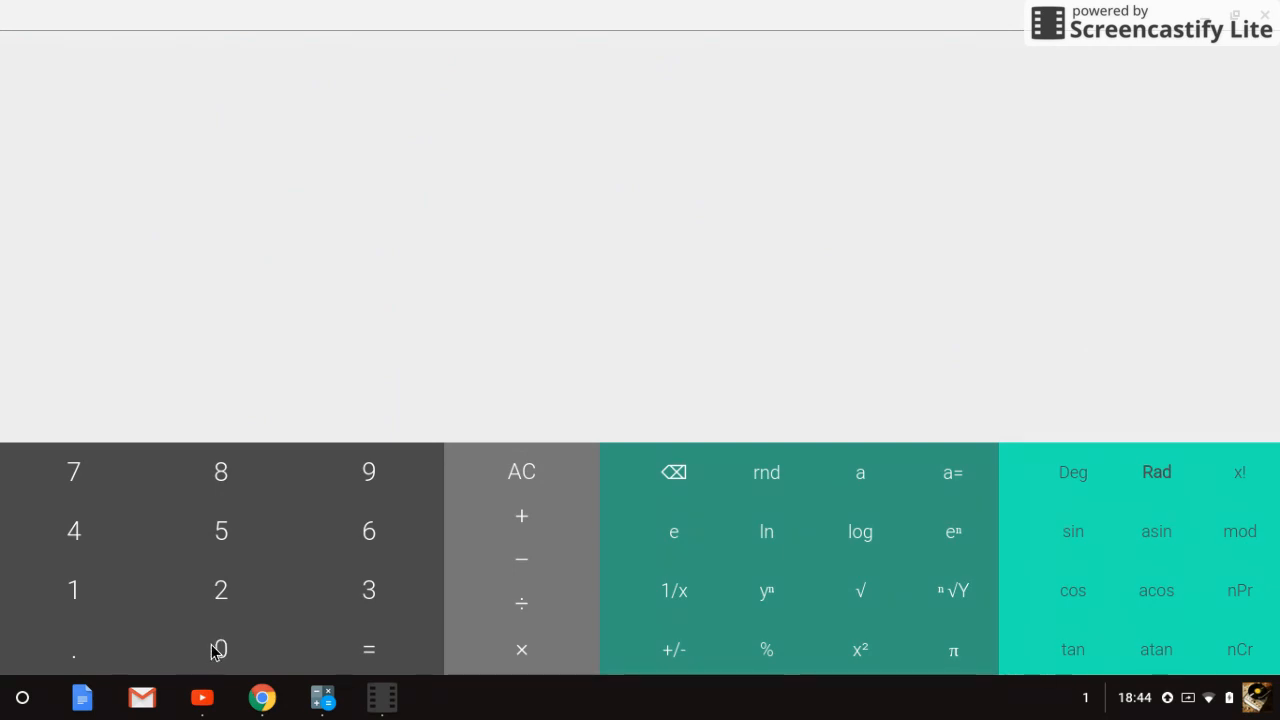
Step: Evaluate 0 ÷ 0, producing 'Not a number'
{"action": "left_click", "coordinate": [220, 649]}
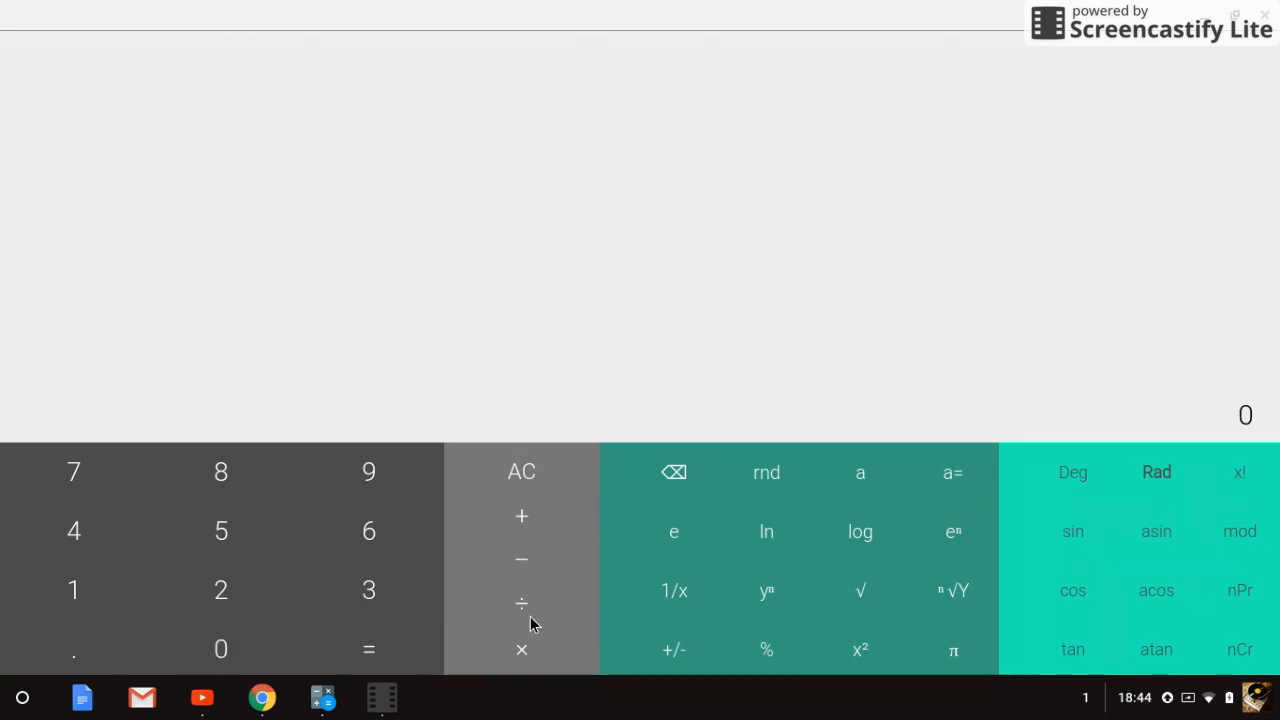
{"action": "left_click", "coordinate": [521, 603]}
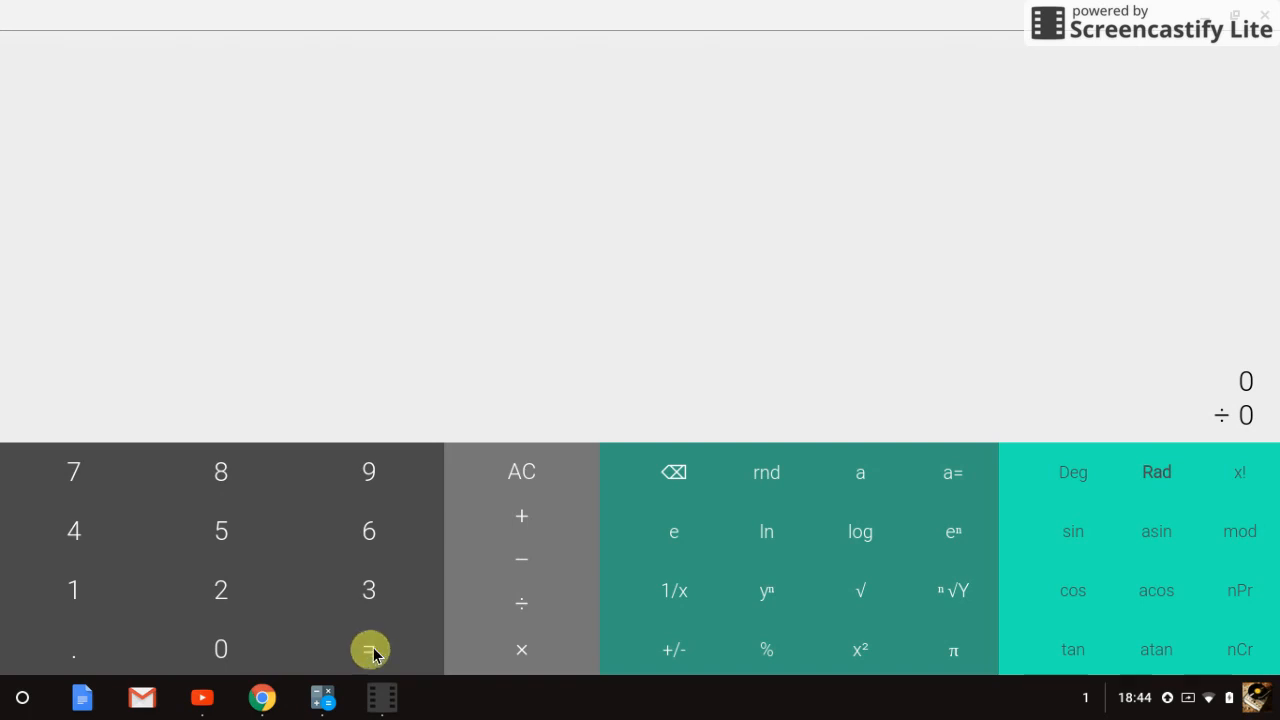
{"action": "left_click", "coordinate": [369, 649]}
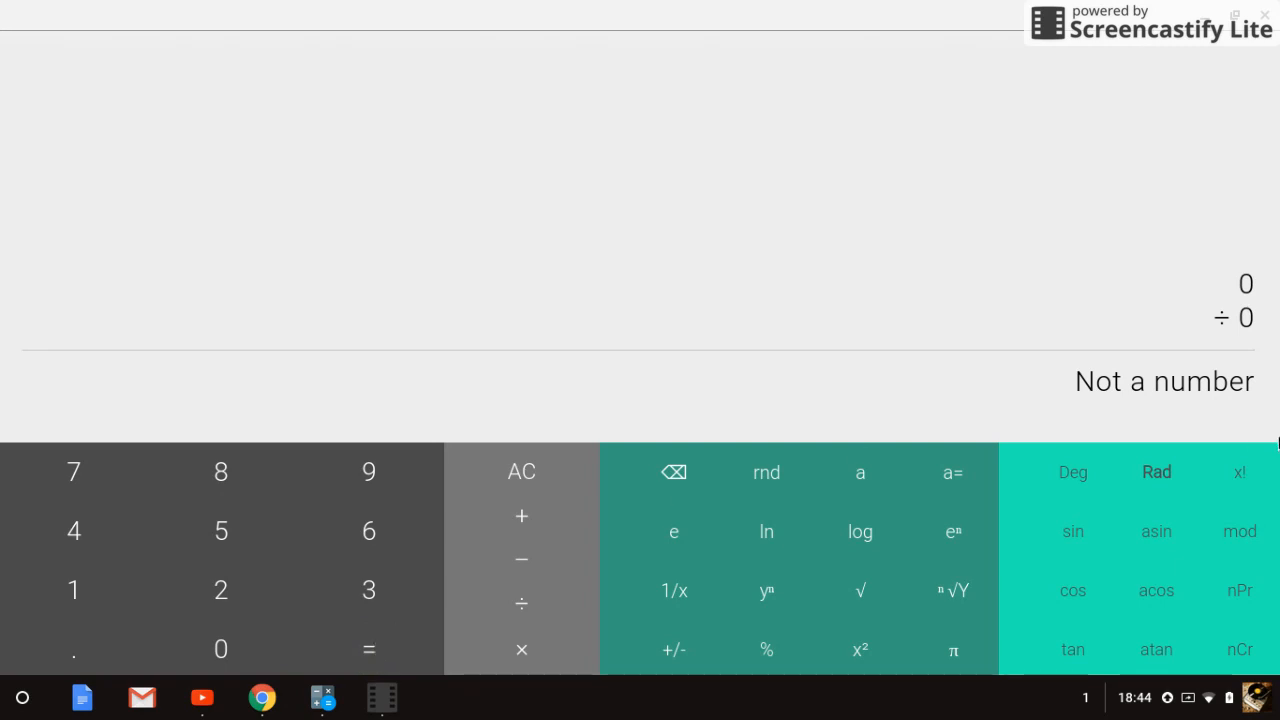
{"action": "mouse_move", "coordinate": [857, 440]}
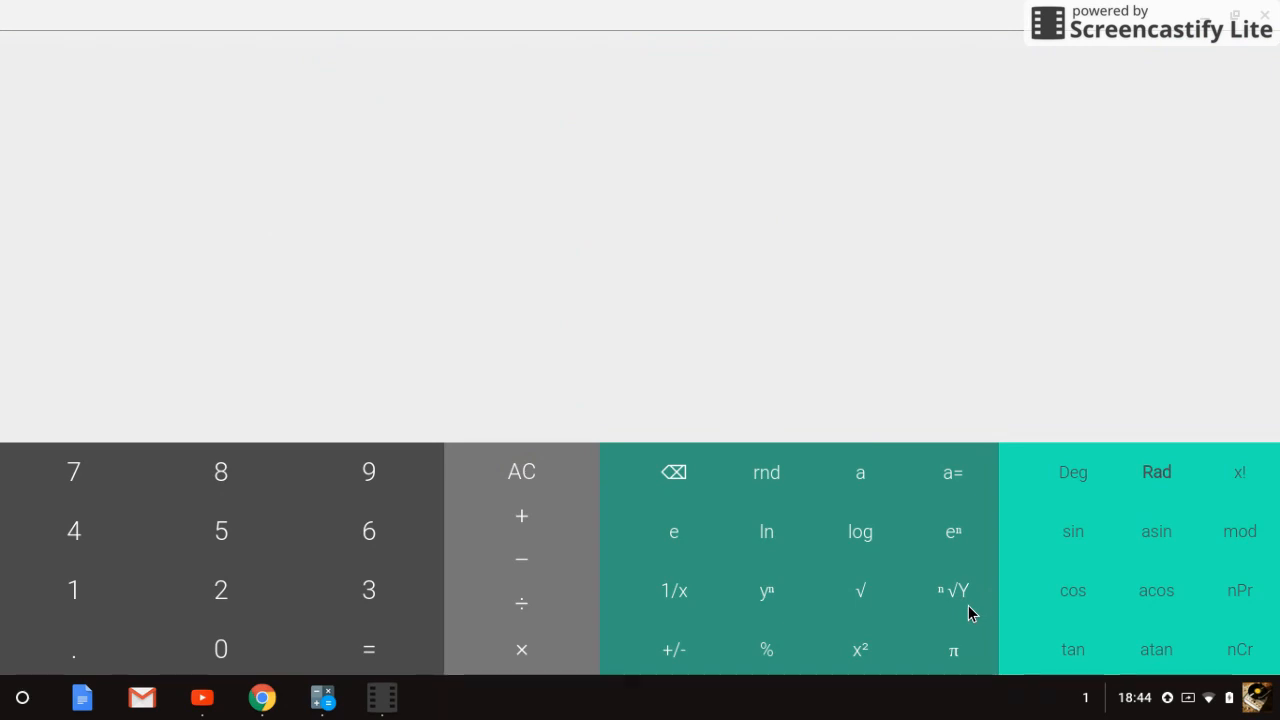
{"action": "mouse_move", "coordinate": [838, 575]}
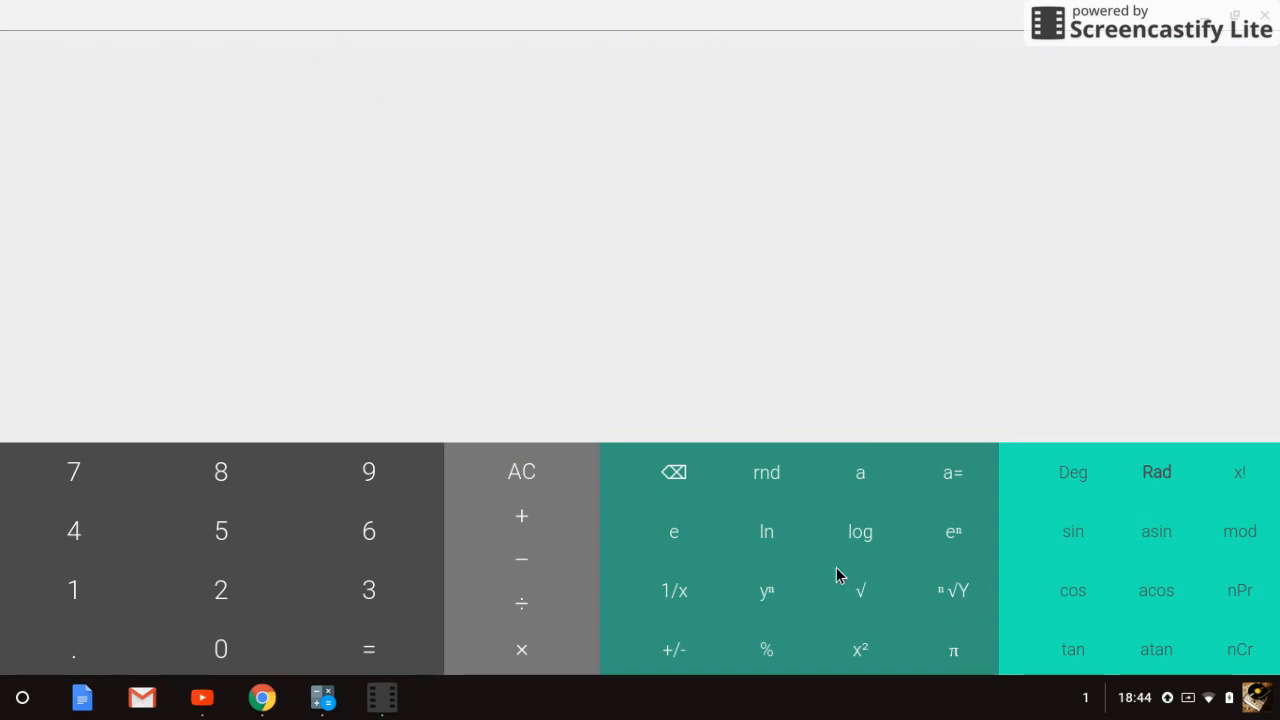
{"action": "mouse_move", "coordinate": [520, 590]}
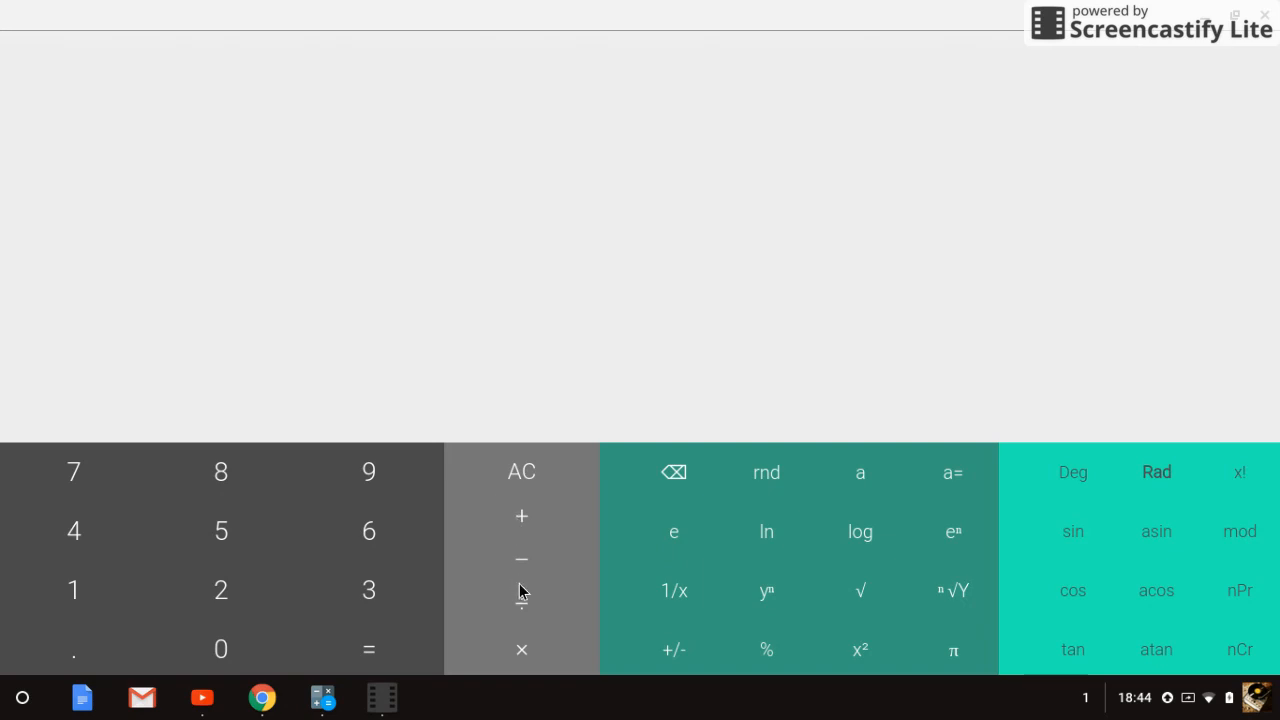
{"action": "mouse_move", "coordinate": [530, 528]}
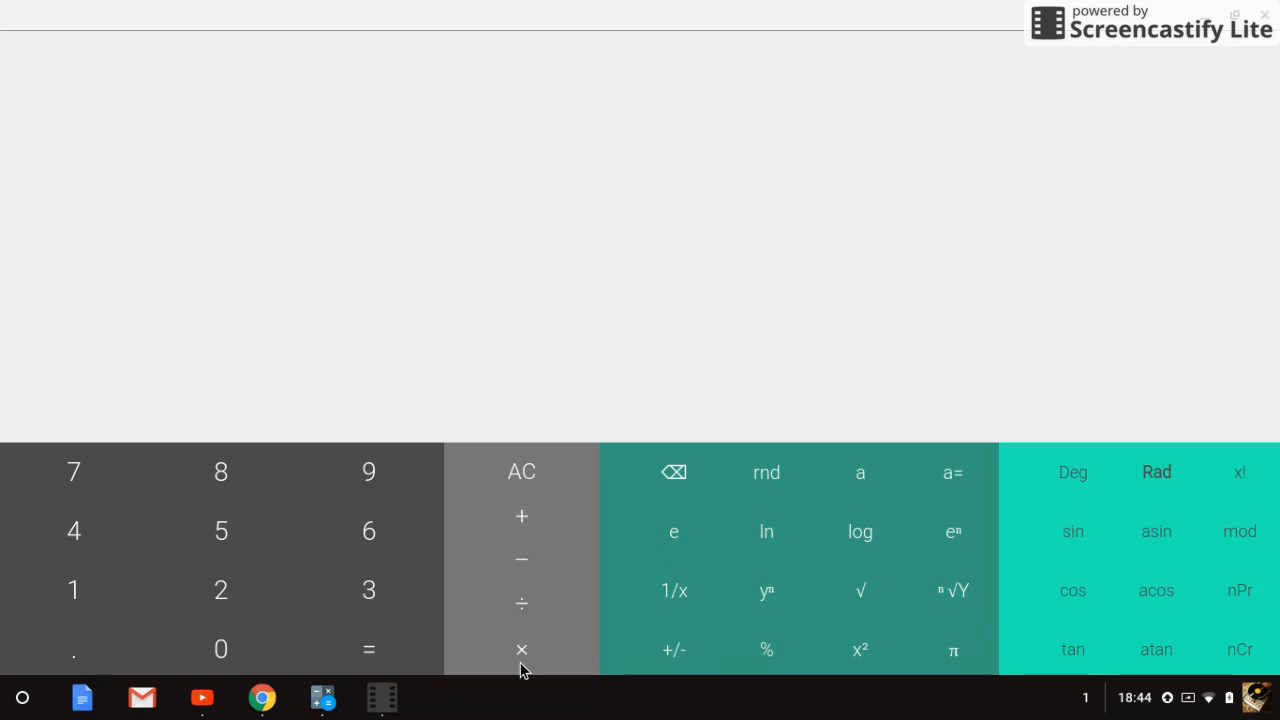
{"action": "mouse_move", "coordinate": [521, 521]}
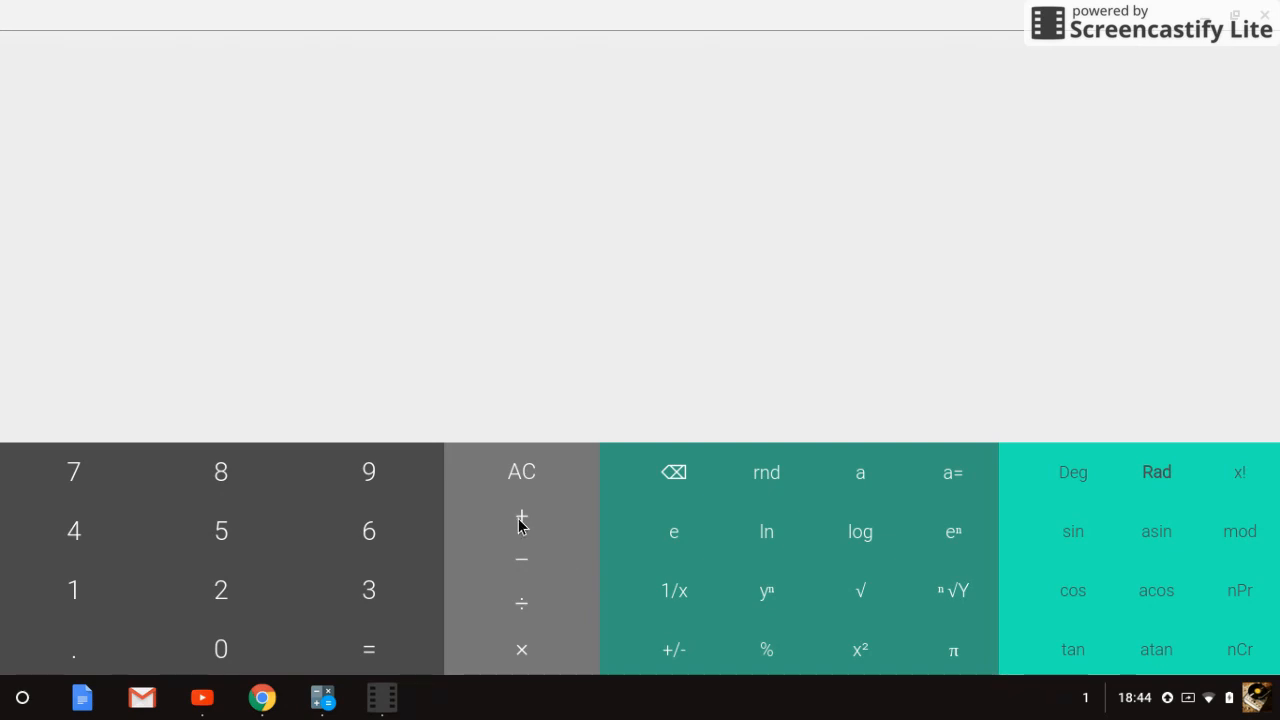
{"action": "mouse_move", "coordinate": [524, 524]}
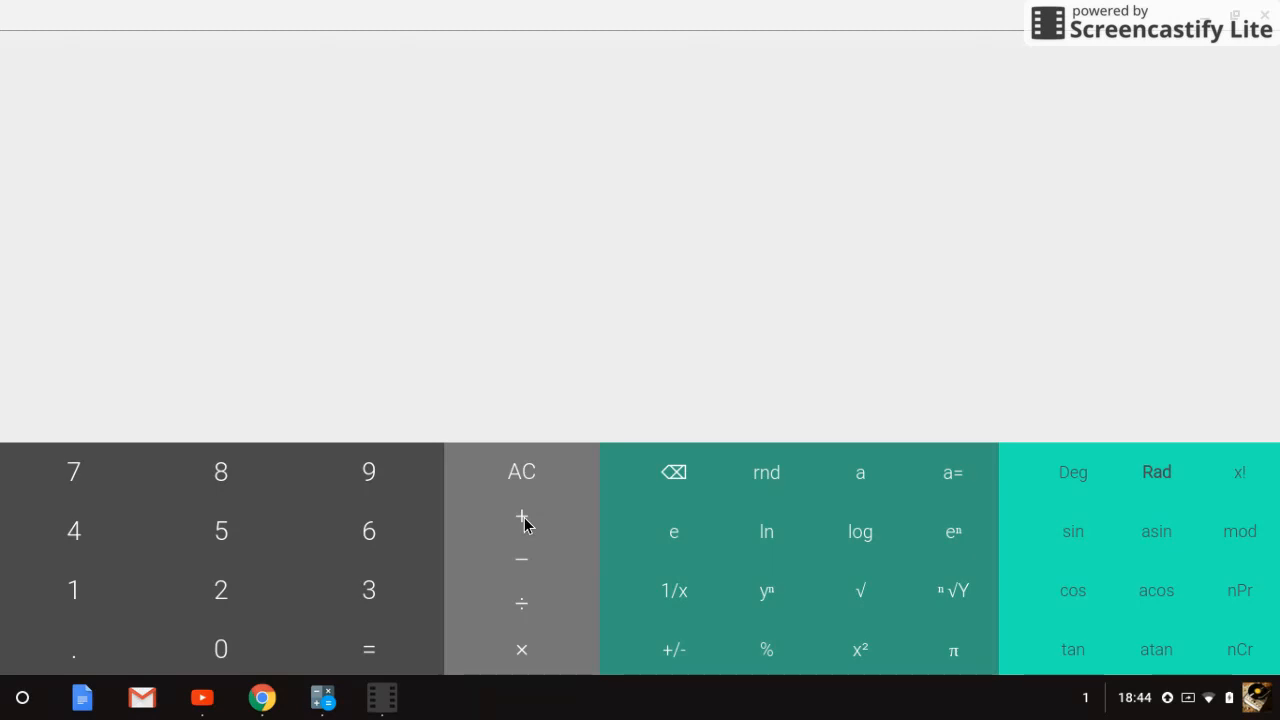
{"action": "left_click", "coordinate": [73, 590]}
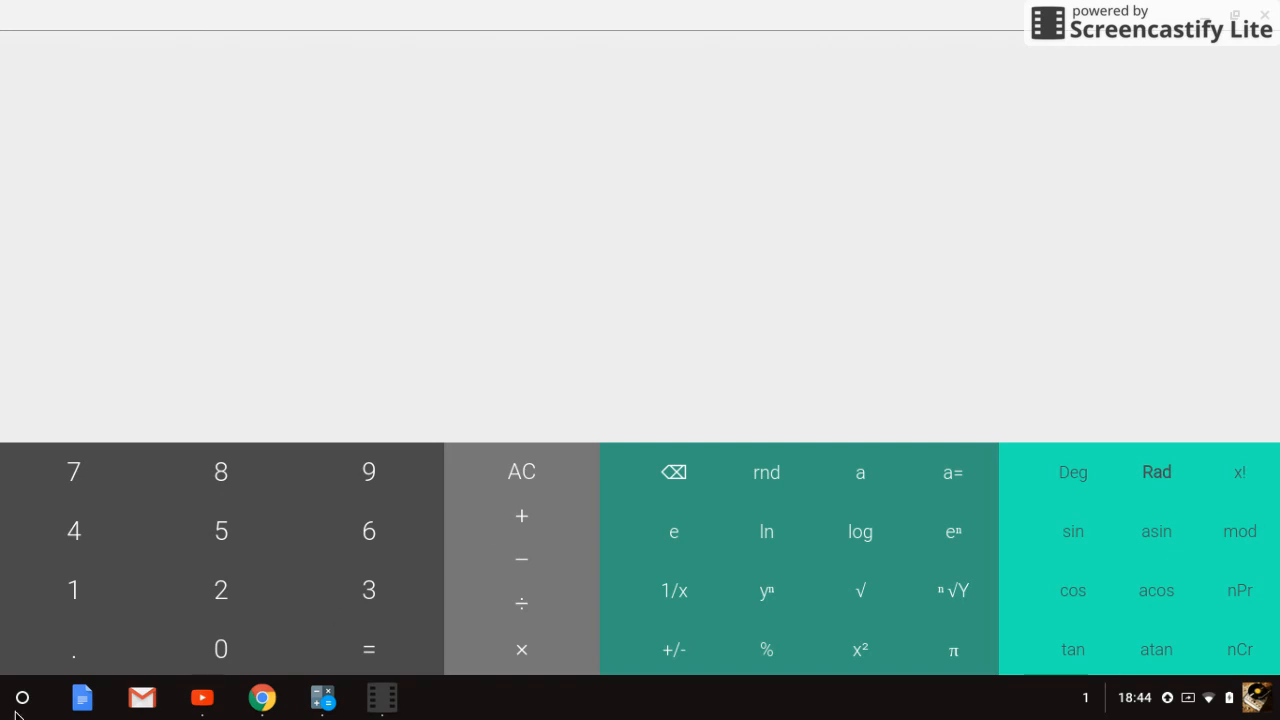
{"action": "mouse_move", "coordinate": [580, 715]}
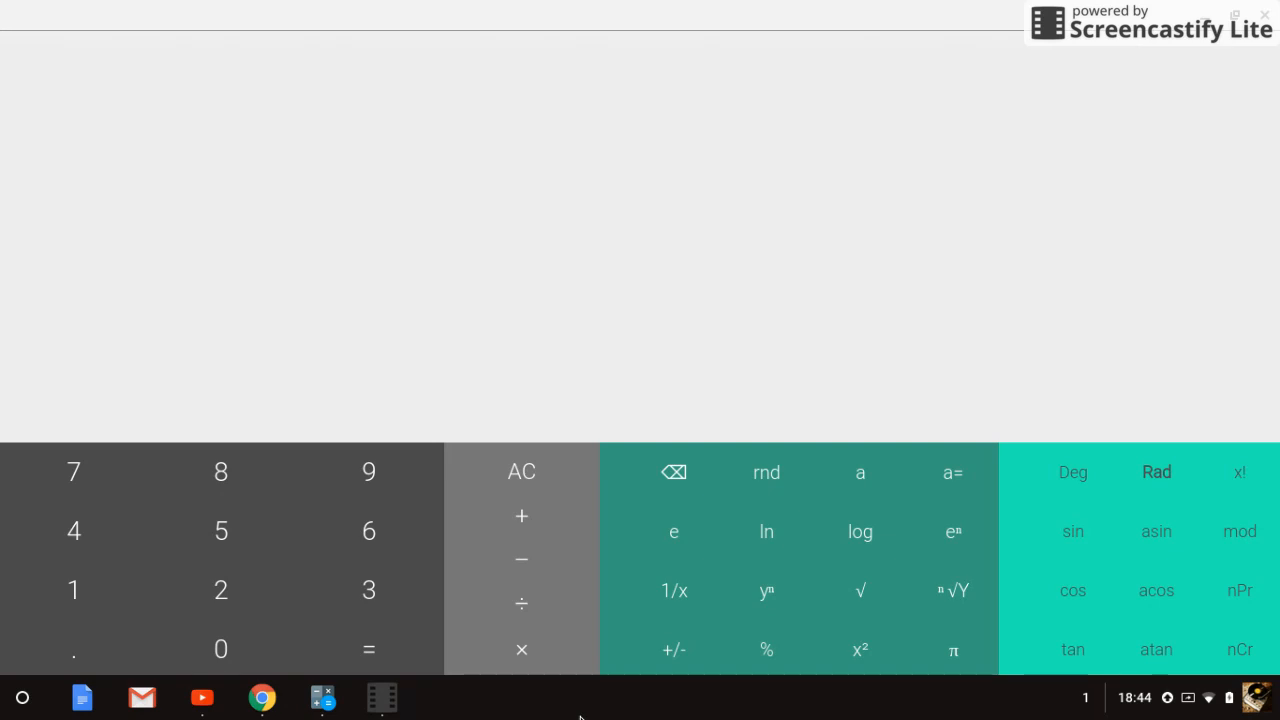
Step: Compute 18 × 59, giving 1062
{"action": "left_click", "coordinate": [73, 590]}
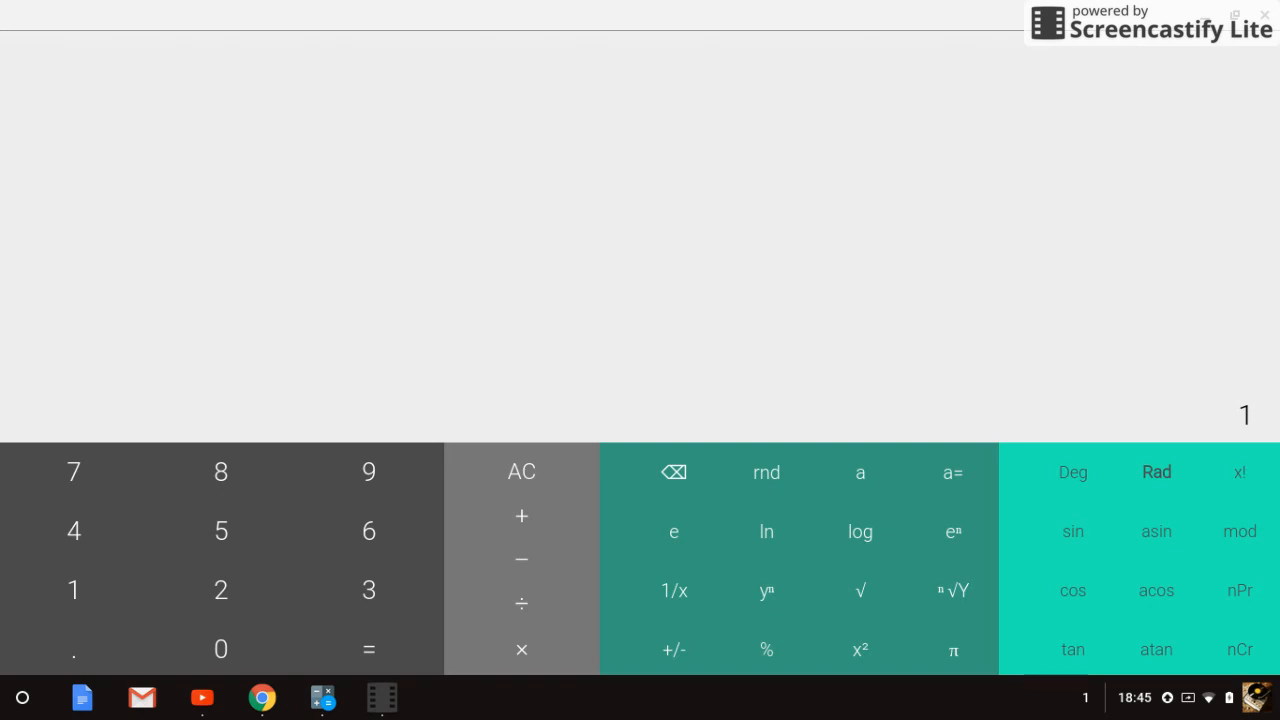
{"action": "left_click", "coordinate": [220, 471]}
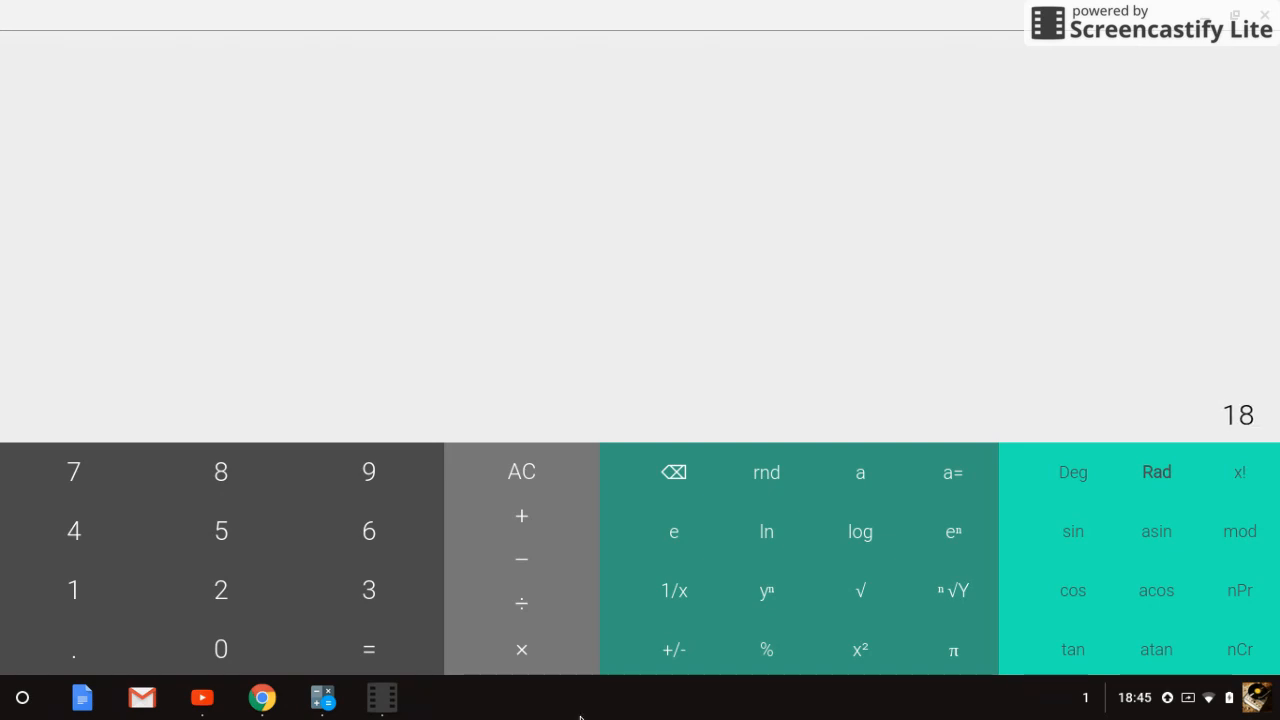
{"action": "mouse_move", "coordinate": [673, 268]}
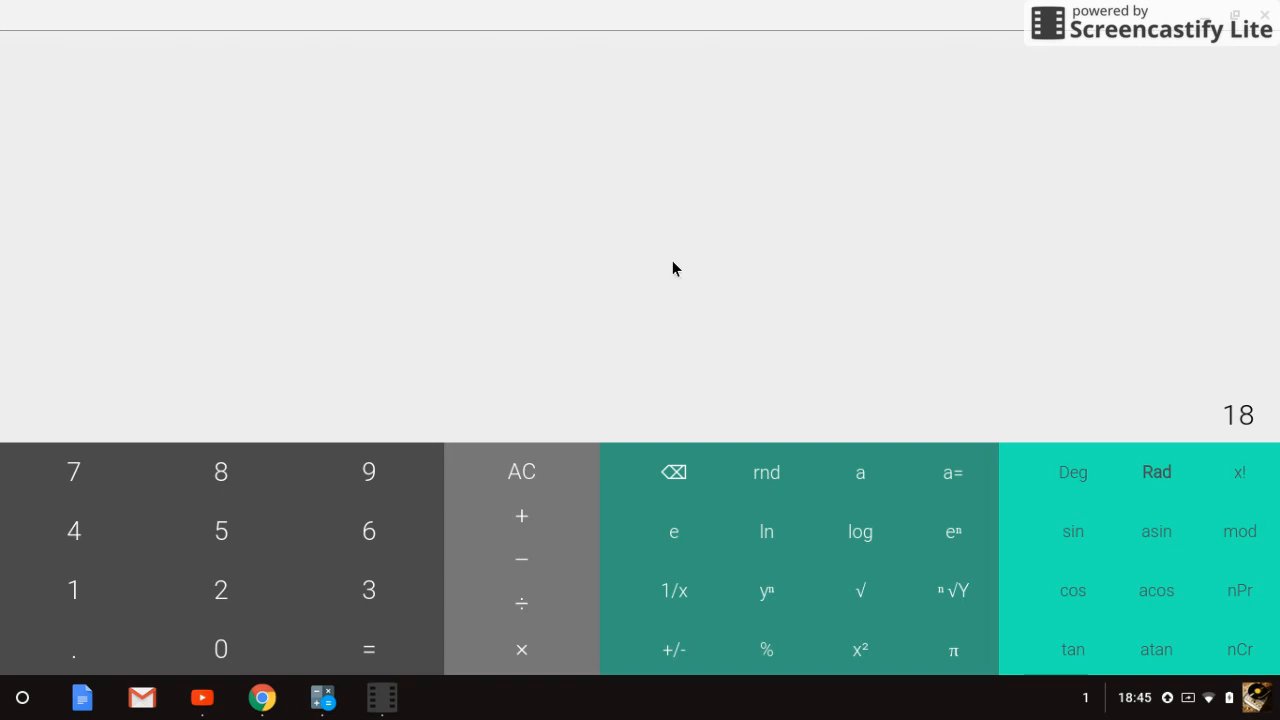
{"action": "mouse_move", "coordinate": [522, 649]}
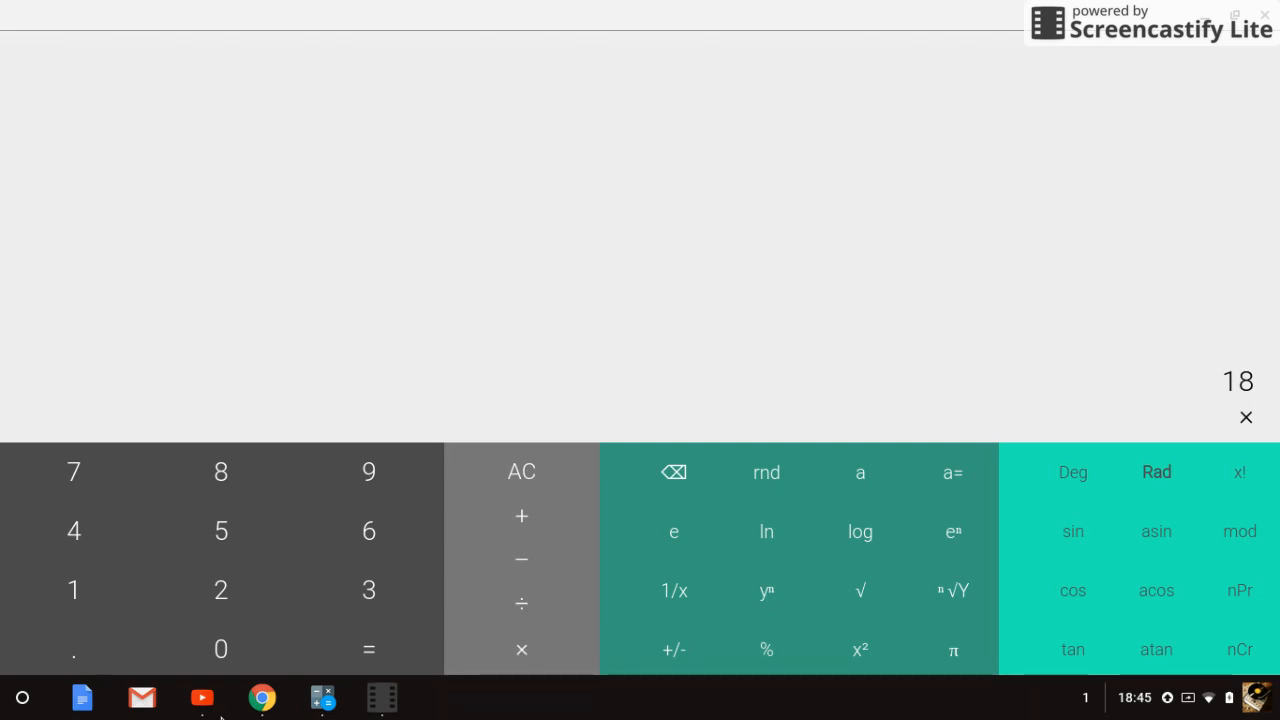
{"action": "left_click", "coordinate": [220, 531]}
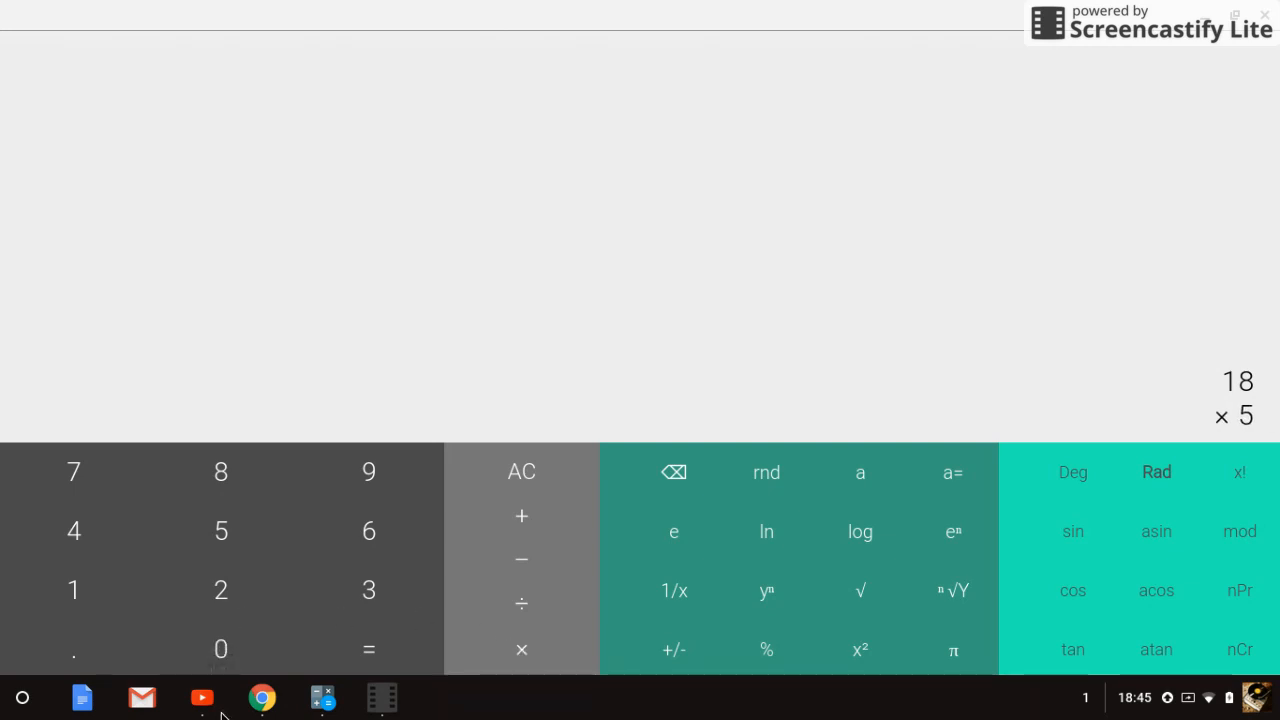
{"action": "mouse_move", "coordinate": [368, 595]}
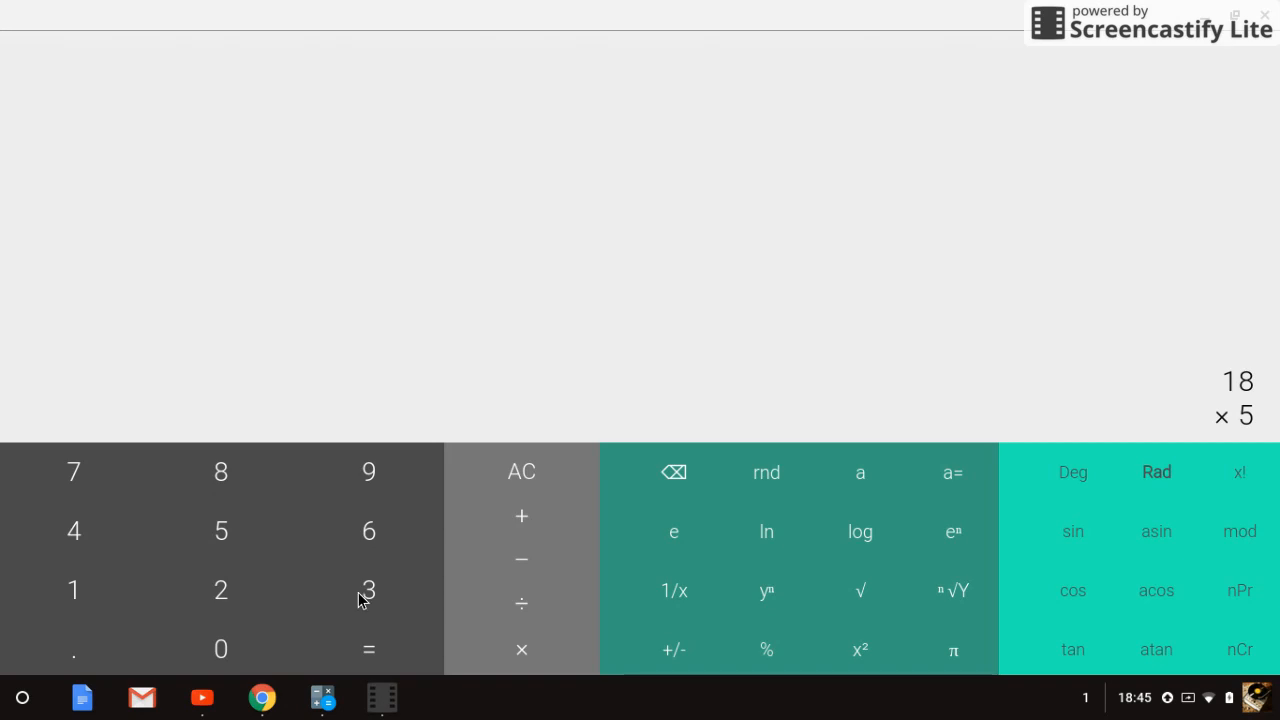
{"action": "left_click", "coordinate": [369, 471]}
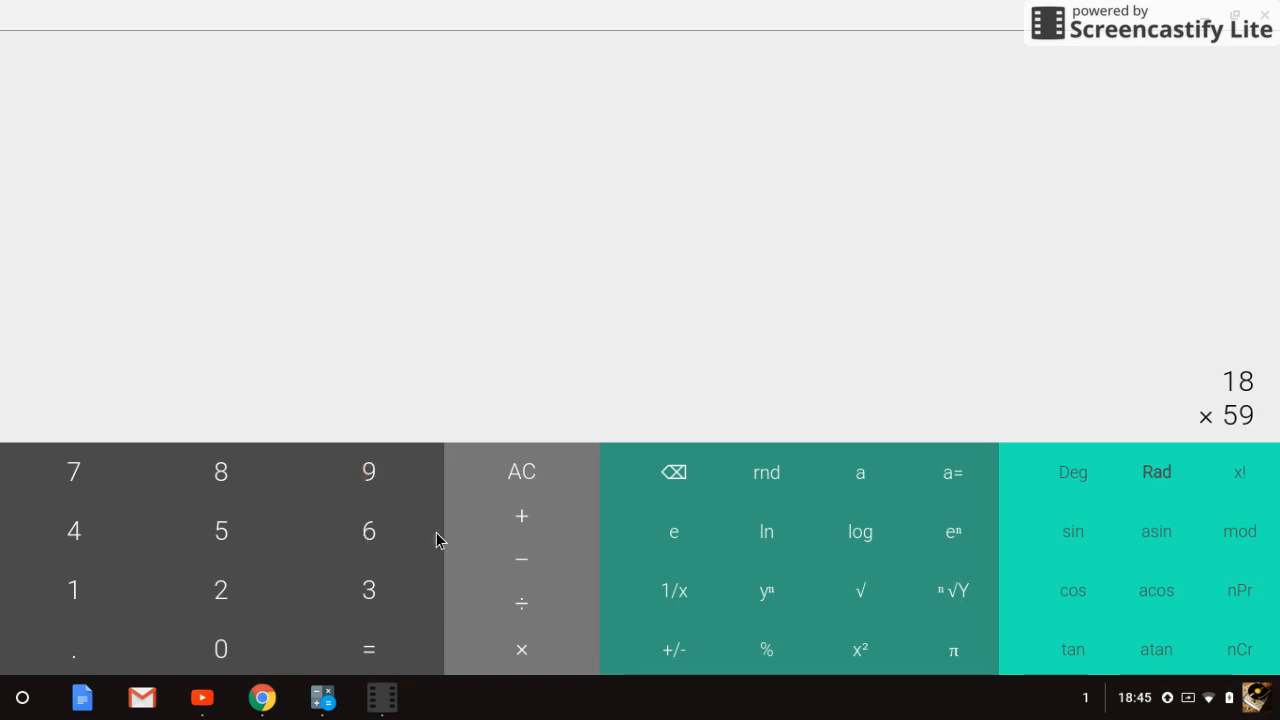
{"action": "mouse_move", "coordinate": [382, 652]}
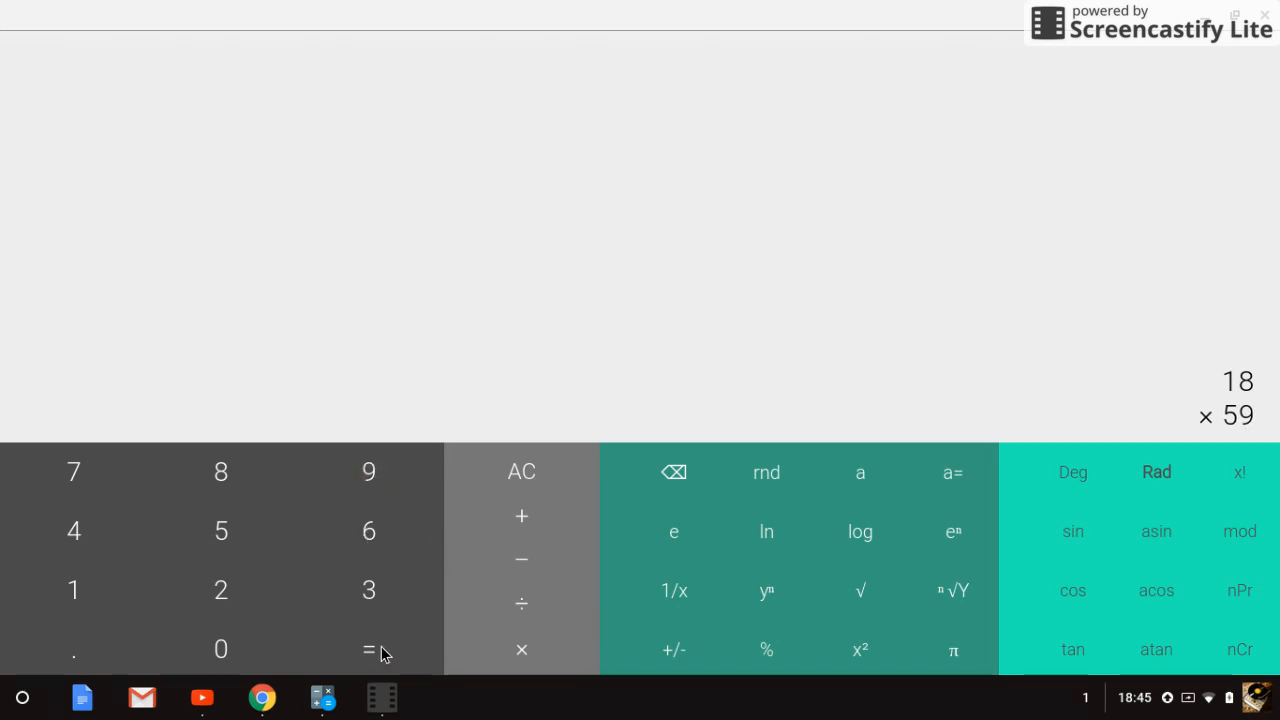
{"action": "left_click", "coordinate": [369, 649]}
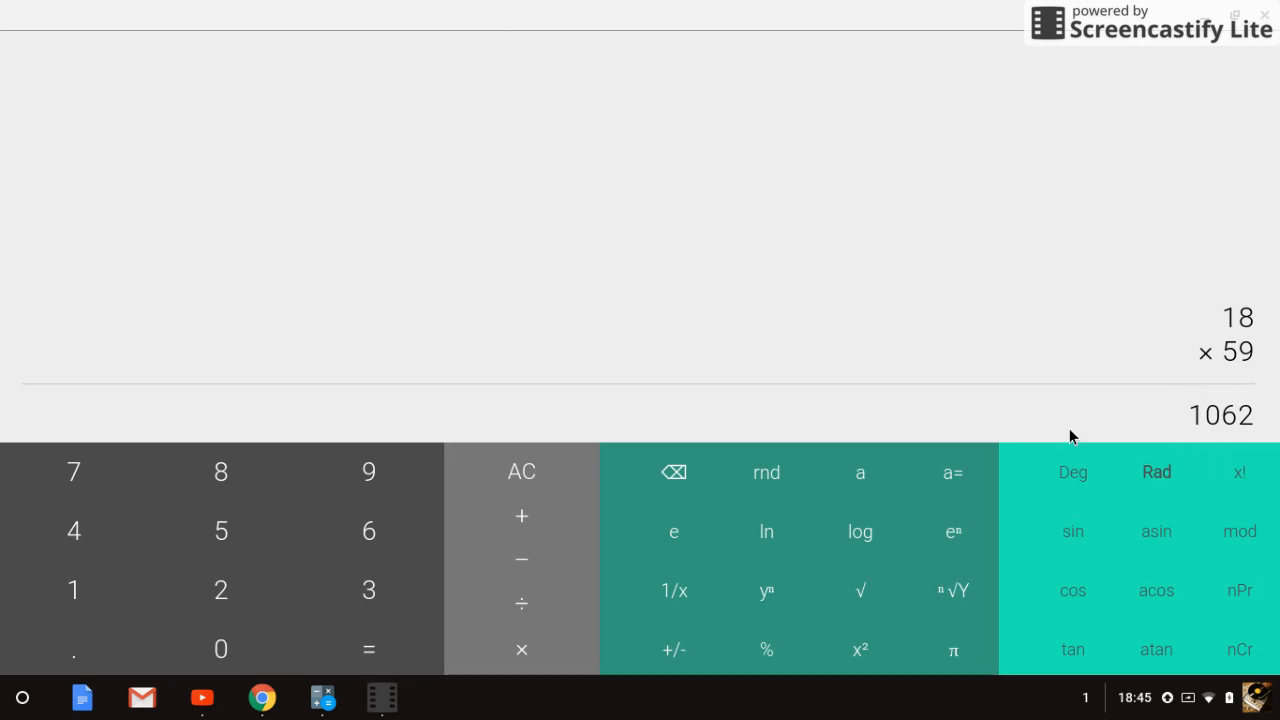
{"action": "left_click", "coordinate": [521, 472]}
{"action": "type", "text": "8418"}
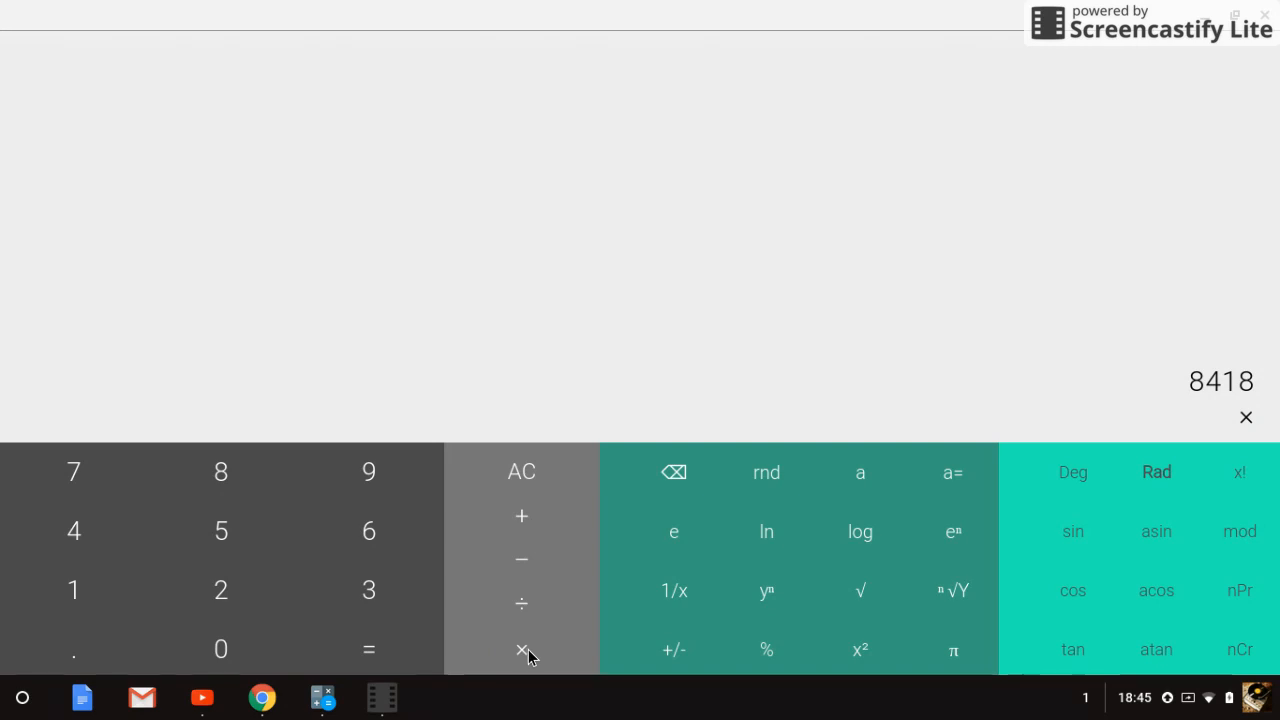
{"action": "left_click", "coordinate": [521, 649]}
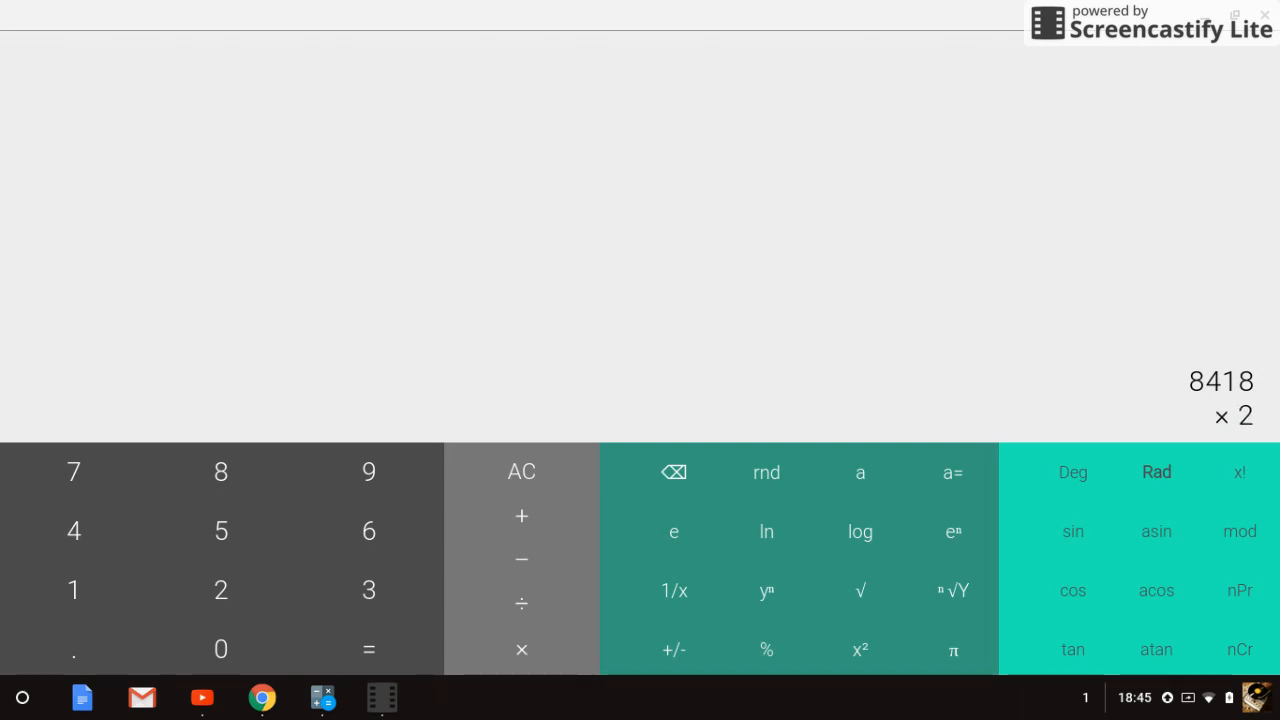
{"action": "left_click", "coordinate": [674, 472]}
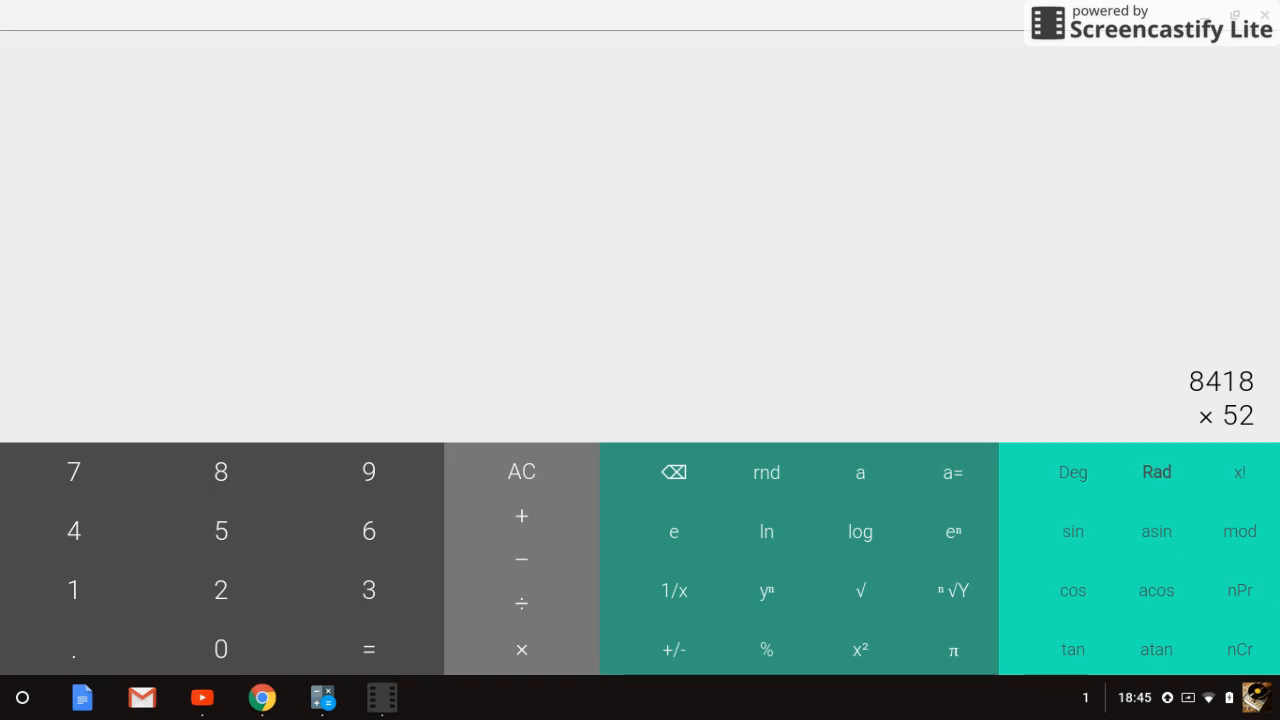
{"action": "left_click", "coordinate": [369, 531]}
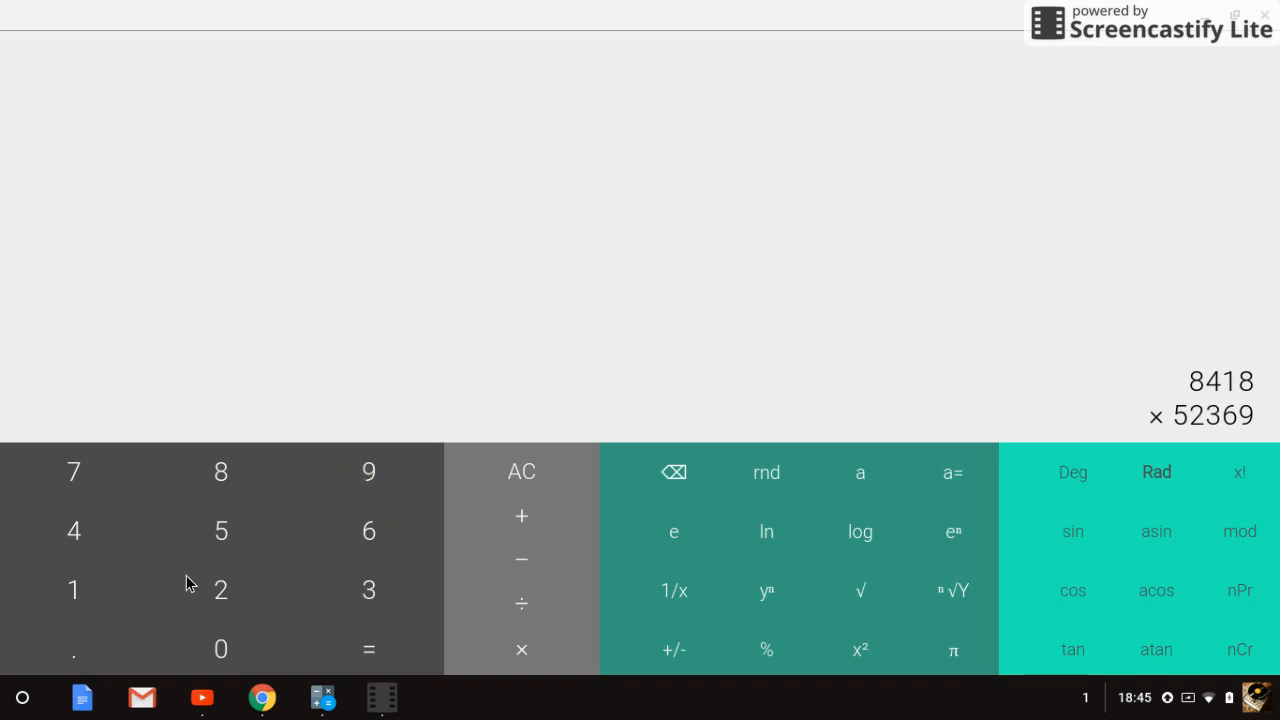
{"action": "left_click", "coordinate": [73, 472]}
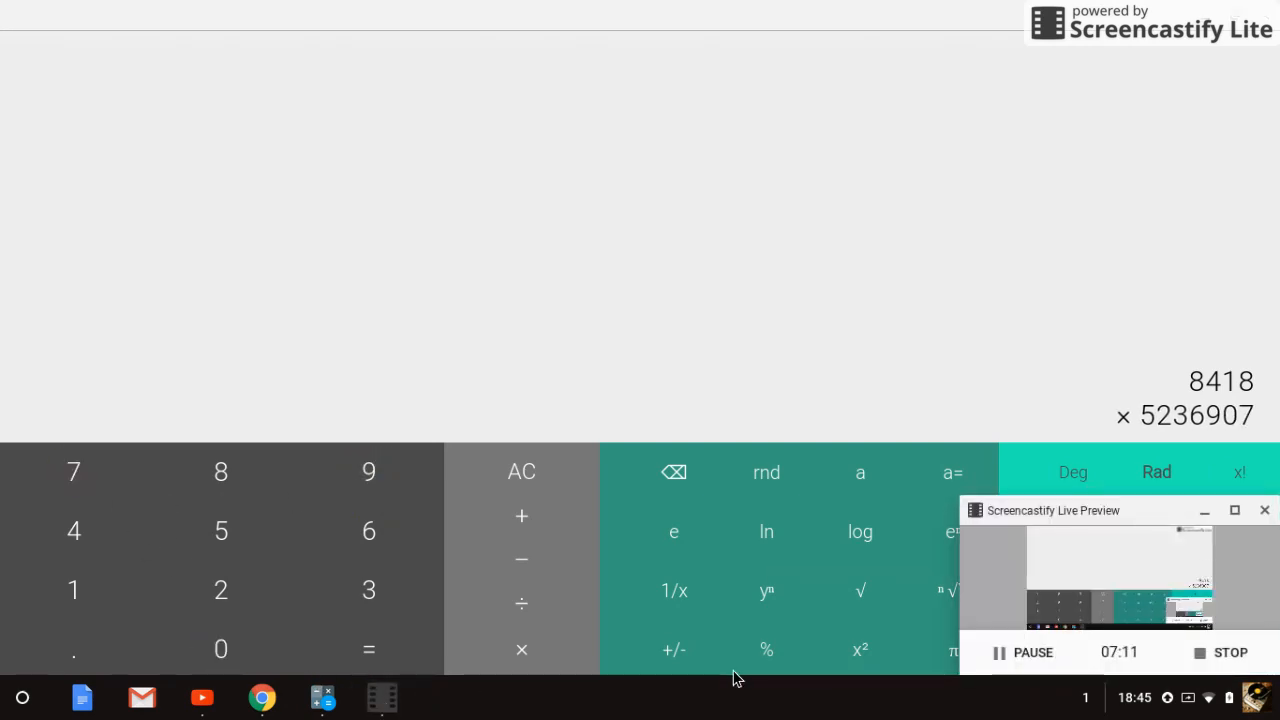
{"action": "mouse_move", "coordinate": [418, 668]}
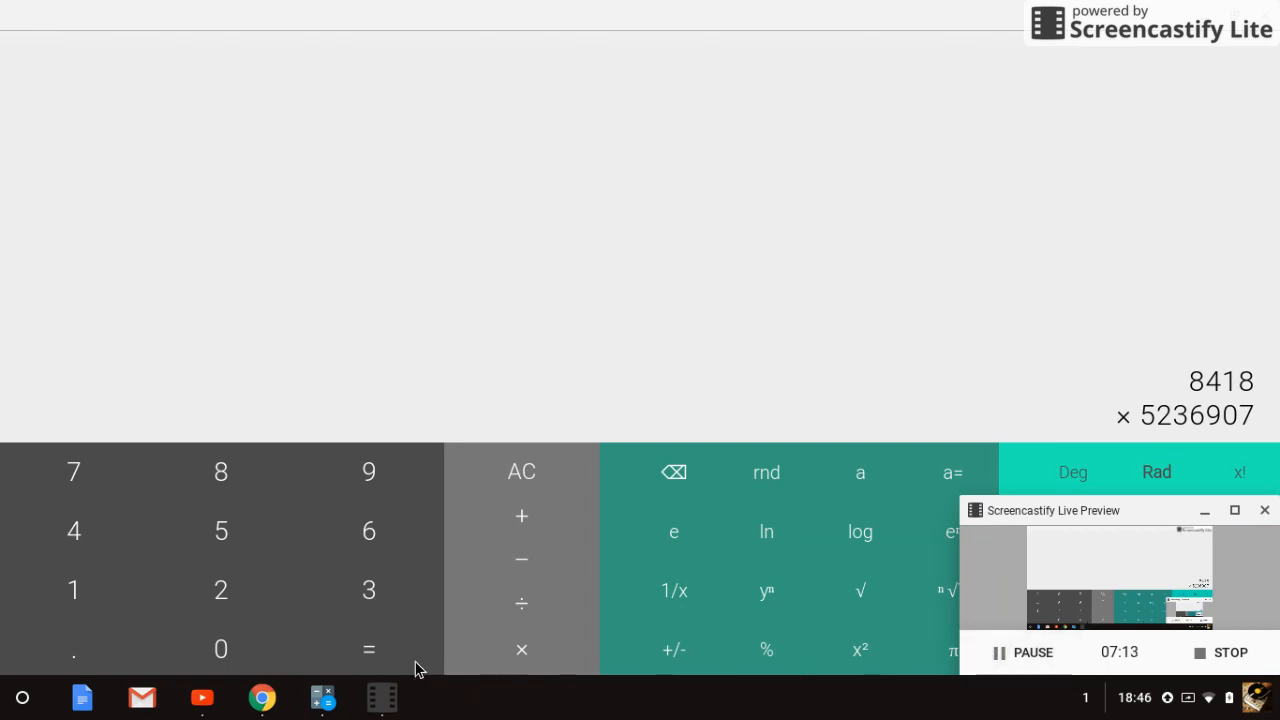
{"action": "left_click", "coordinate": [369, 649]}
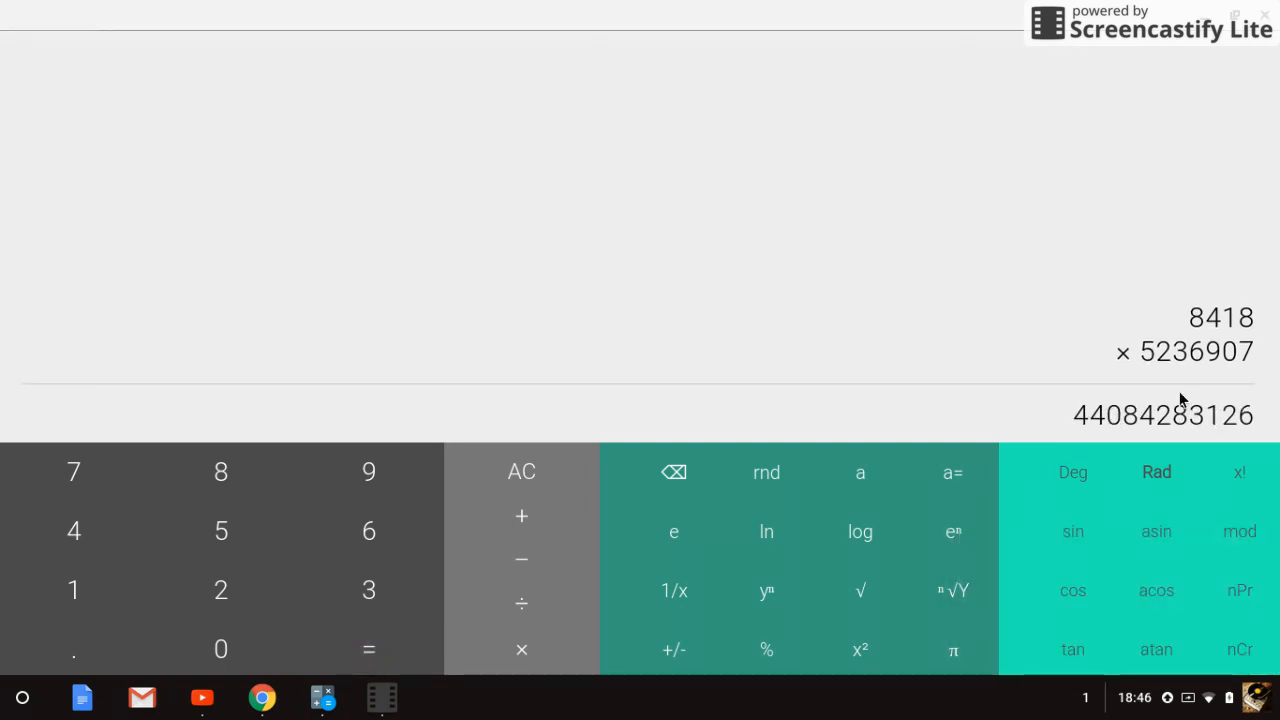
{"action": "mouse_move", "coordinate": [618, 513]}
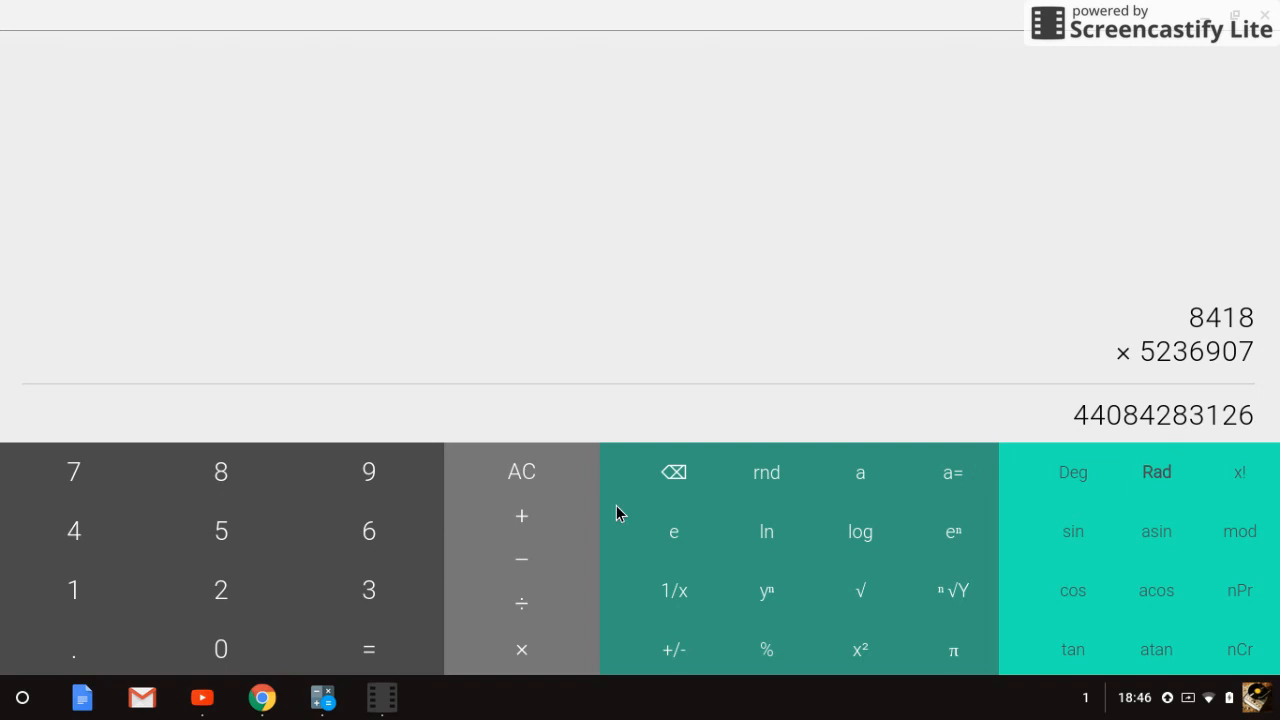
{"action": "mouse_move", "coordinate": [383, 697]}
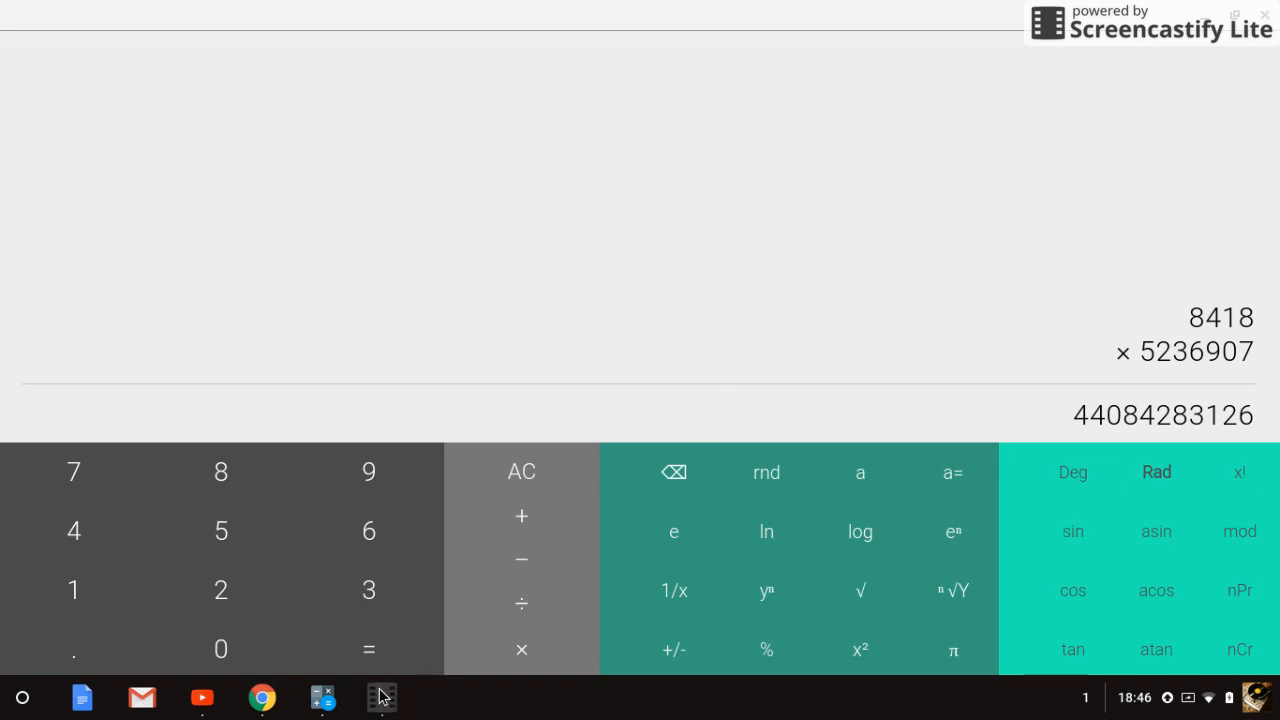